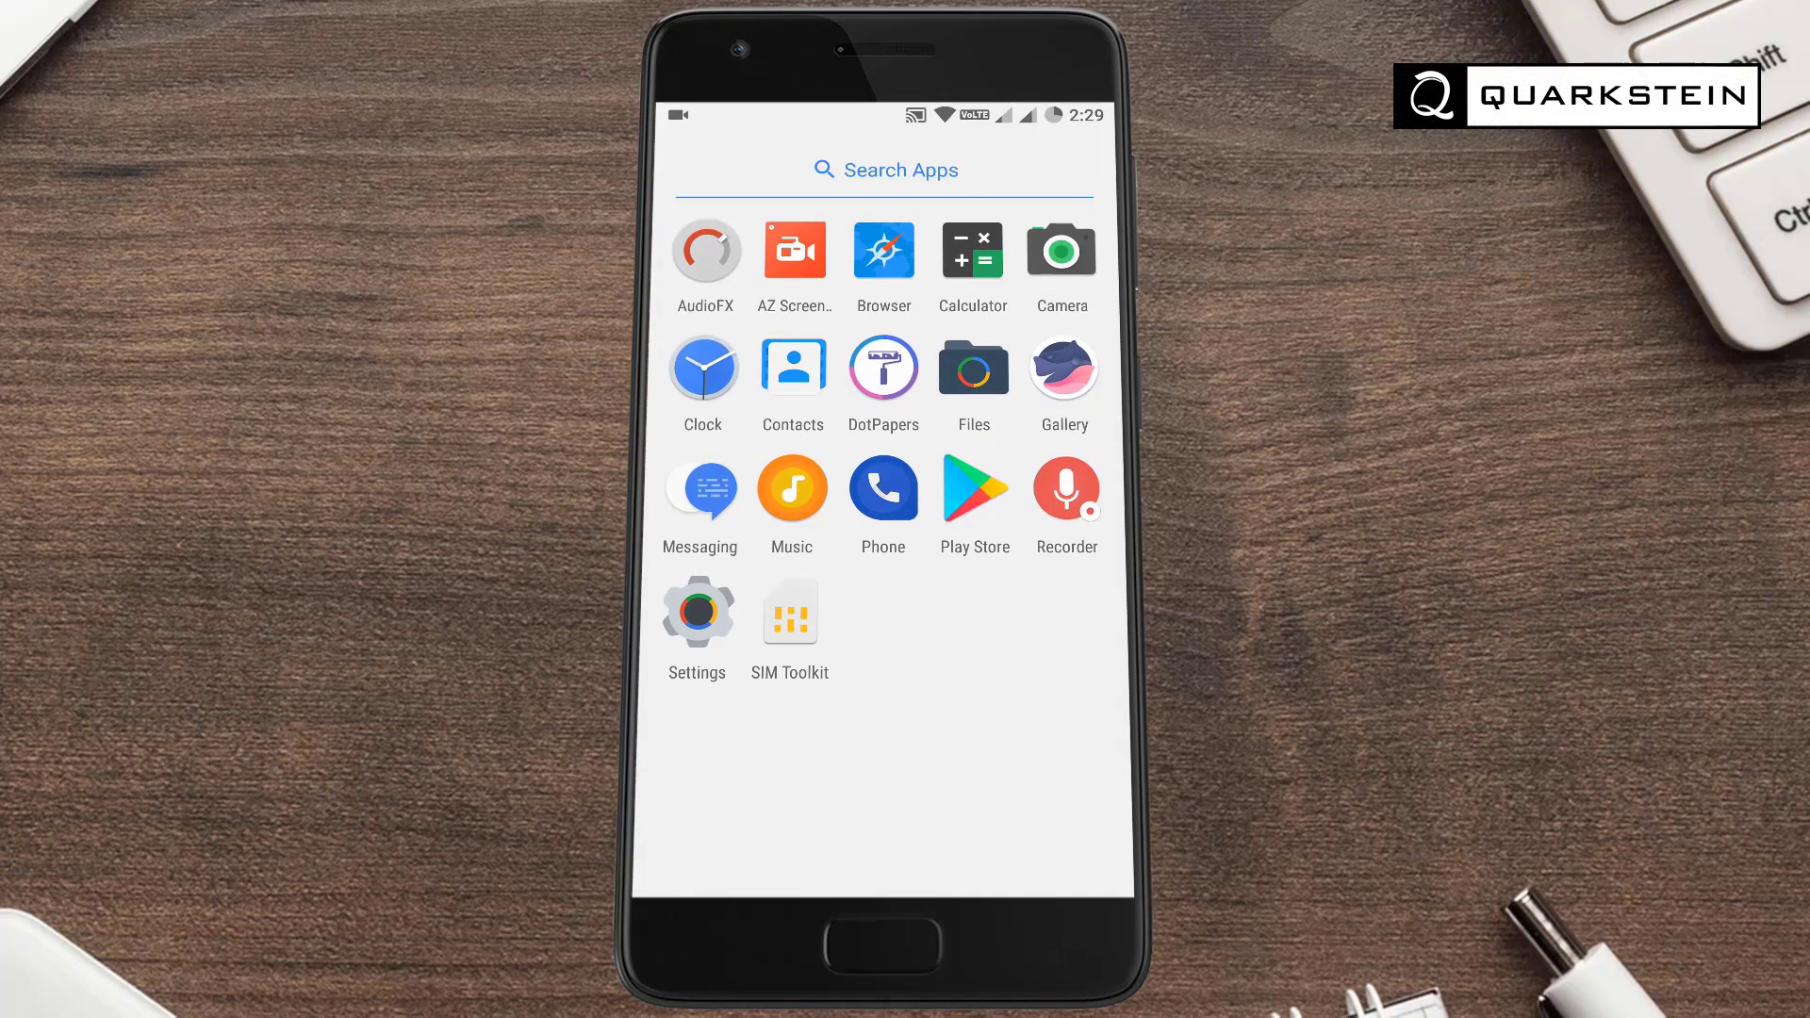
Check the AudioFX equalizer, then open DotPapers' Lineage OS wallpaper collection
left_click(706, 250)
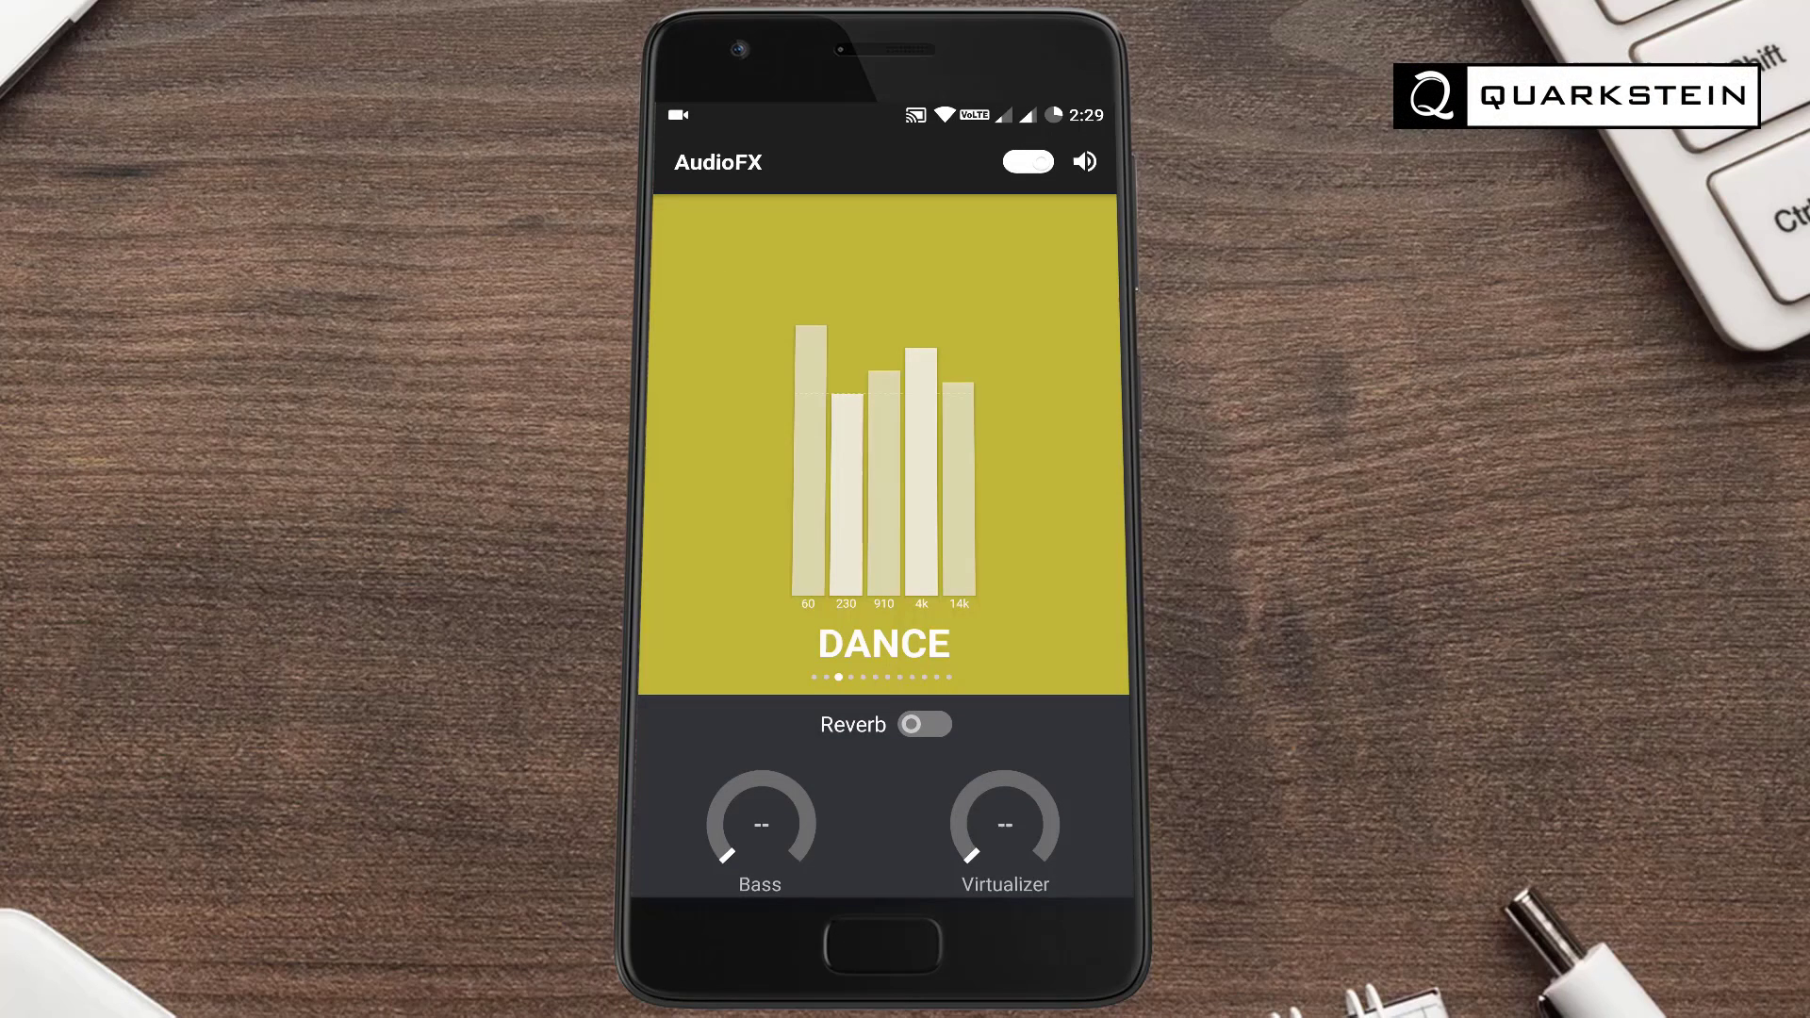
left_click(1032, 162)
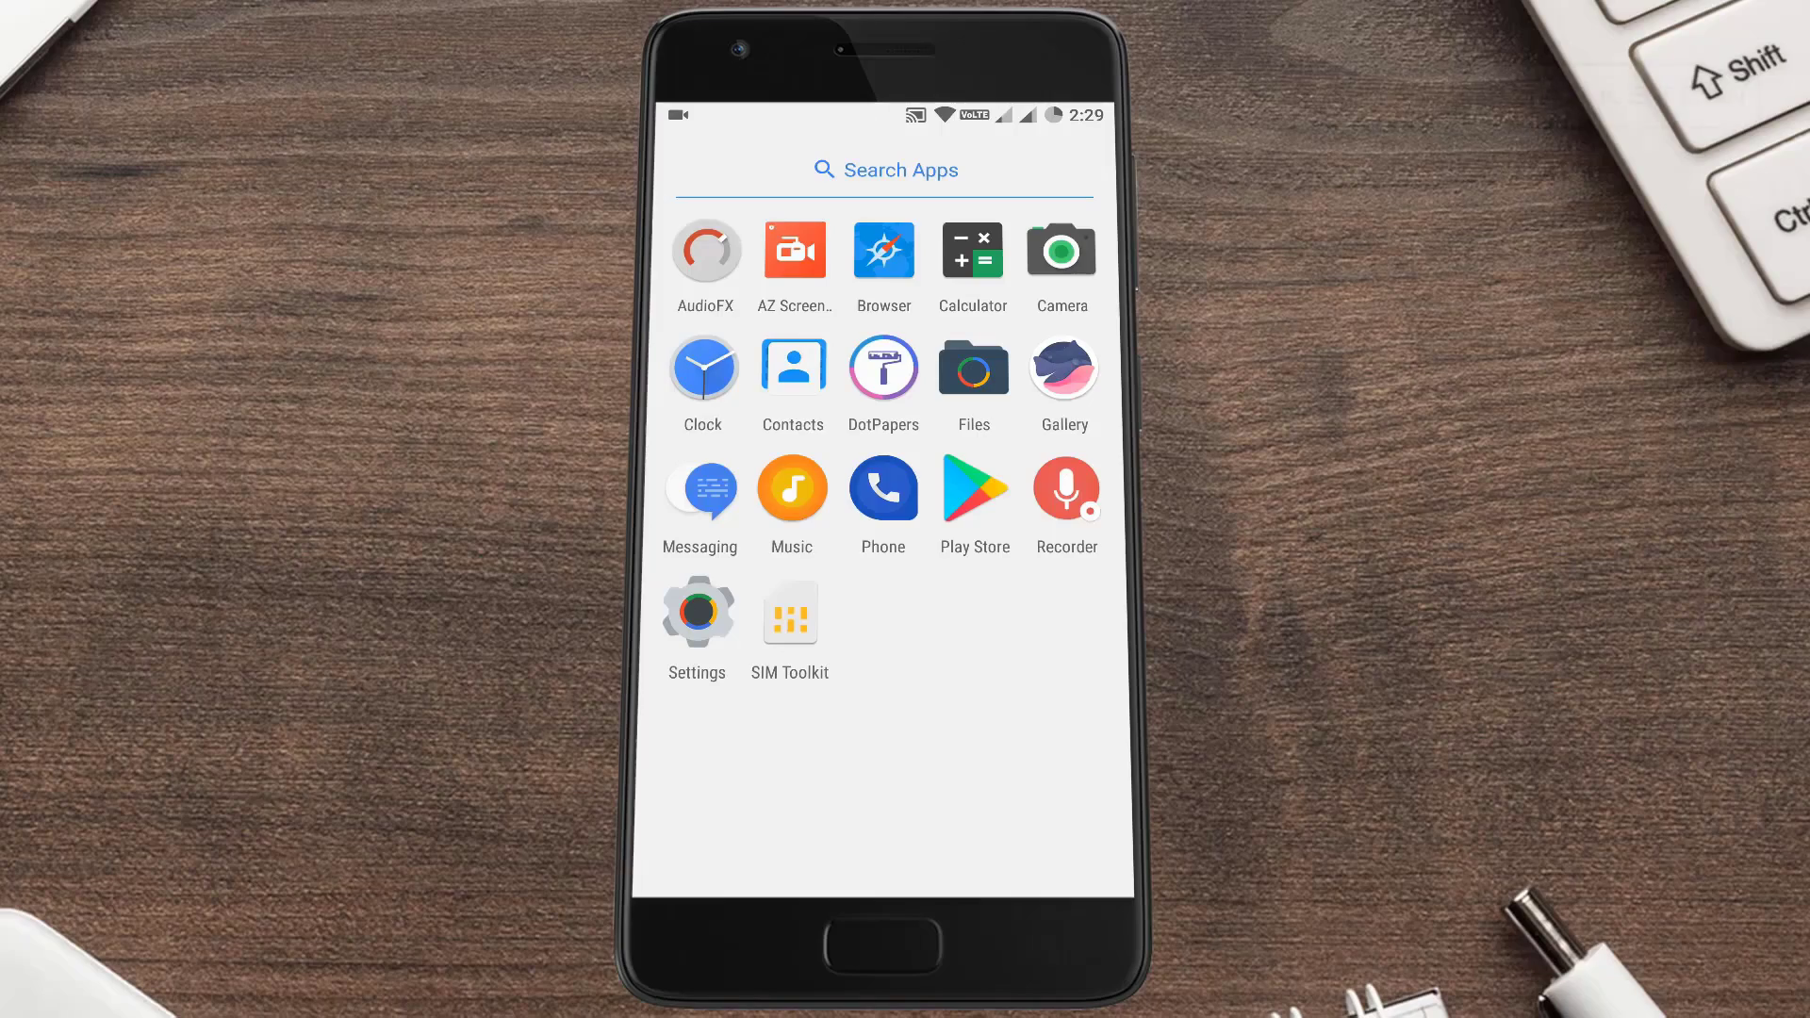
left_click(884, 366)
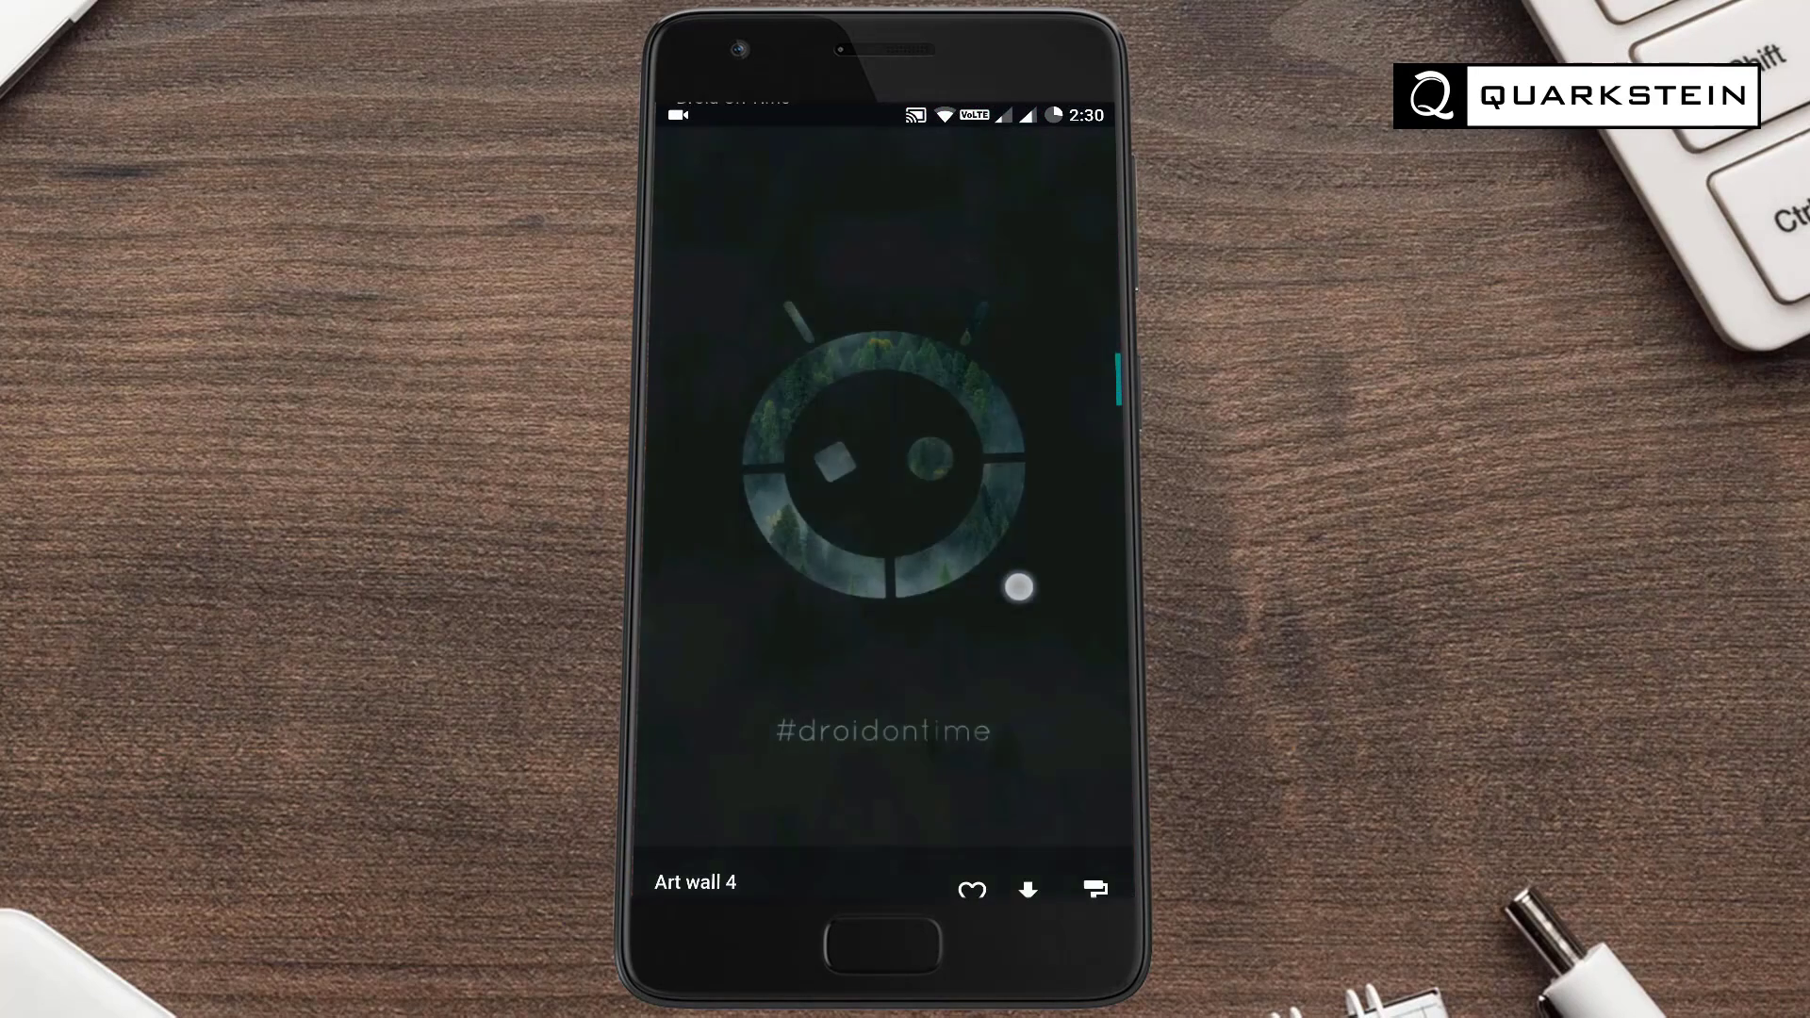
left_click(1083, 160)
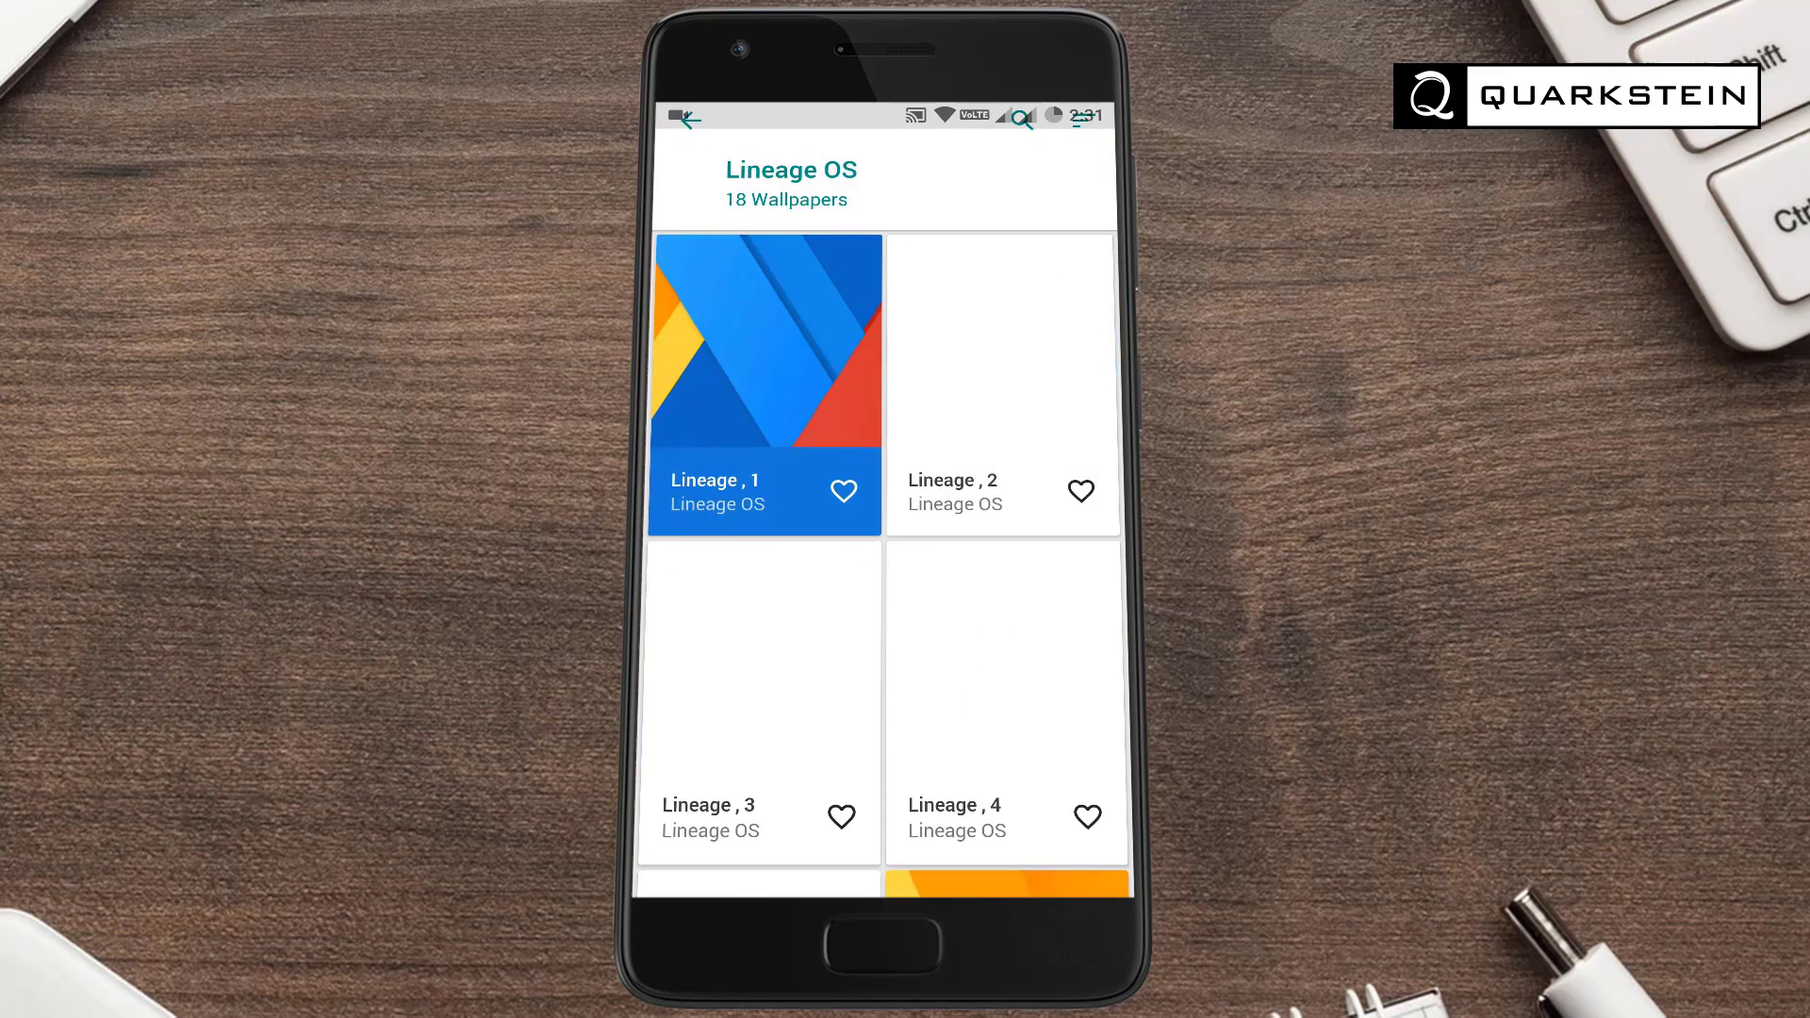
Scroll through the Lineage OS wallpapers and view DotPapers' dark-themed settings
scroll("down", 3)
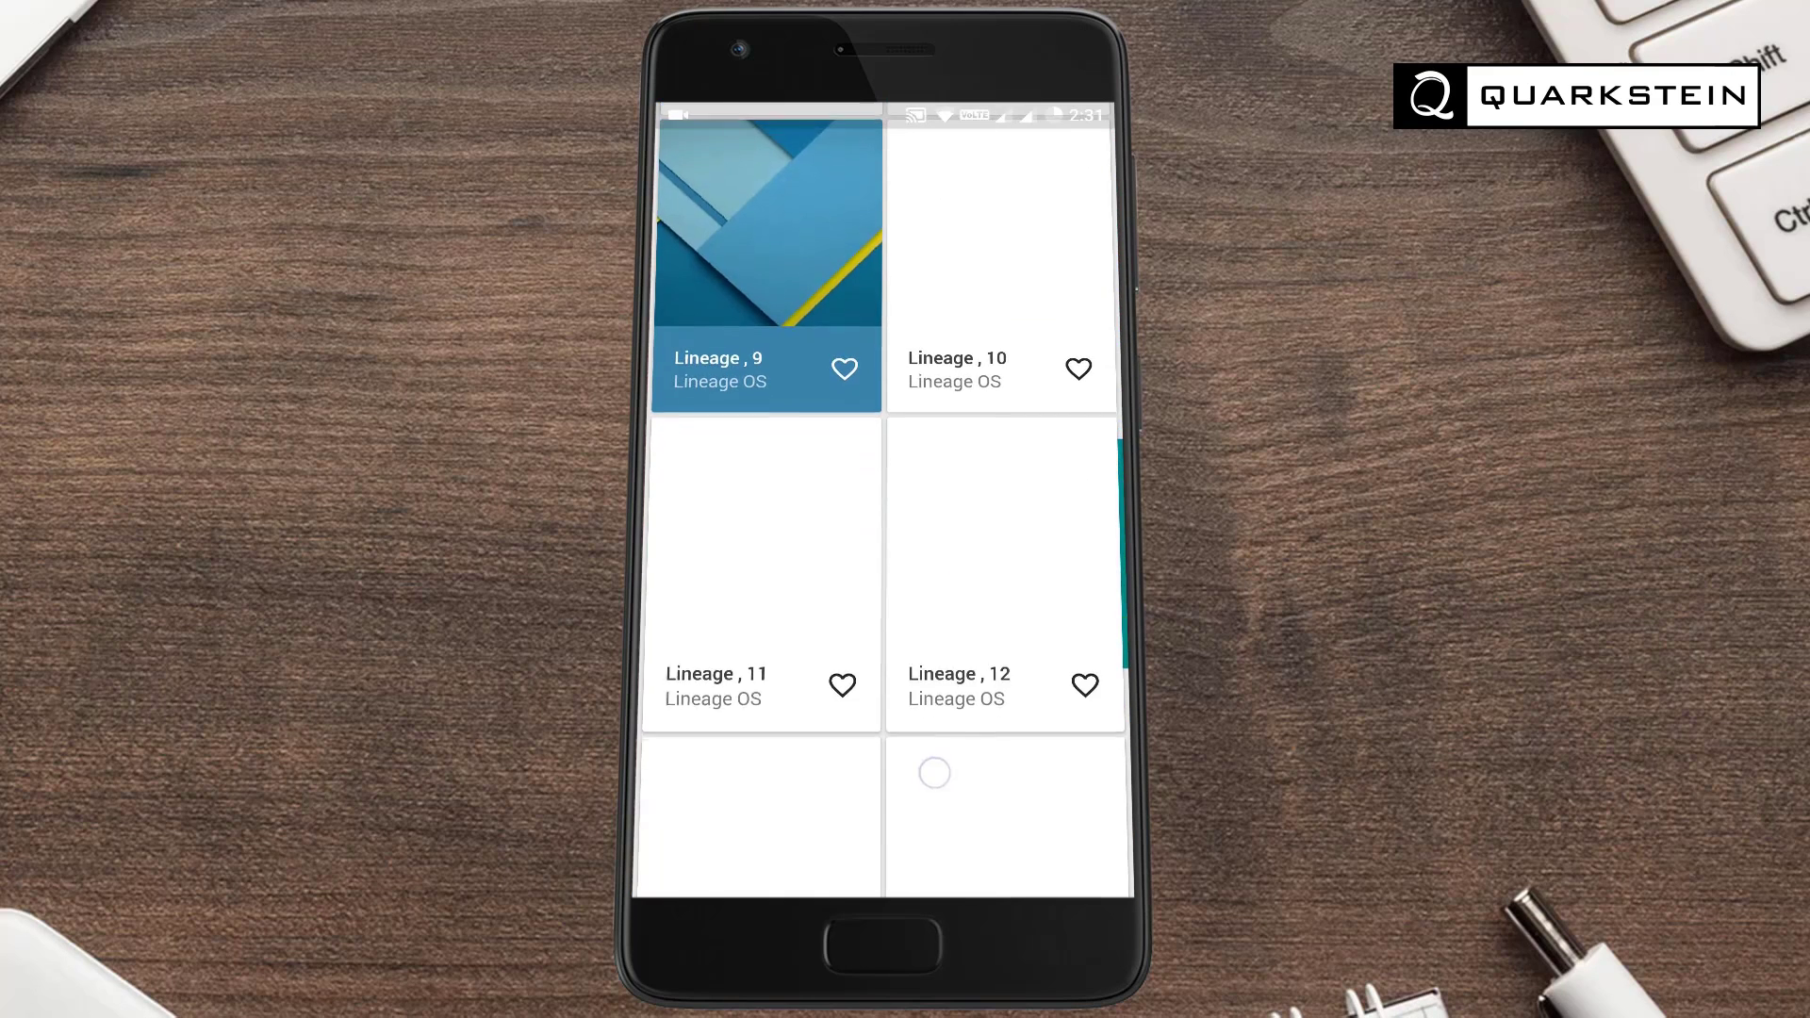
left_click(757, 236)
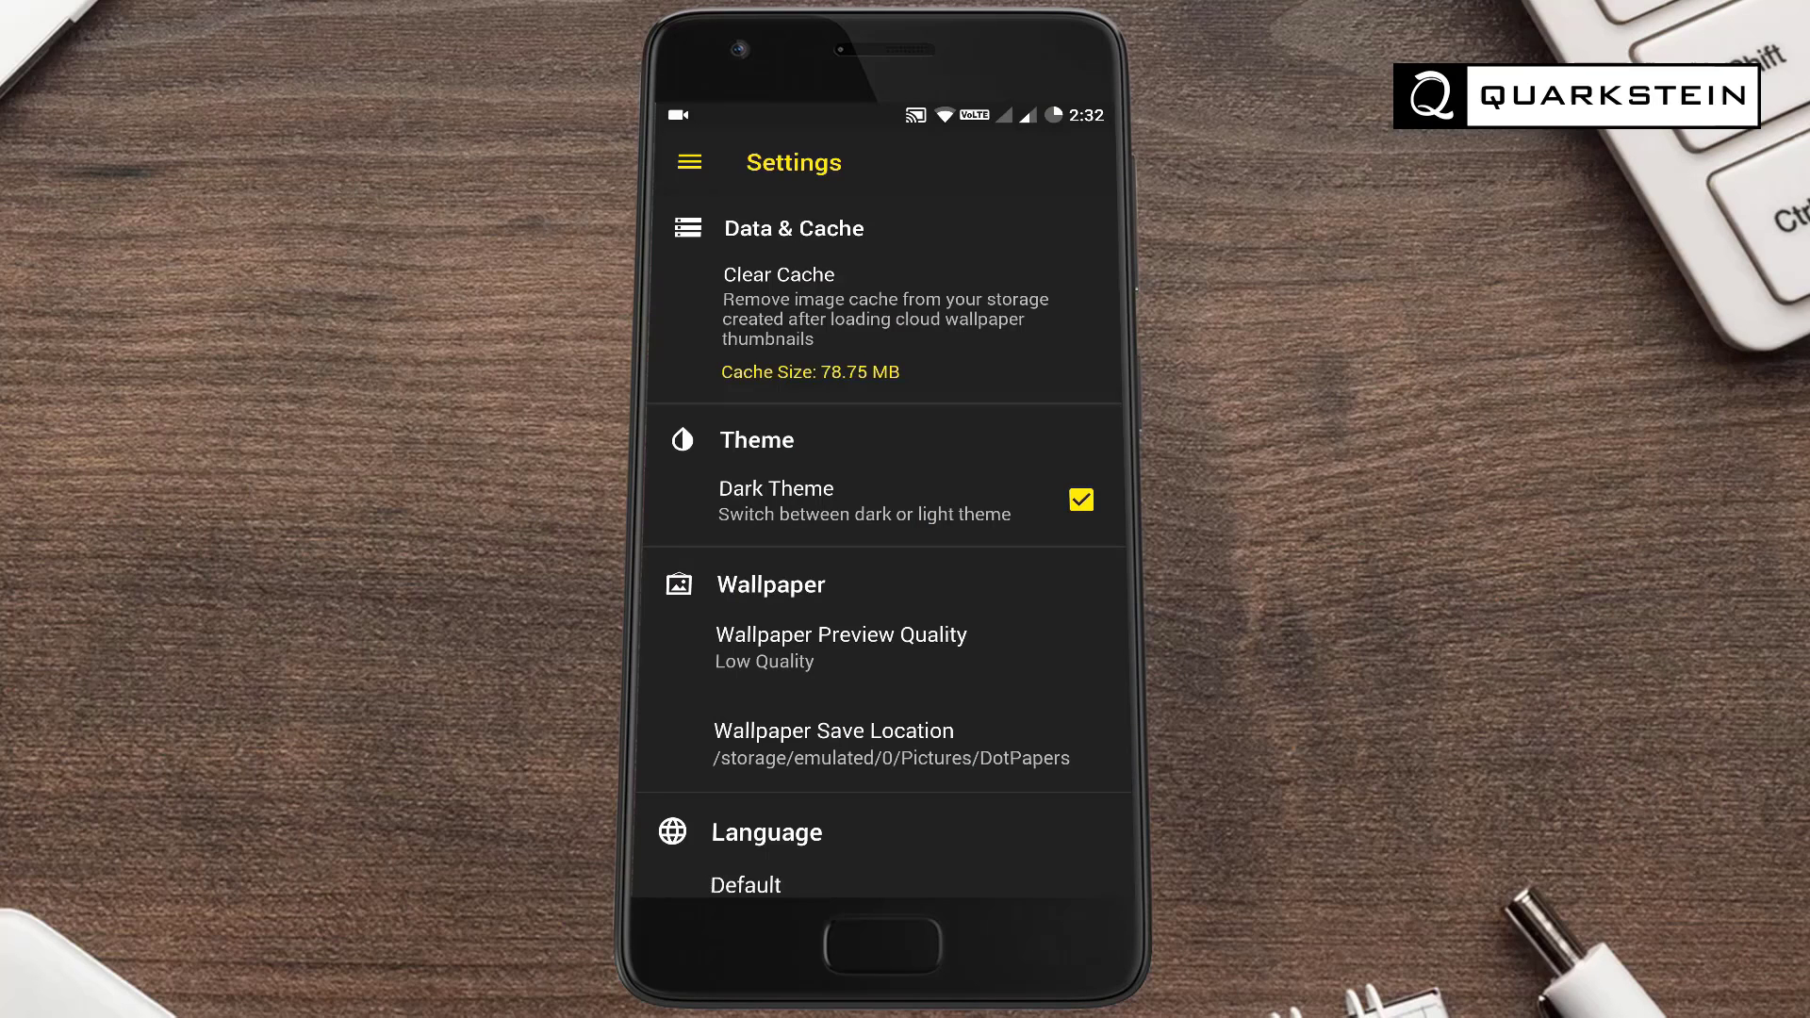
scroll("down", 3)
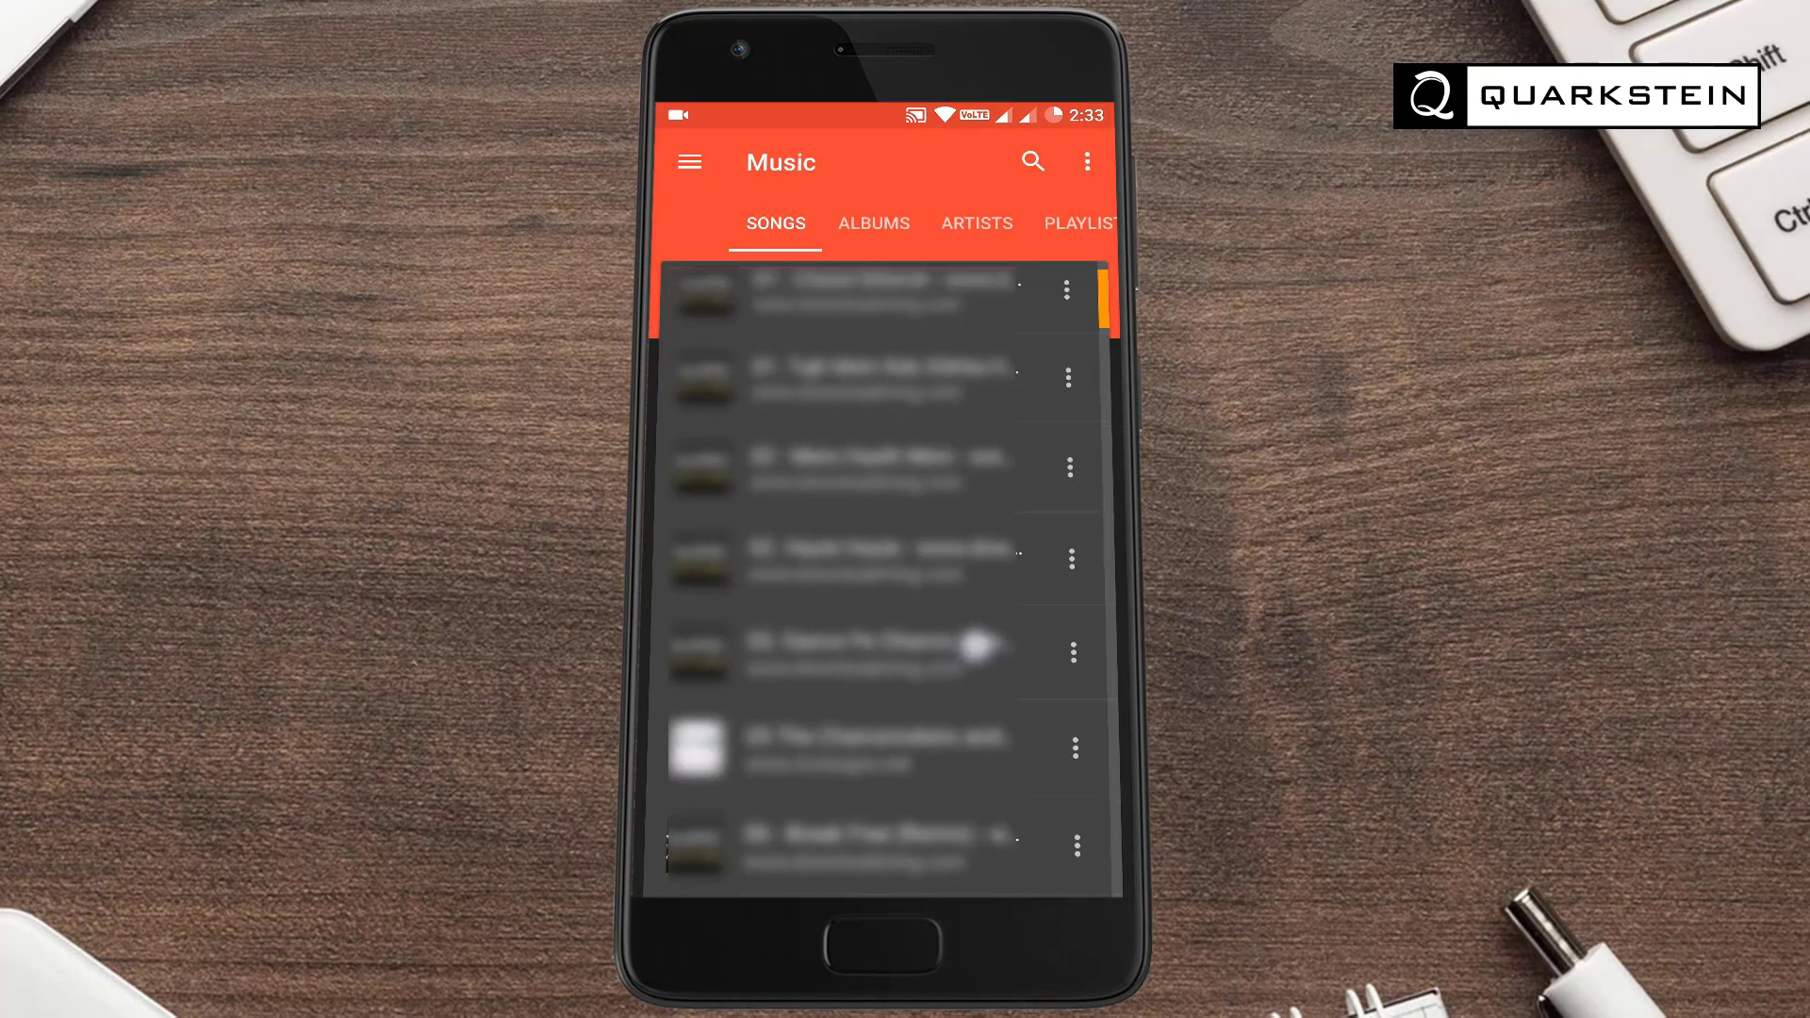
Play a song from the Songs list, then browse the library in the Albums tab
scroll("down", 3)
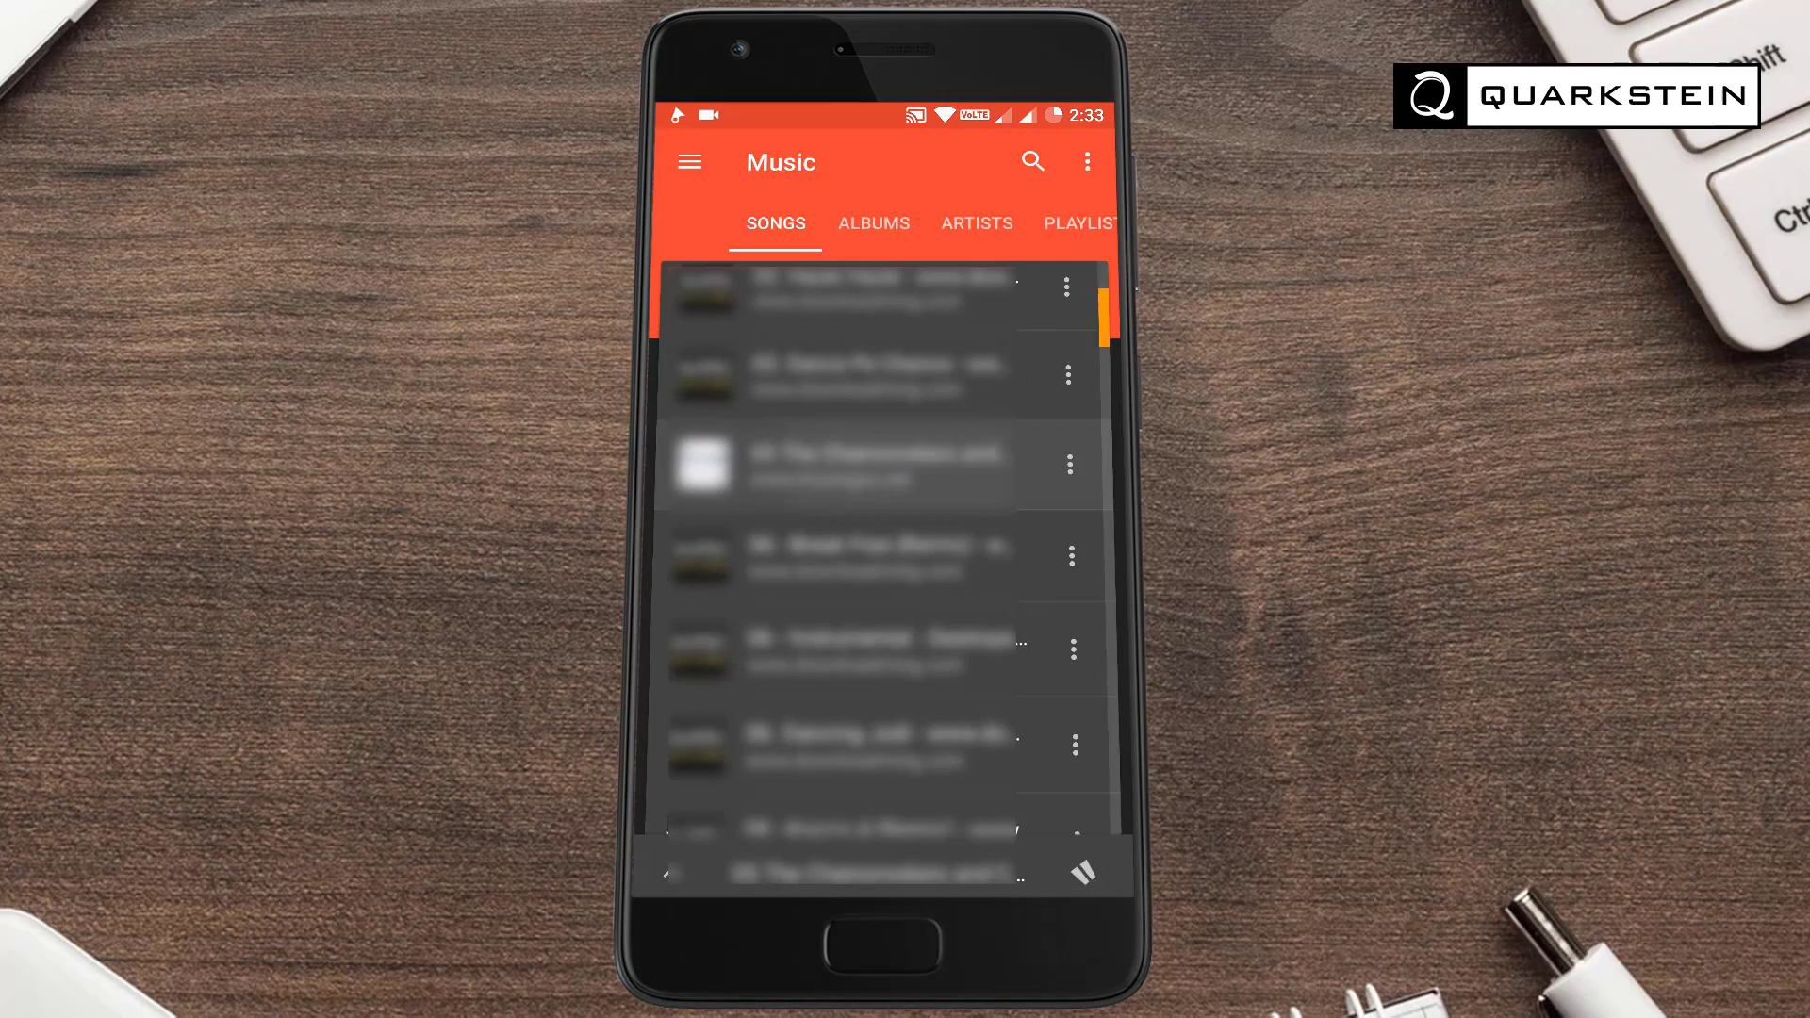
left_click(877, 464)
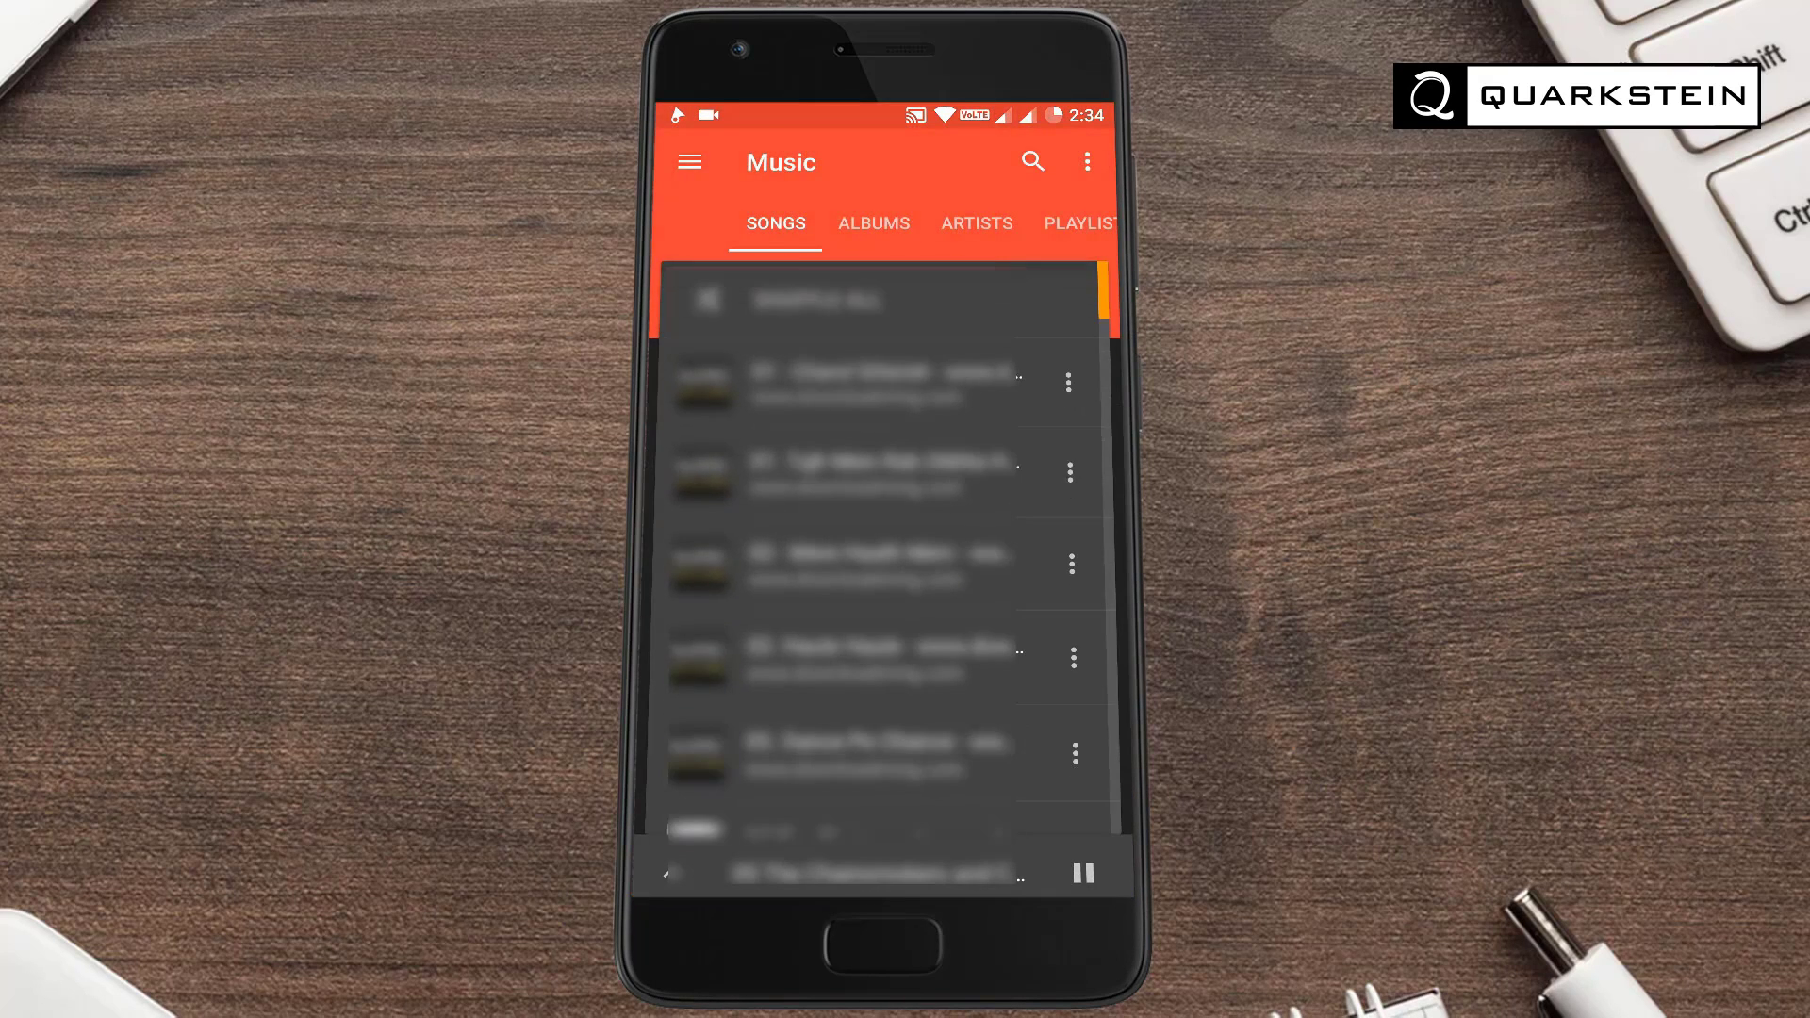
left_click(873, 224)
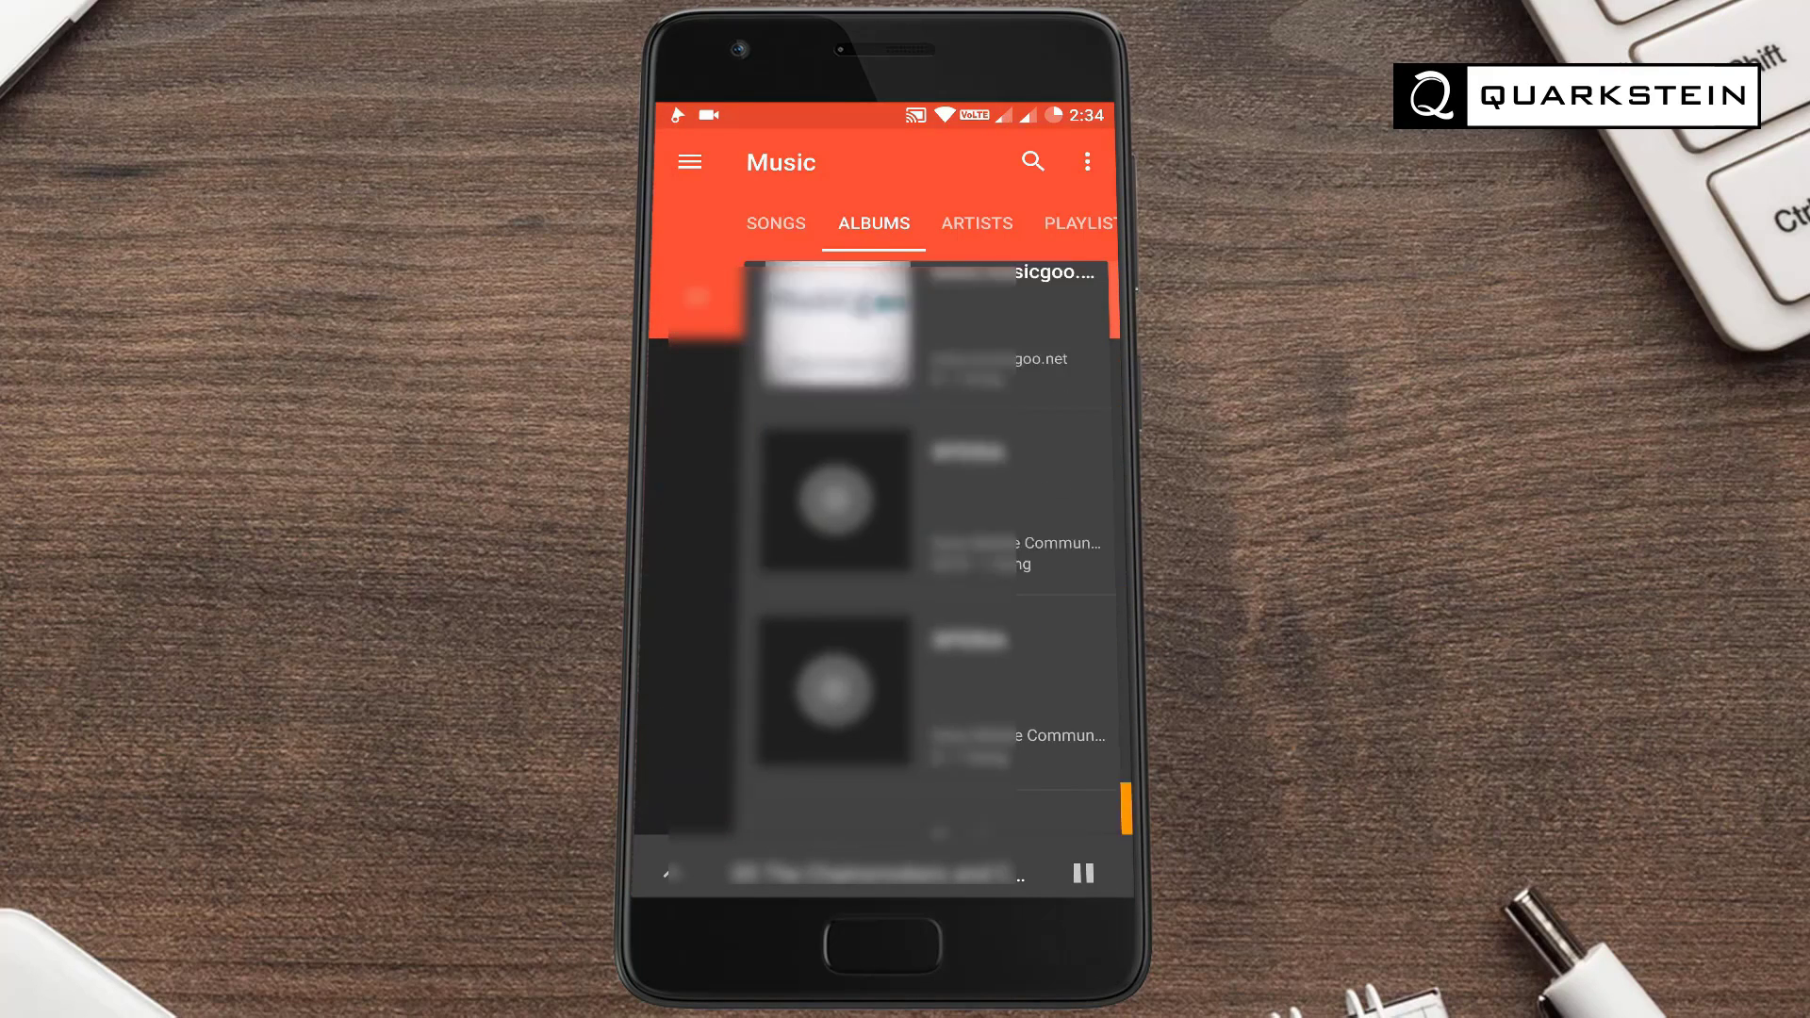
left_click(977, 224)
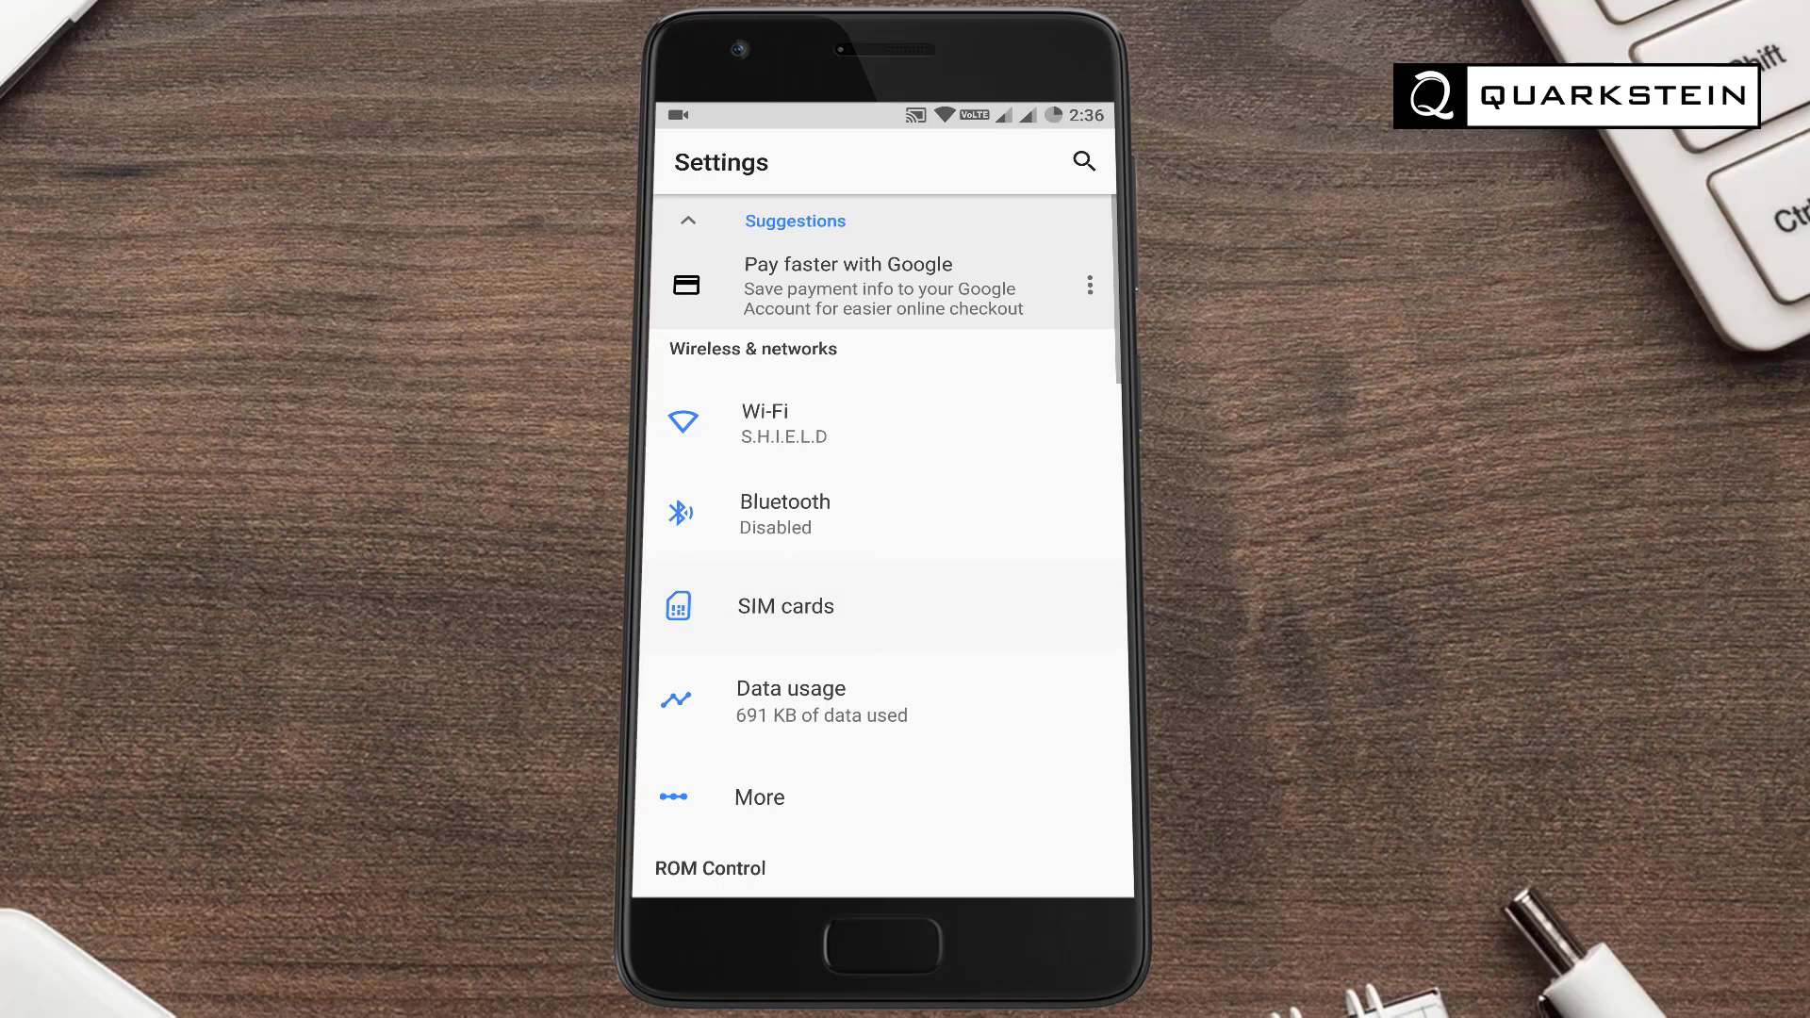
Open system Settings and reach the ROM Control section showing DotExtras
left_click(786, 607)
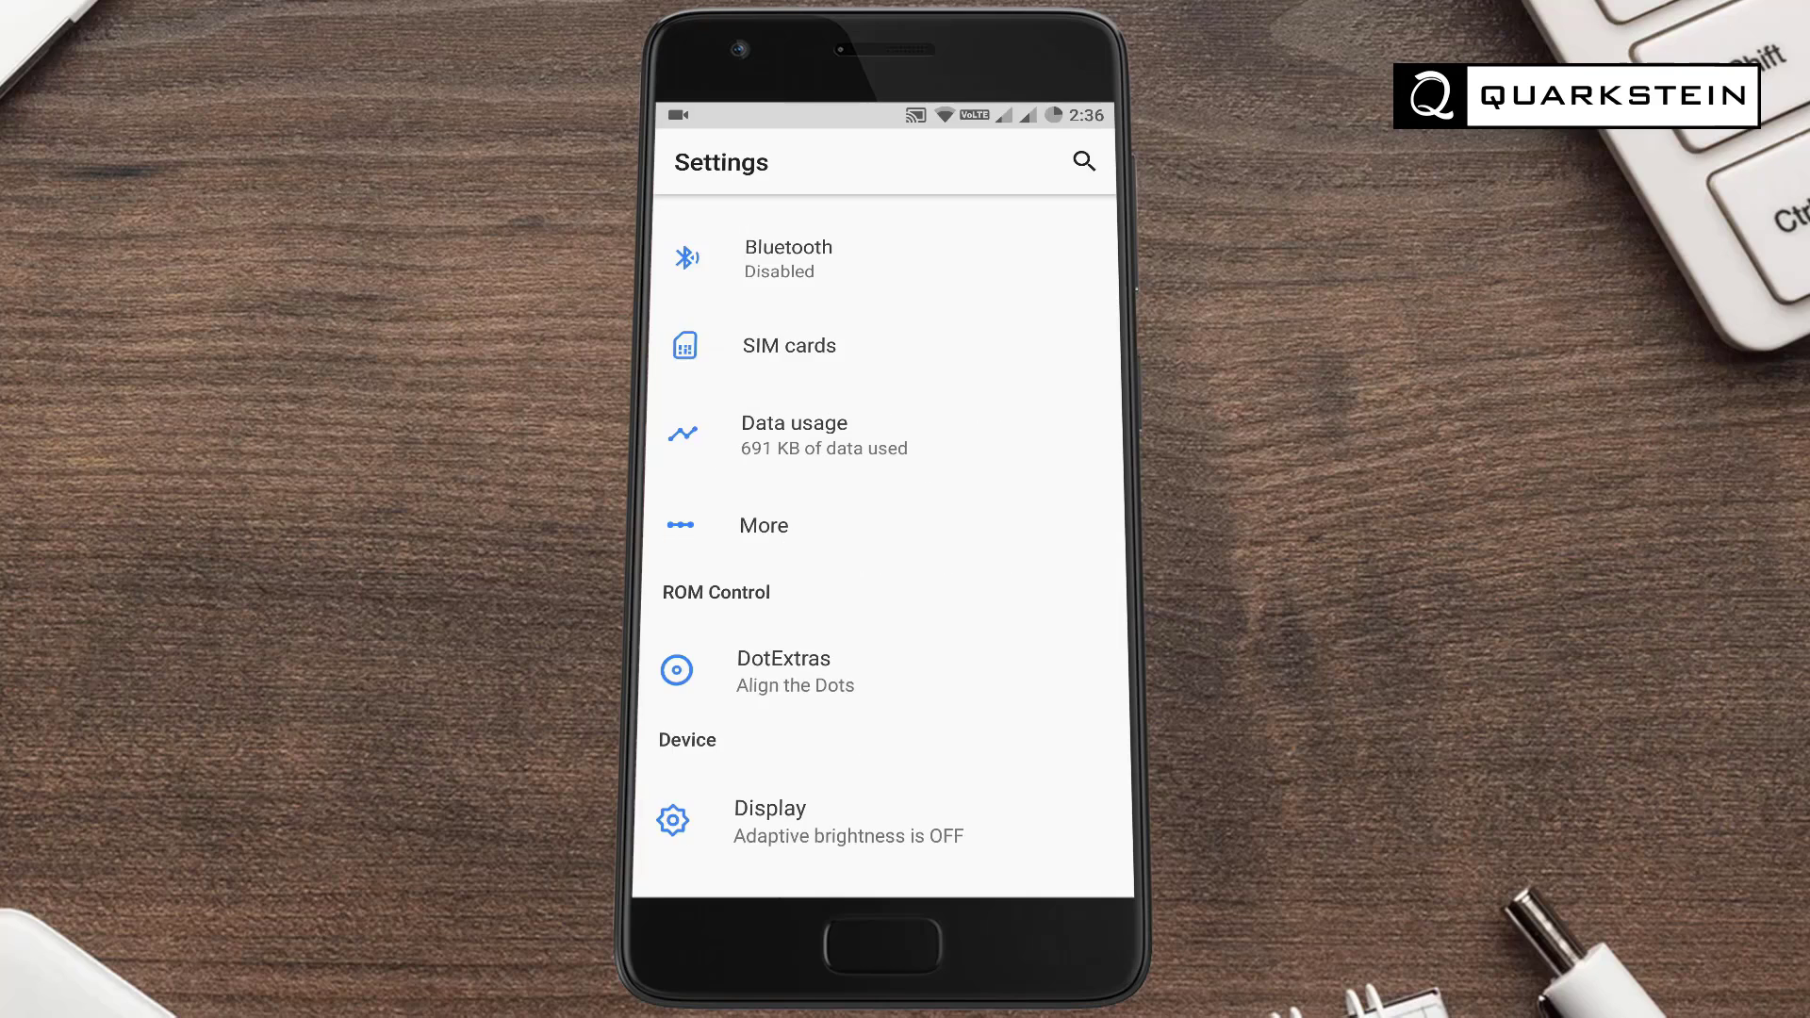
Open DotExtras, switch its app theme to dark red, and open the Statusbar page
left_click(783, 671)
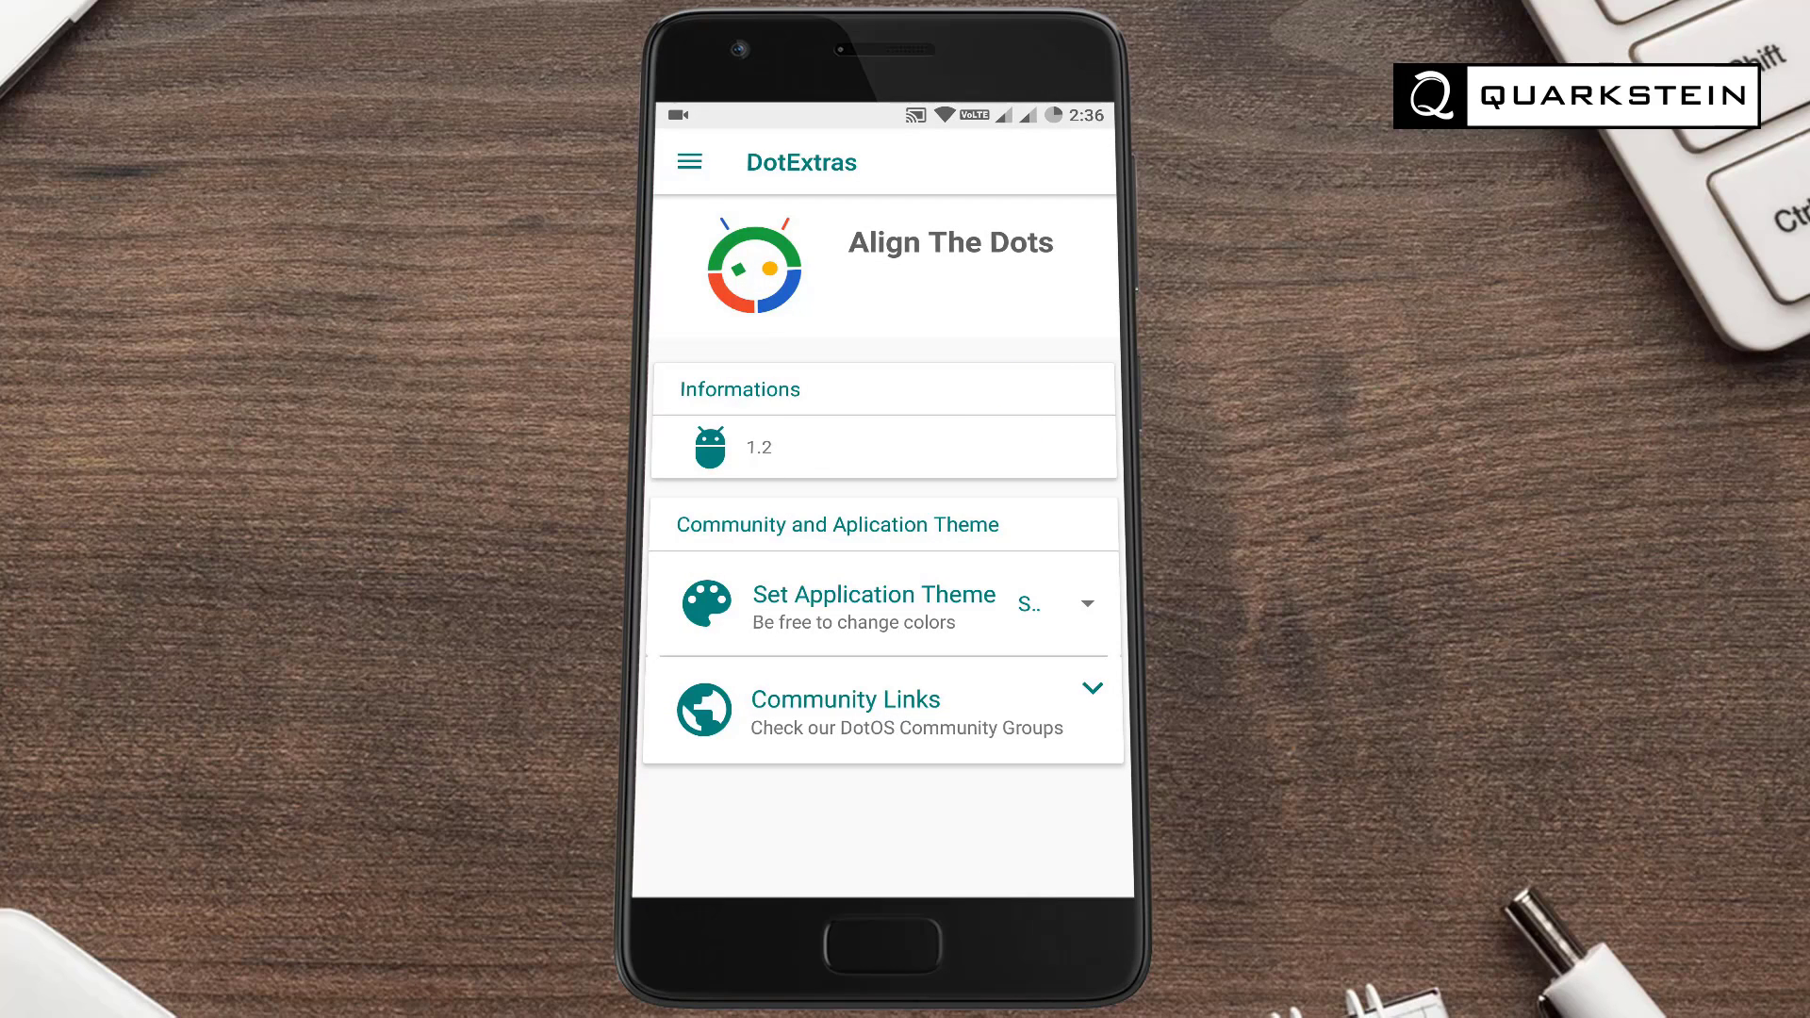
left_click(1083, 603)
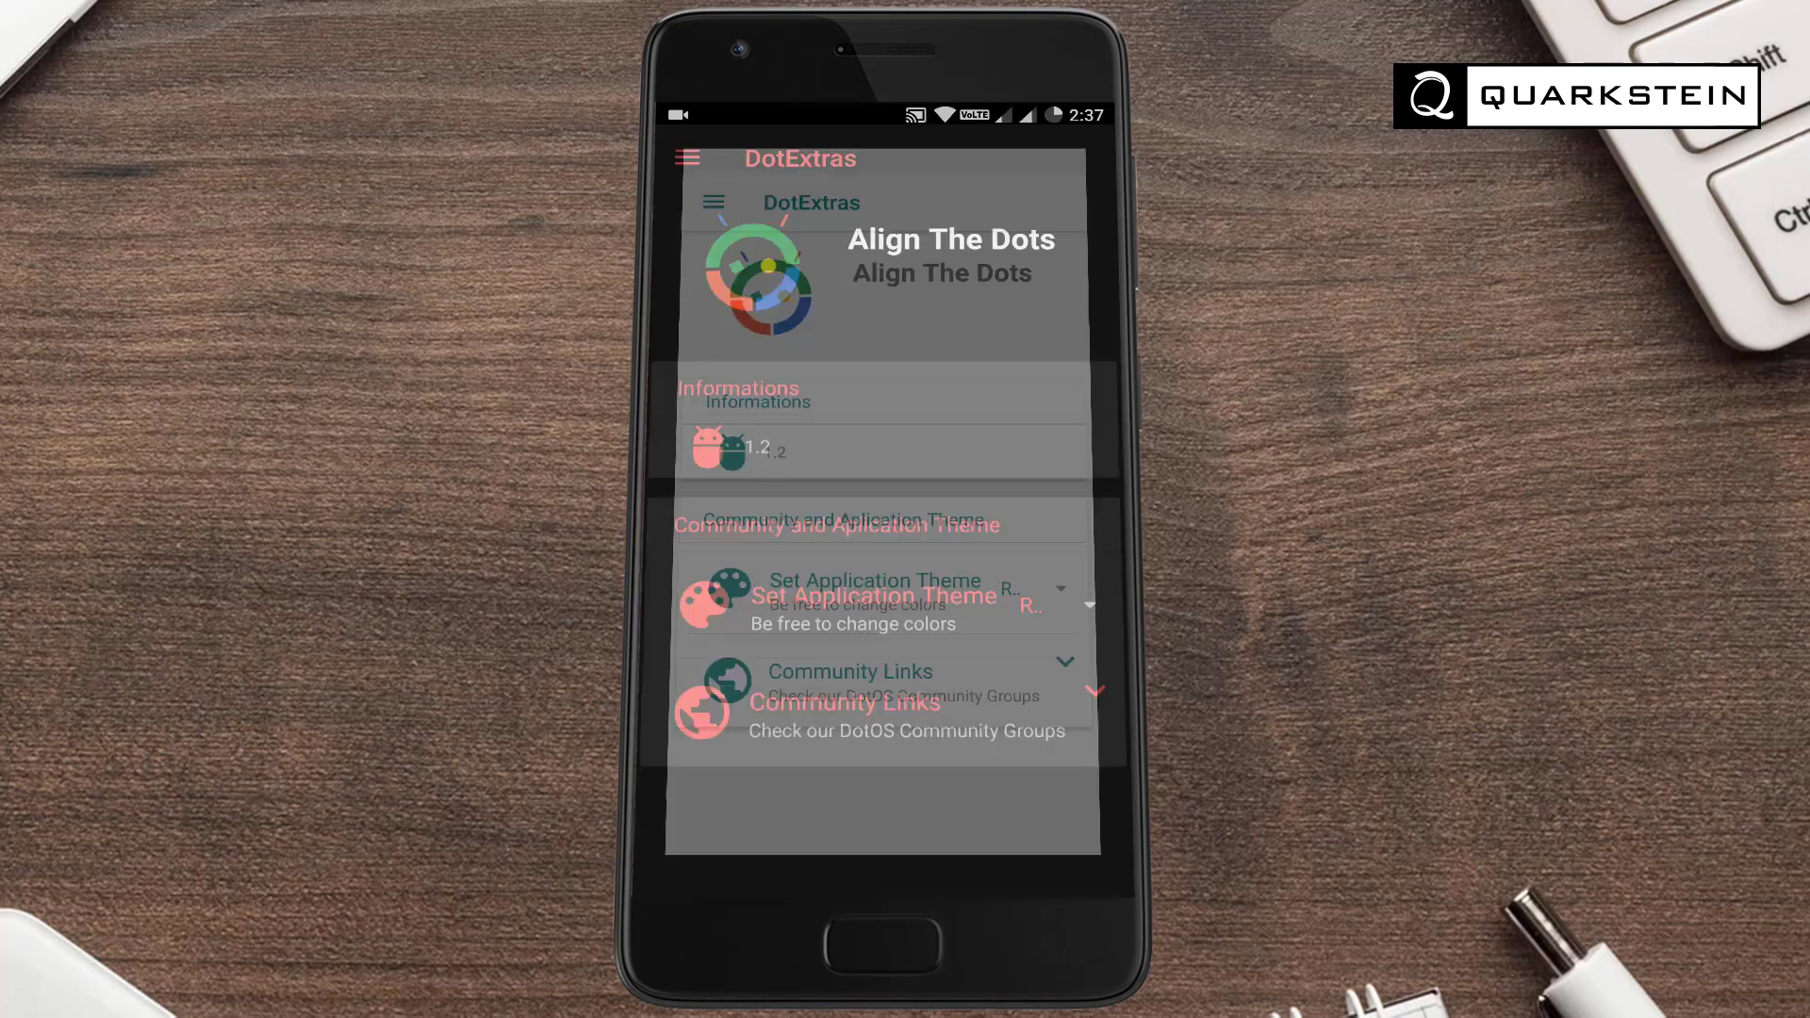
left_click(687, 156)
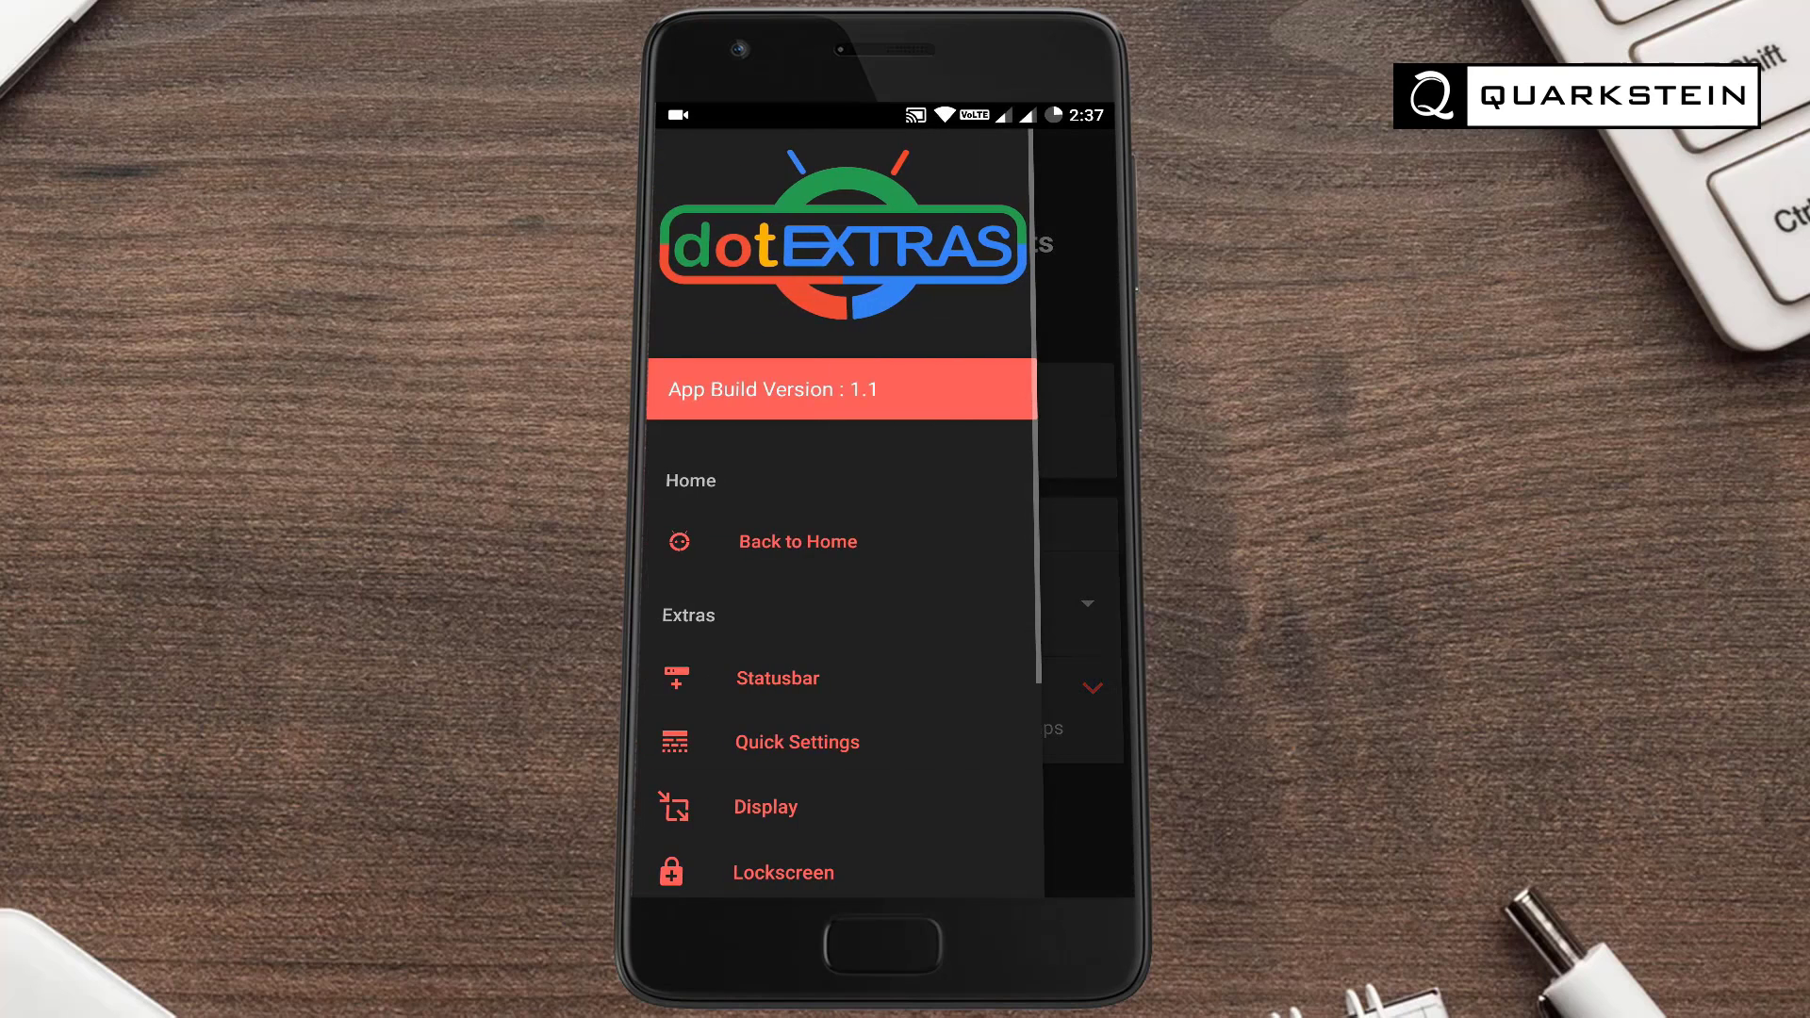
scroll("down", 3)
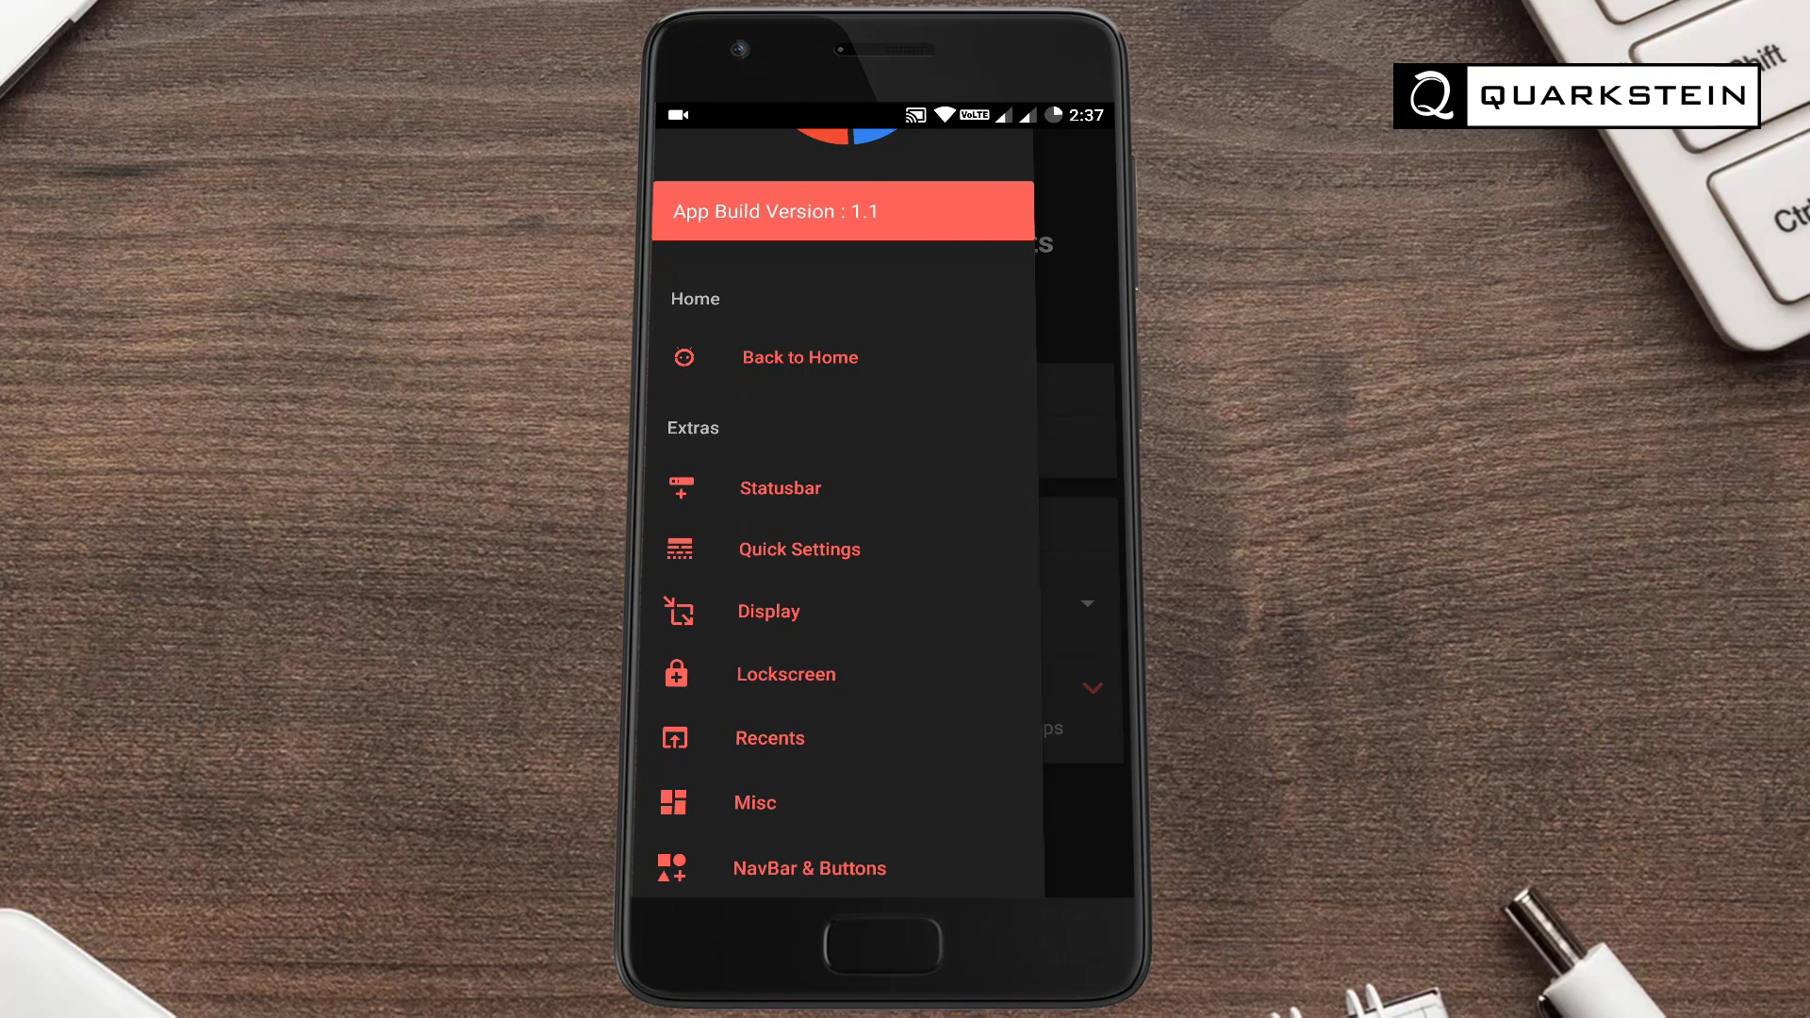
left_click(780, 488)
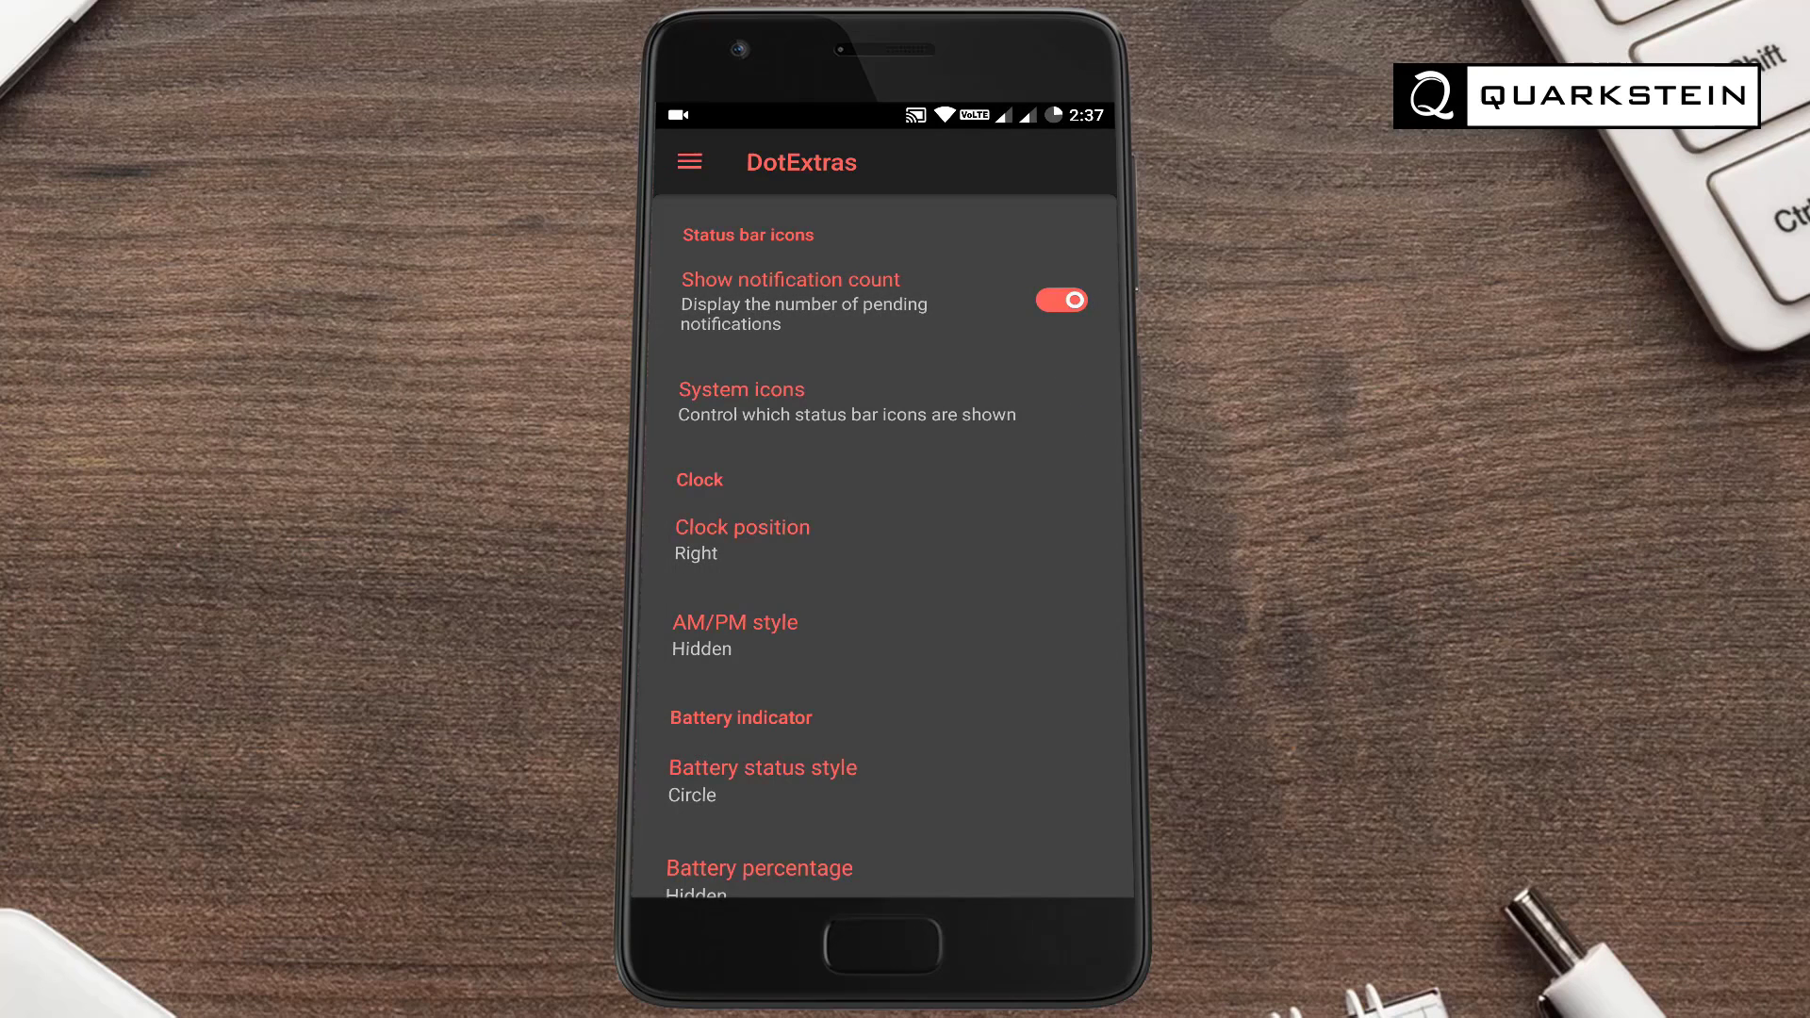
Set the status bar clock to Right, AM/PM style to Normal, and battery style to Text
left_click(742, 527)
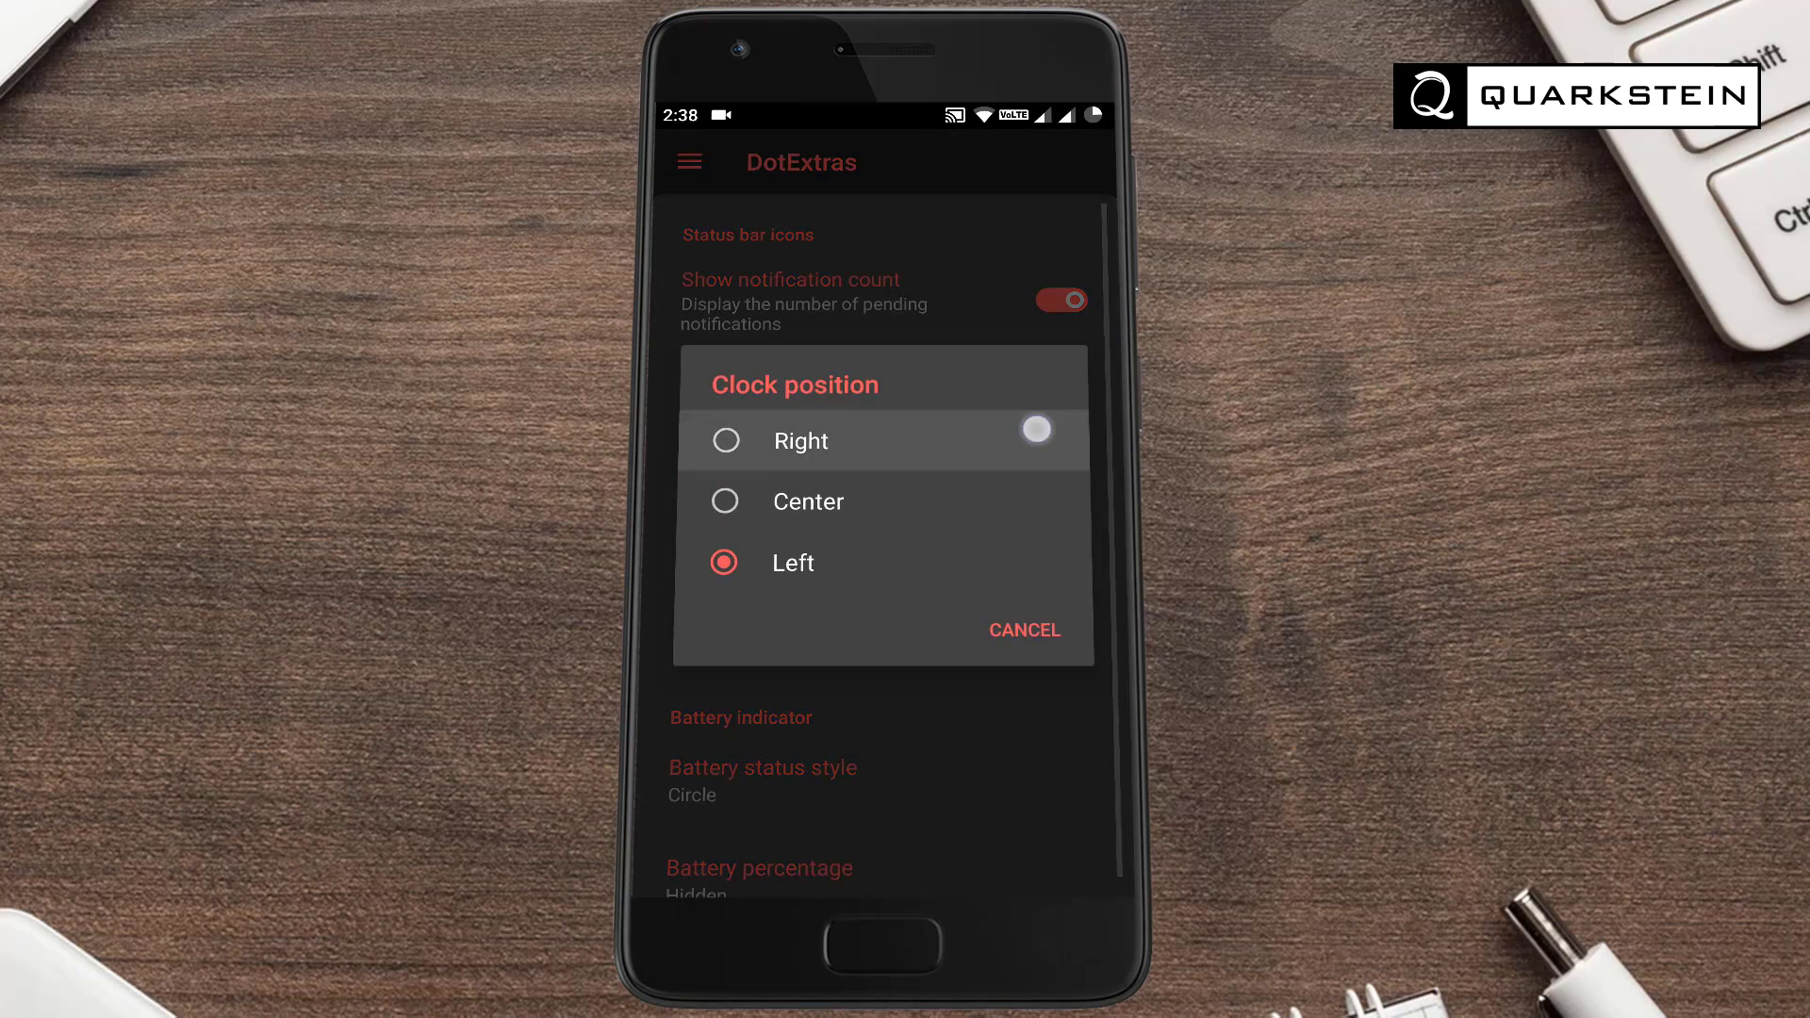
left_click(801, 441)
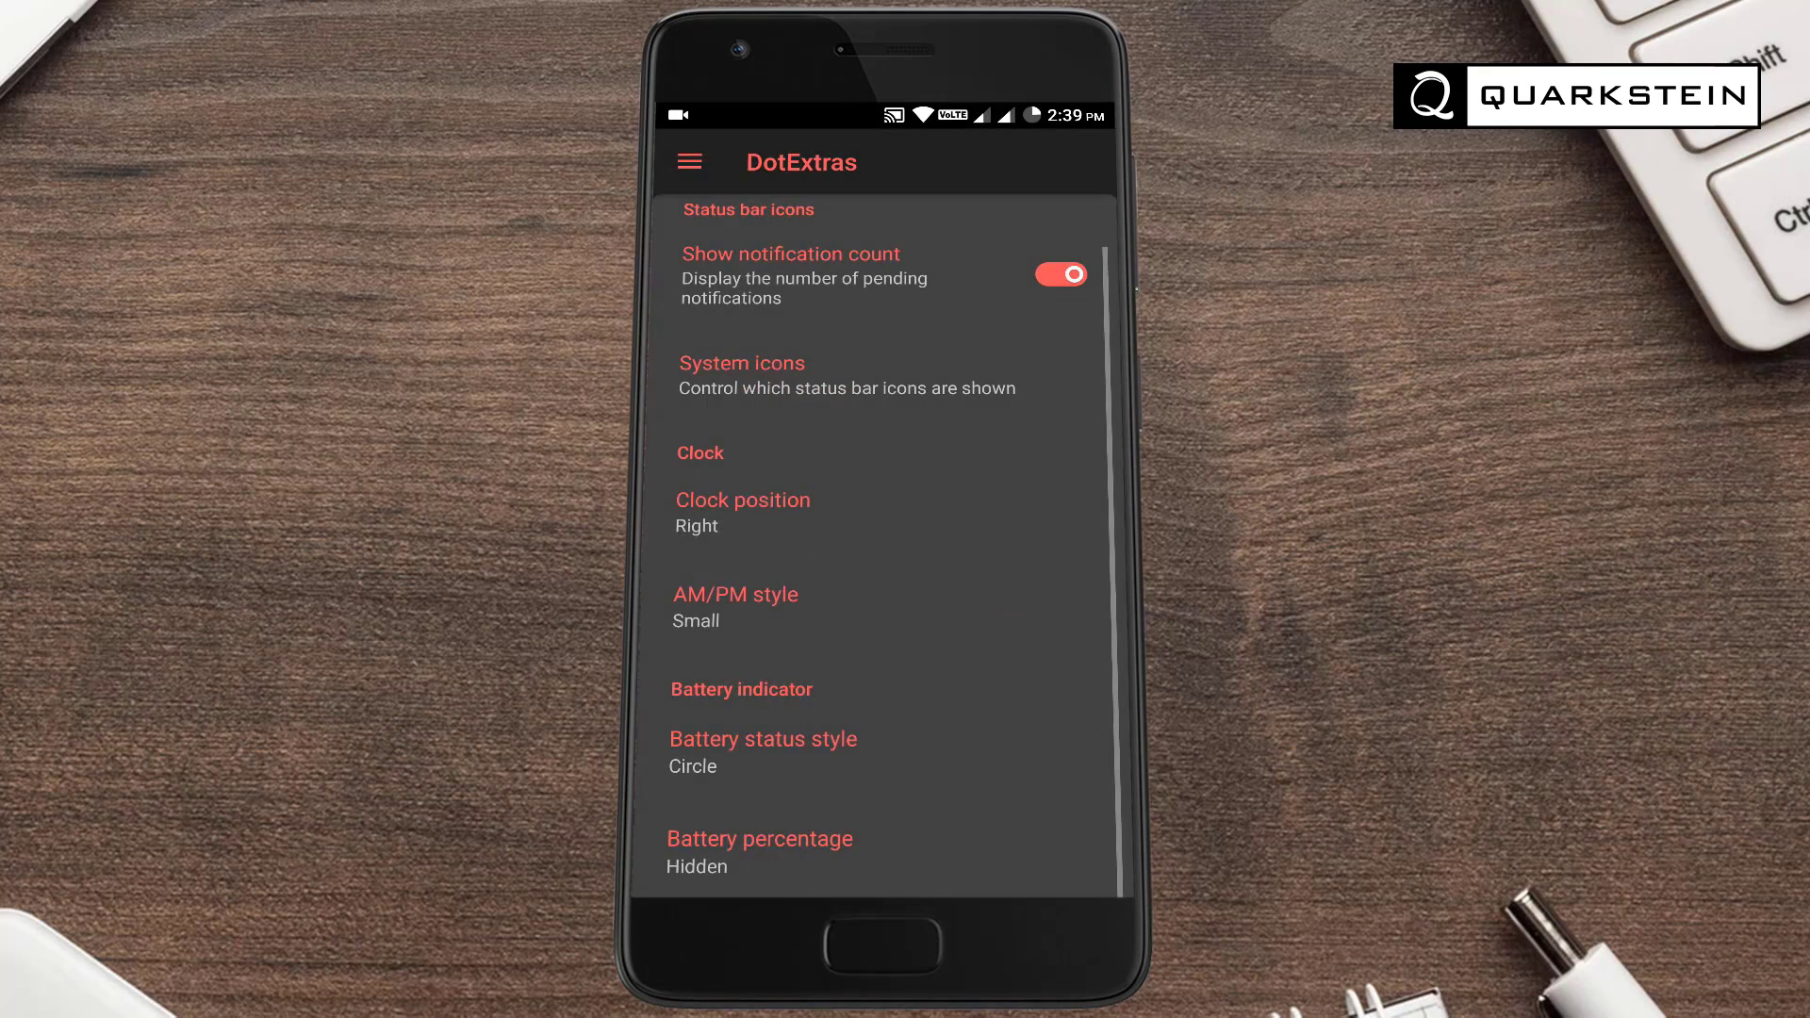
left_click(736, 606)
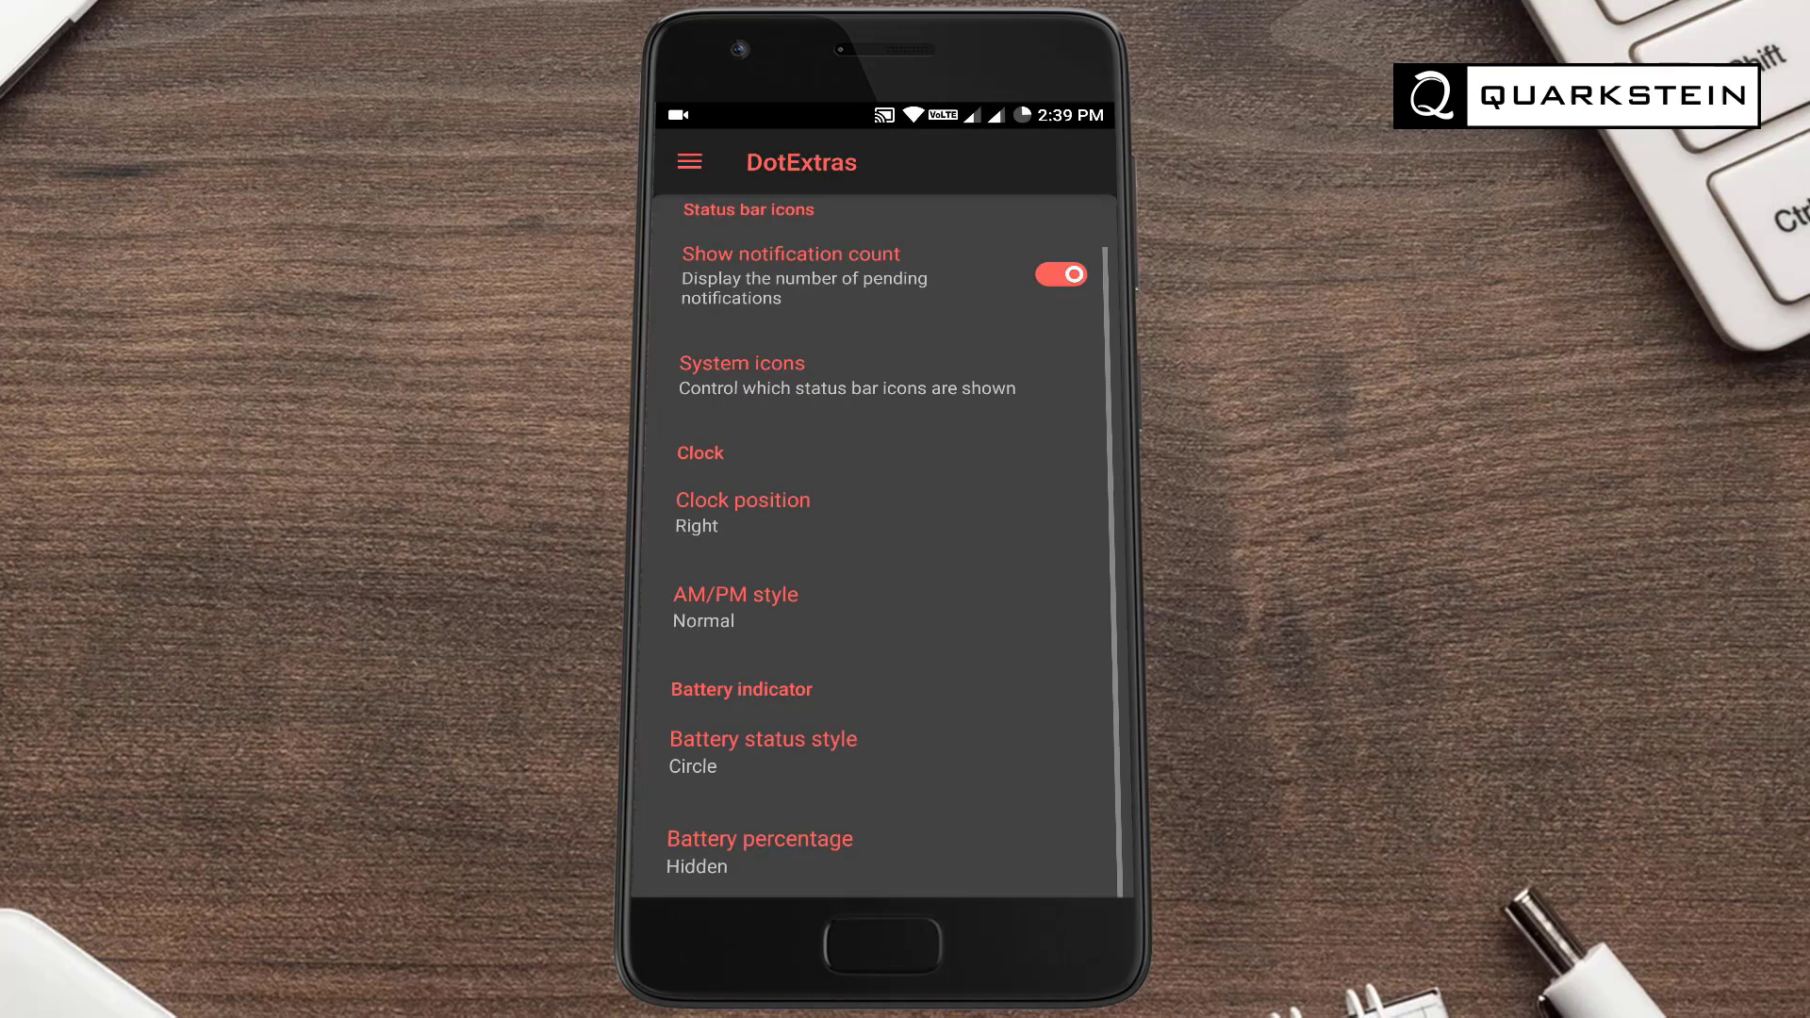
left_click(763, 748)
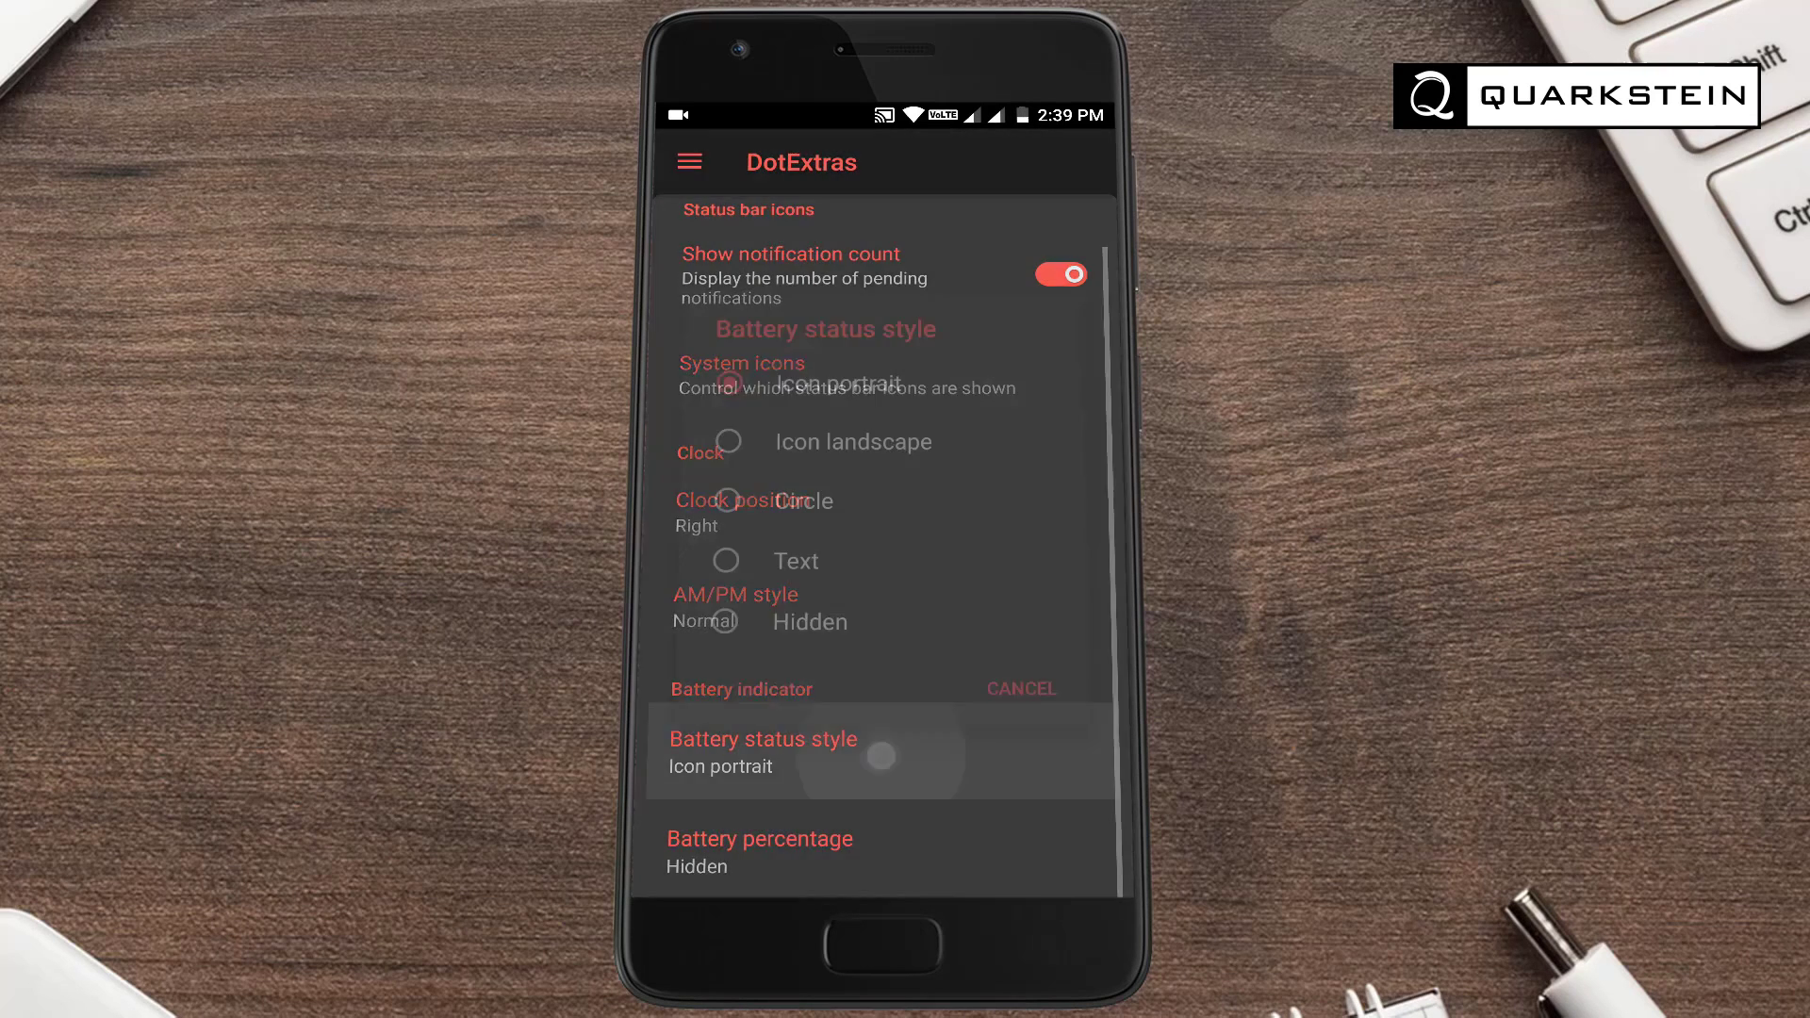
left_click(796, 561)
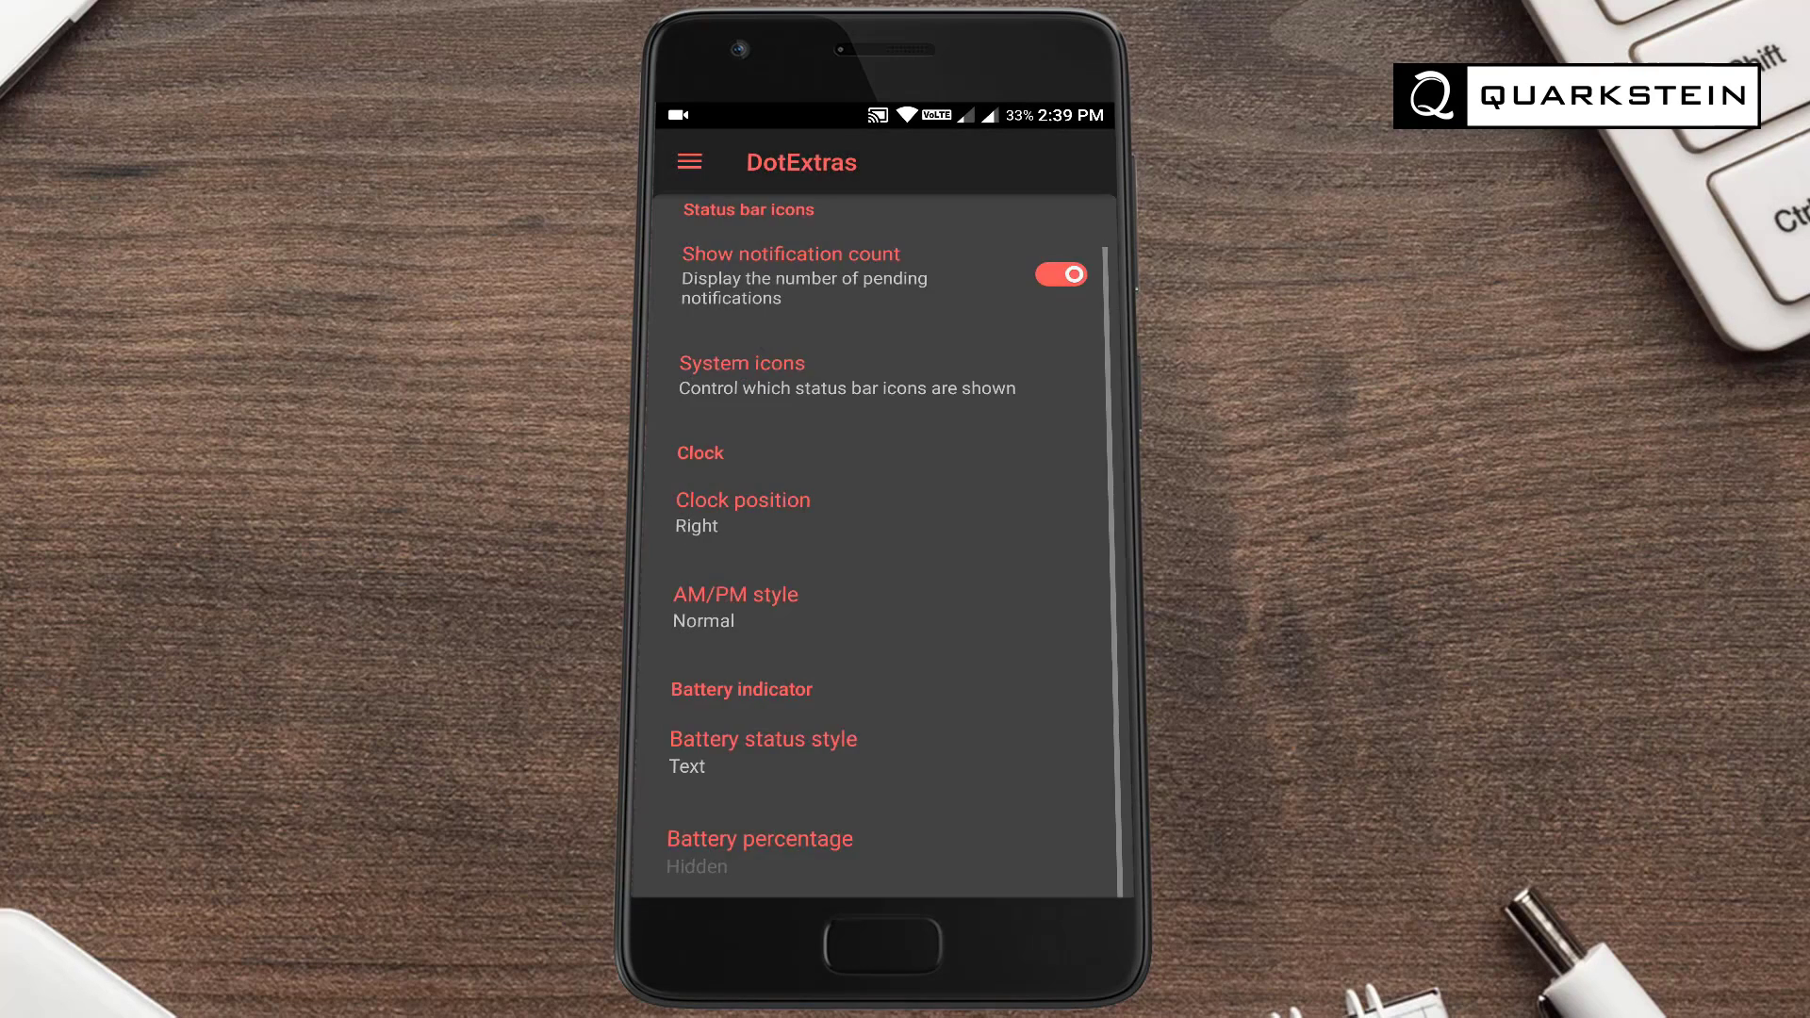
left_click(760, 838)
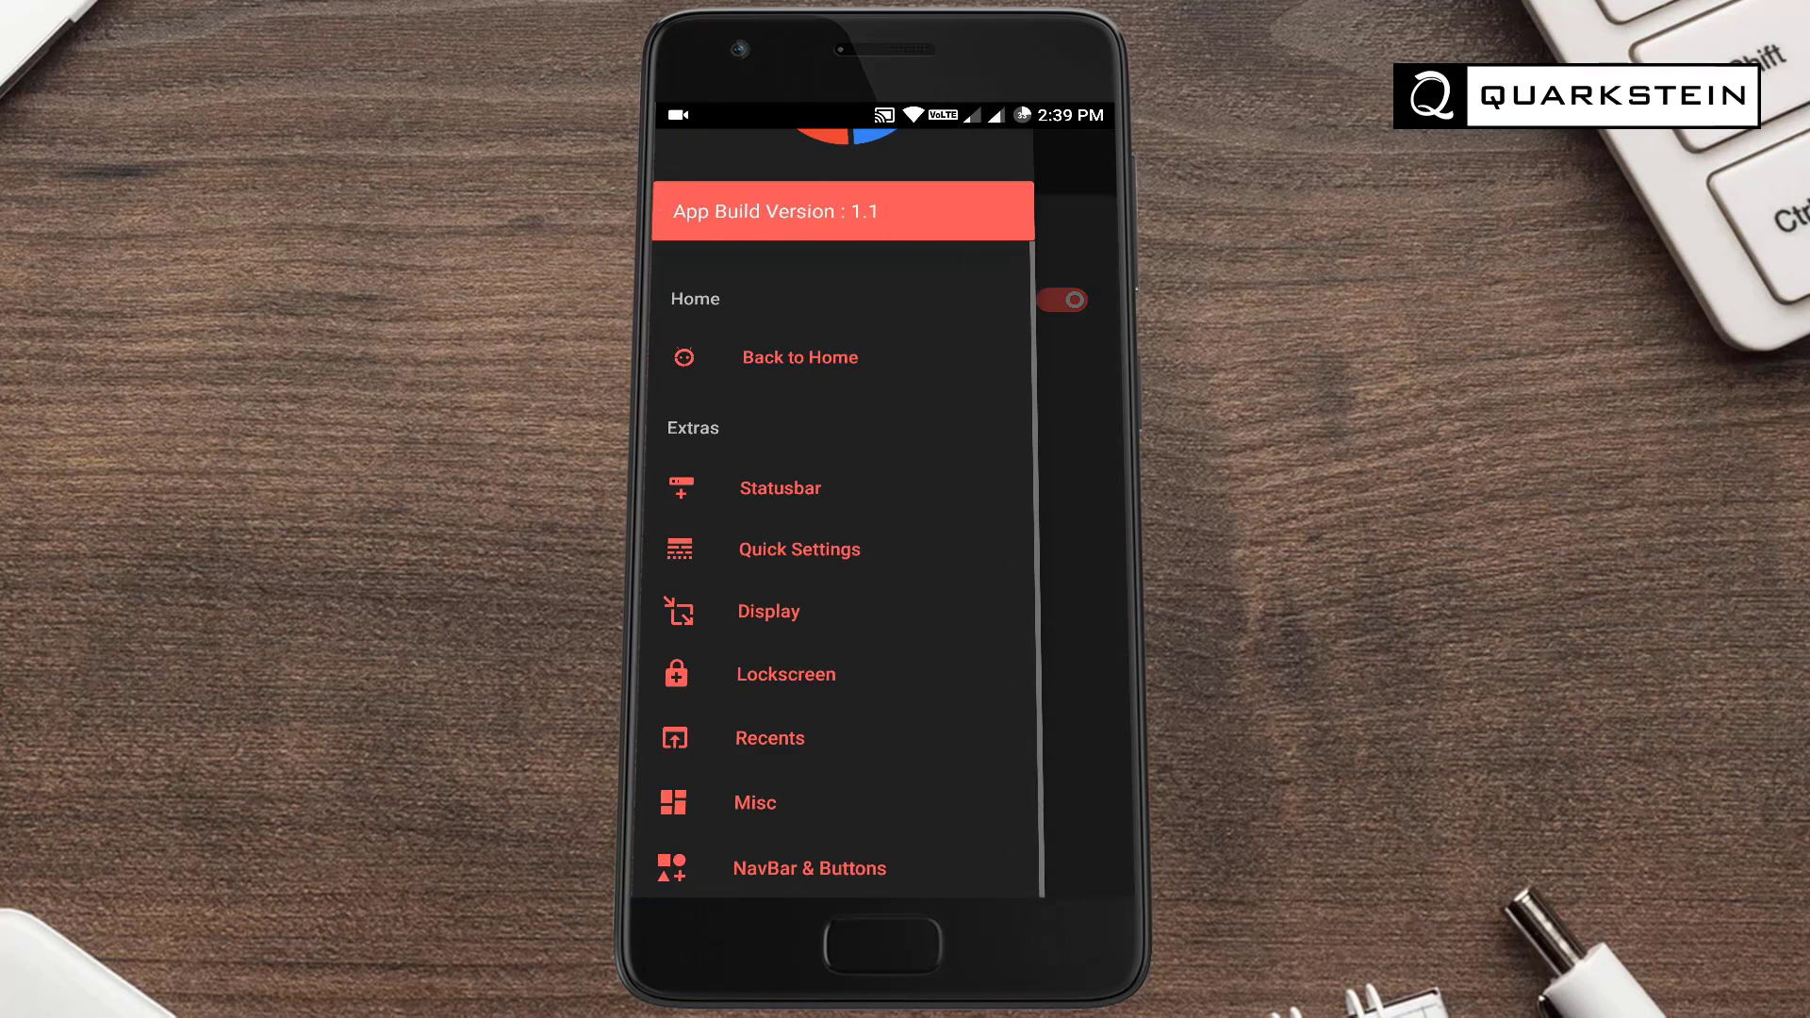
Browse the Quick Settings header tweaks, then the Lockscreen tweaks page
left_click(799, 548)
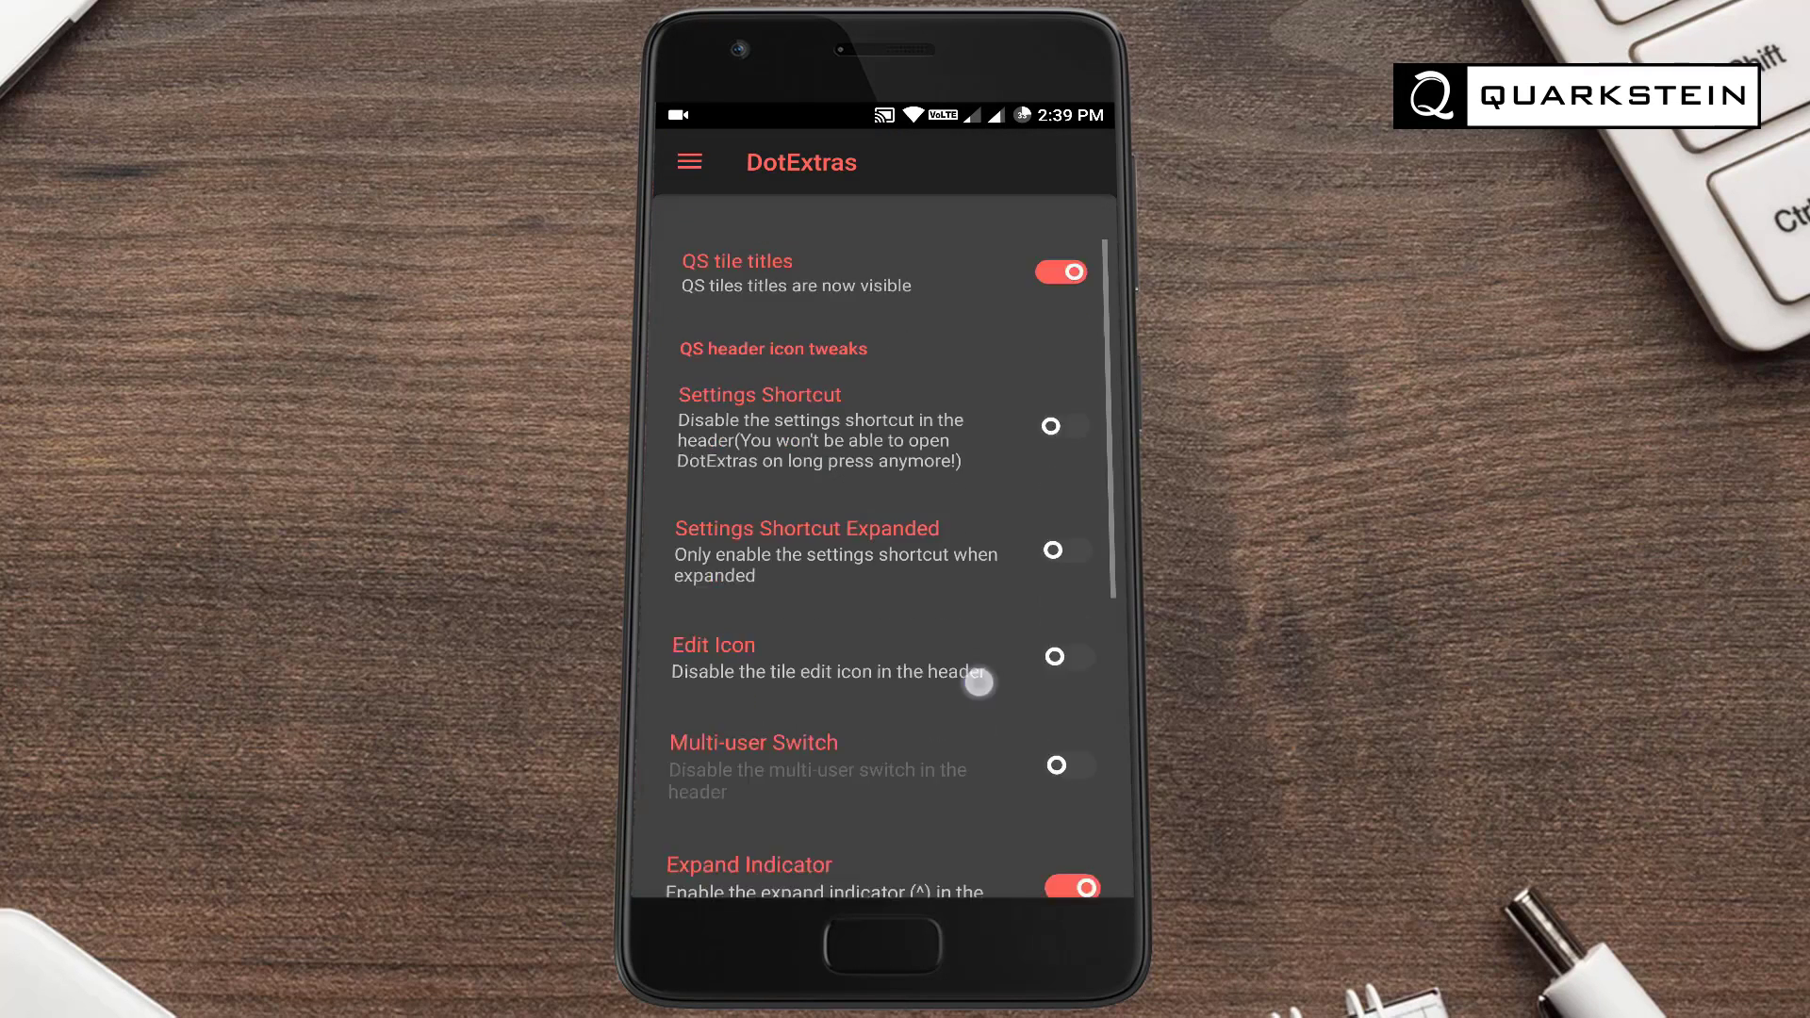
scroll("down", 3)
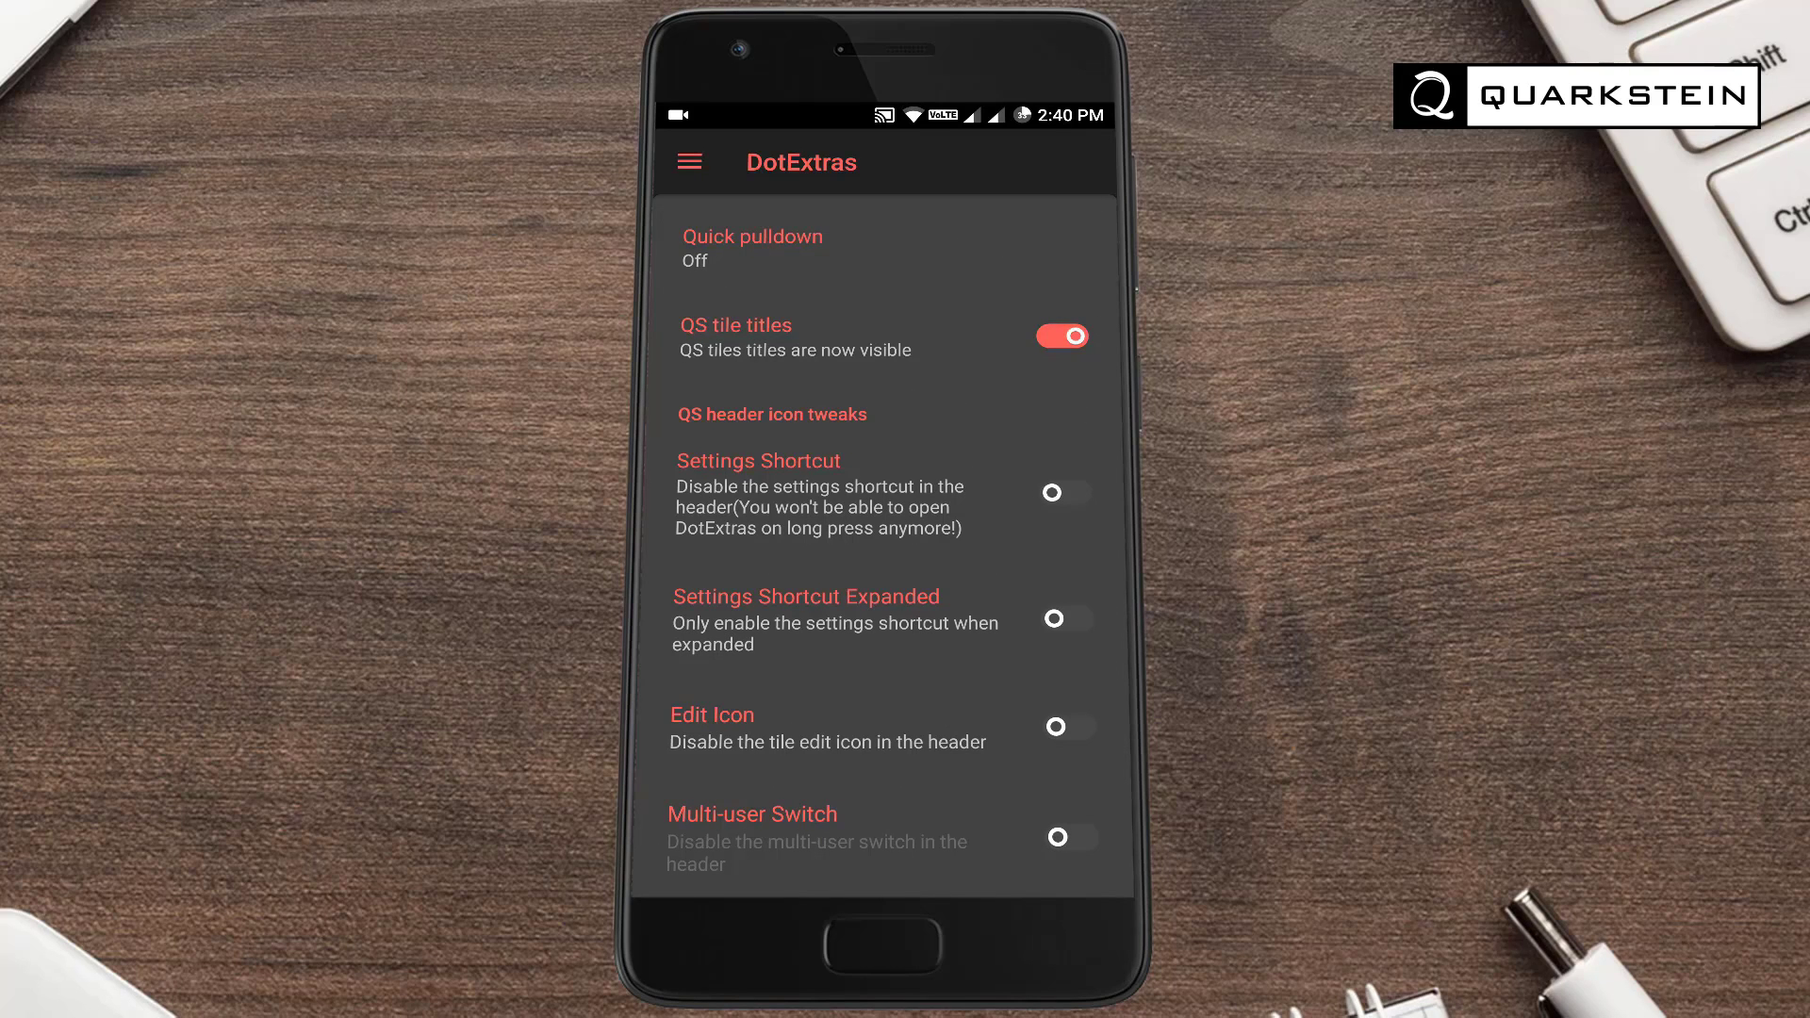
left_click(689, 161)
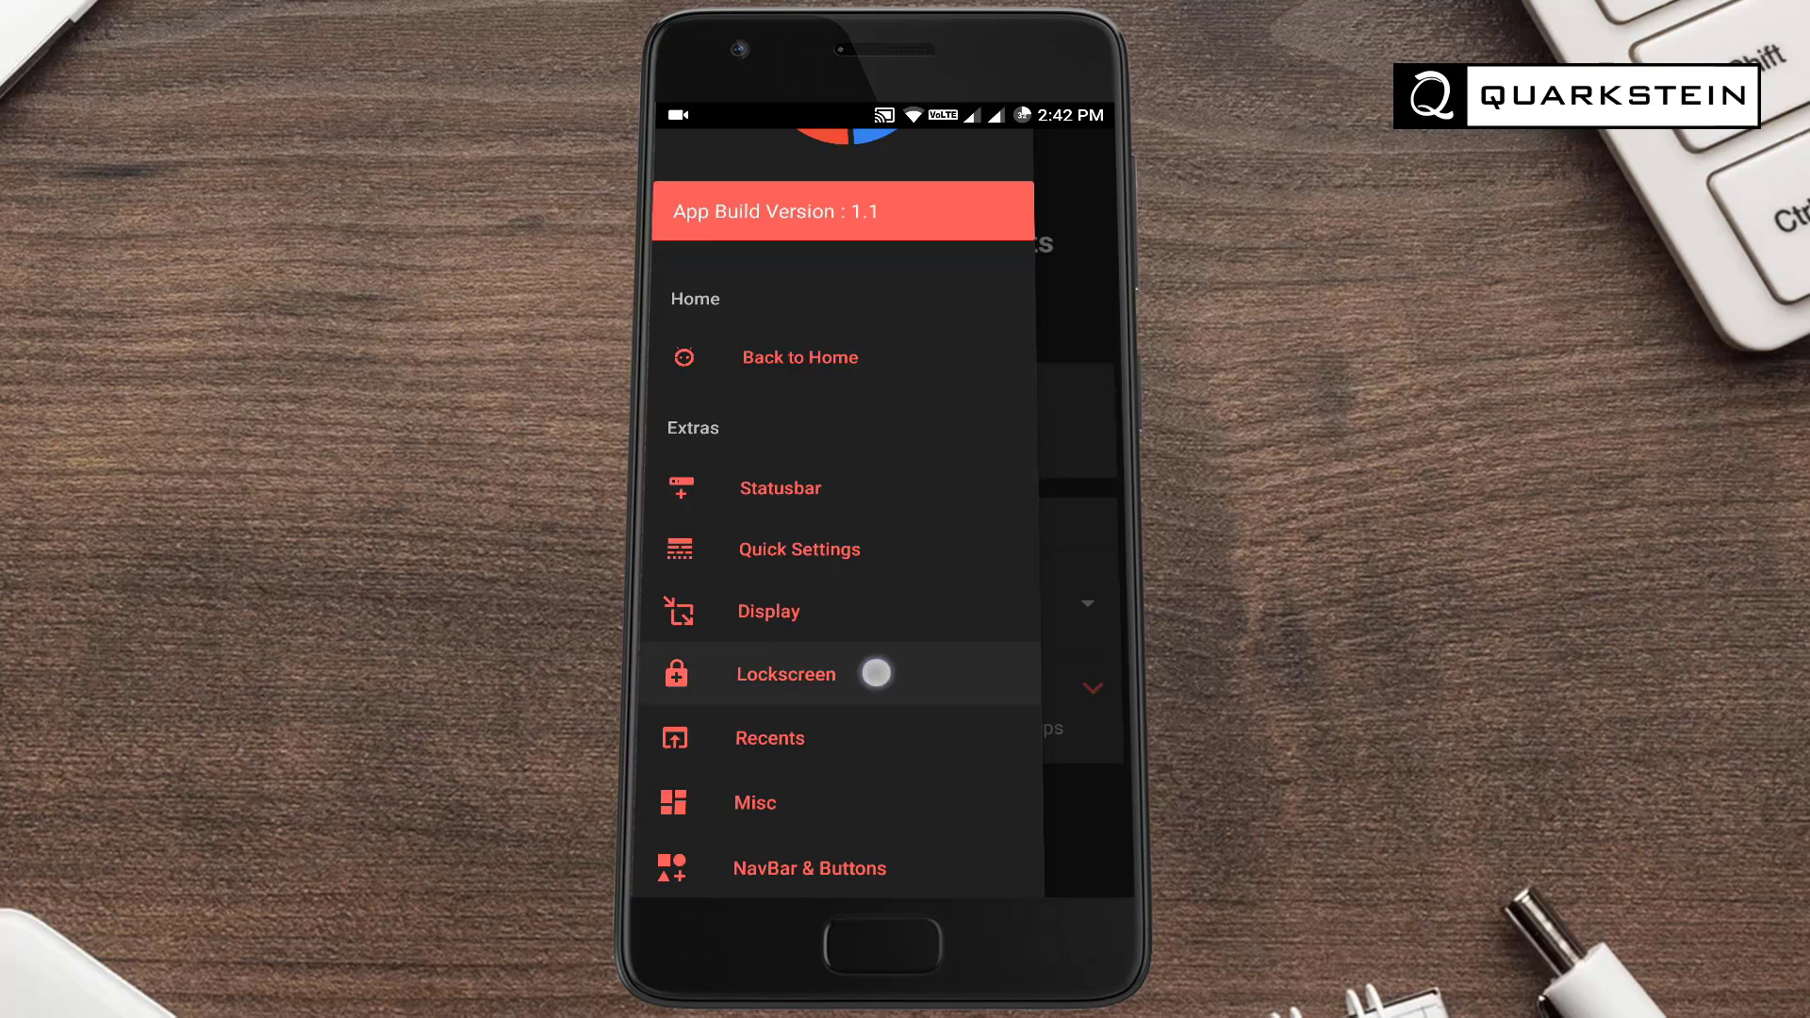
left_click(787, 673)
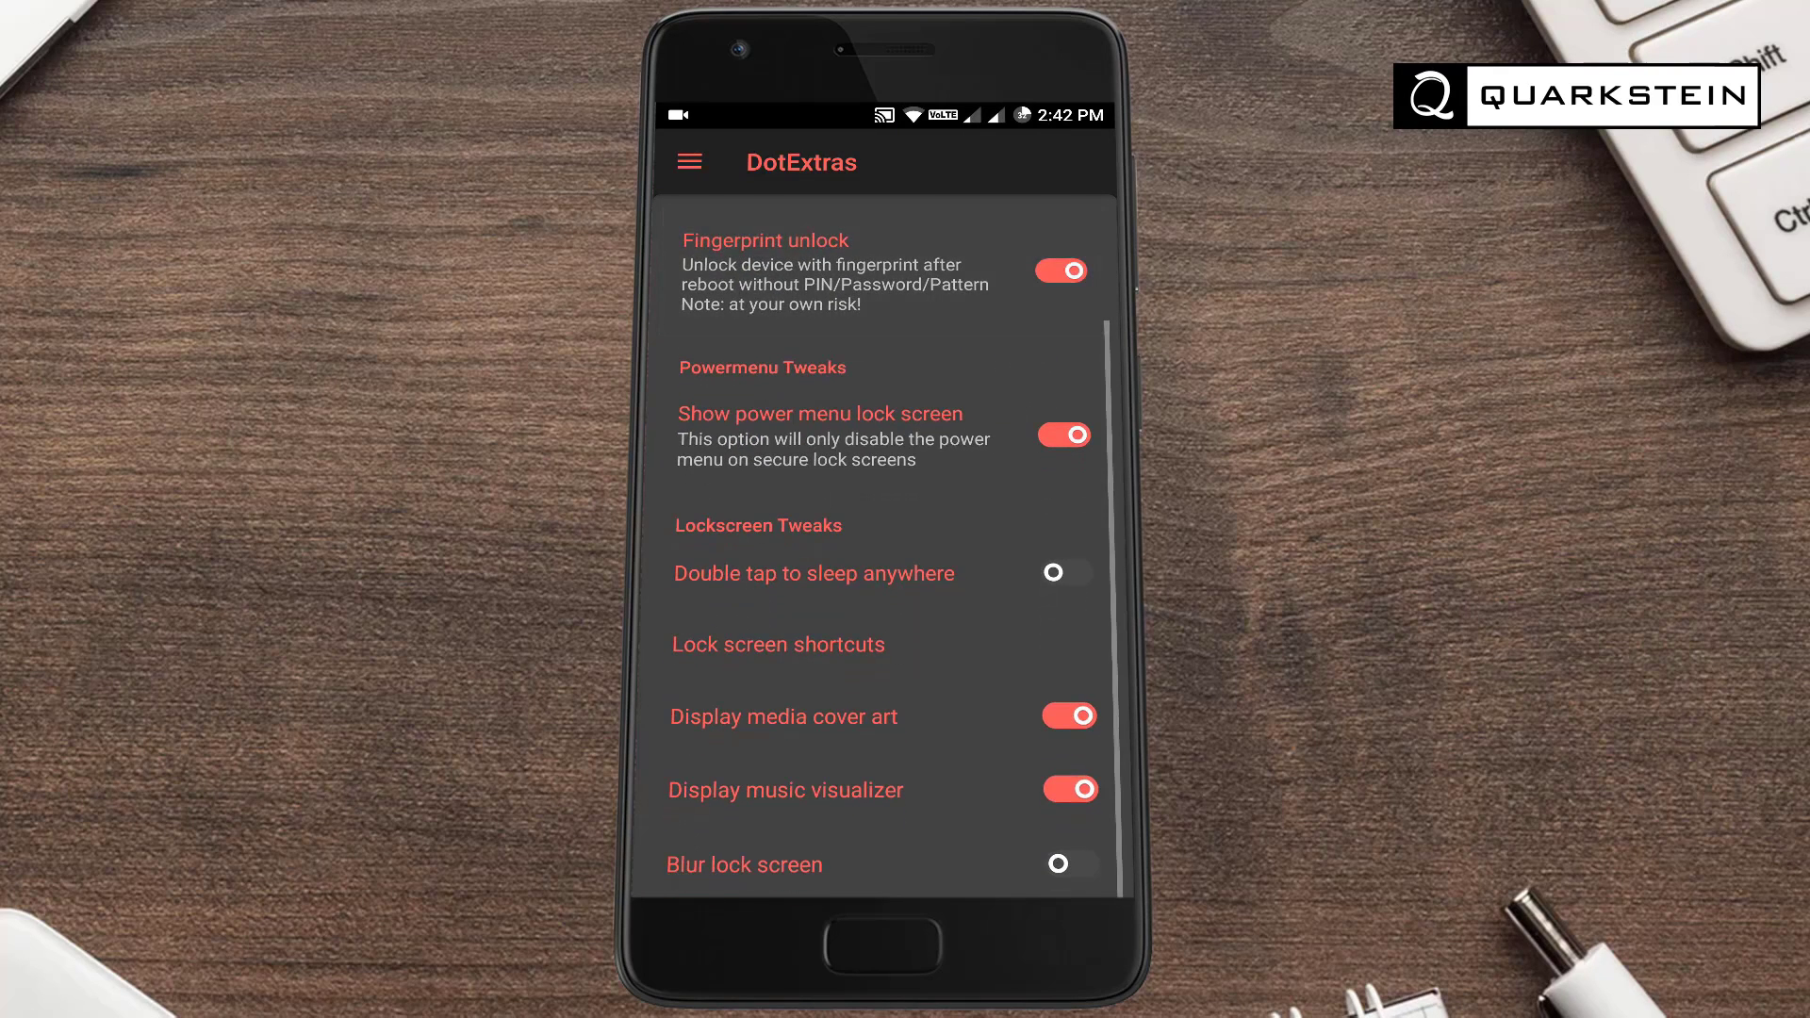
left_click(1063, 271)
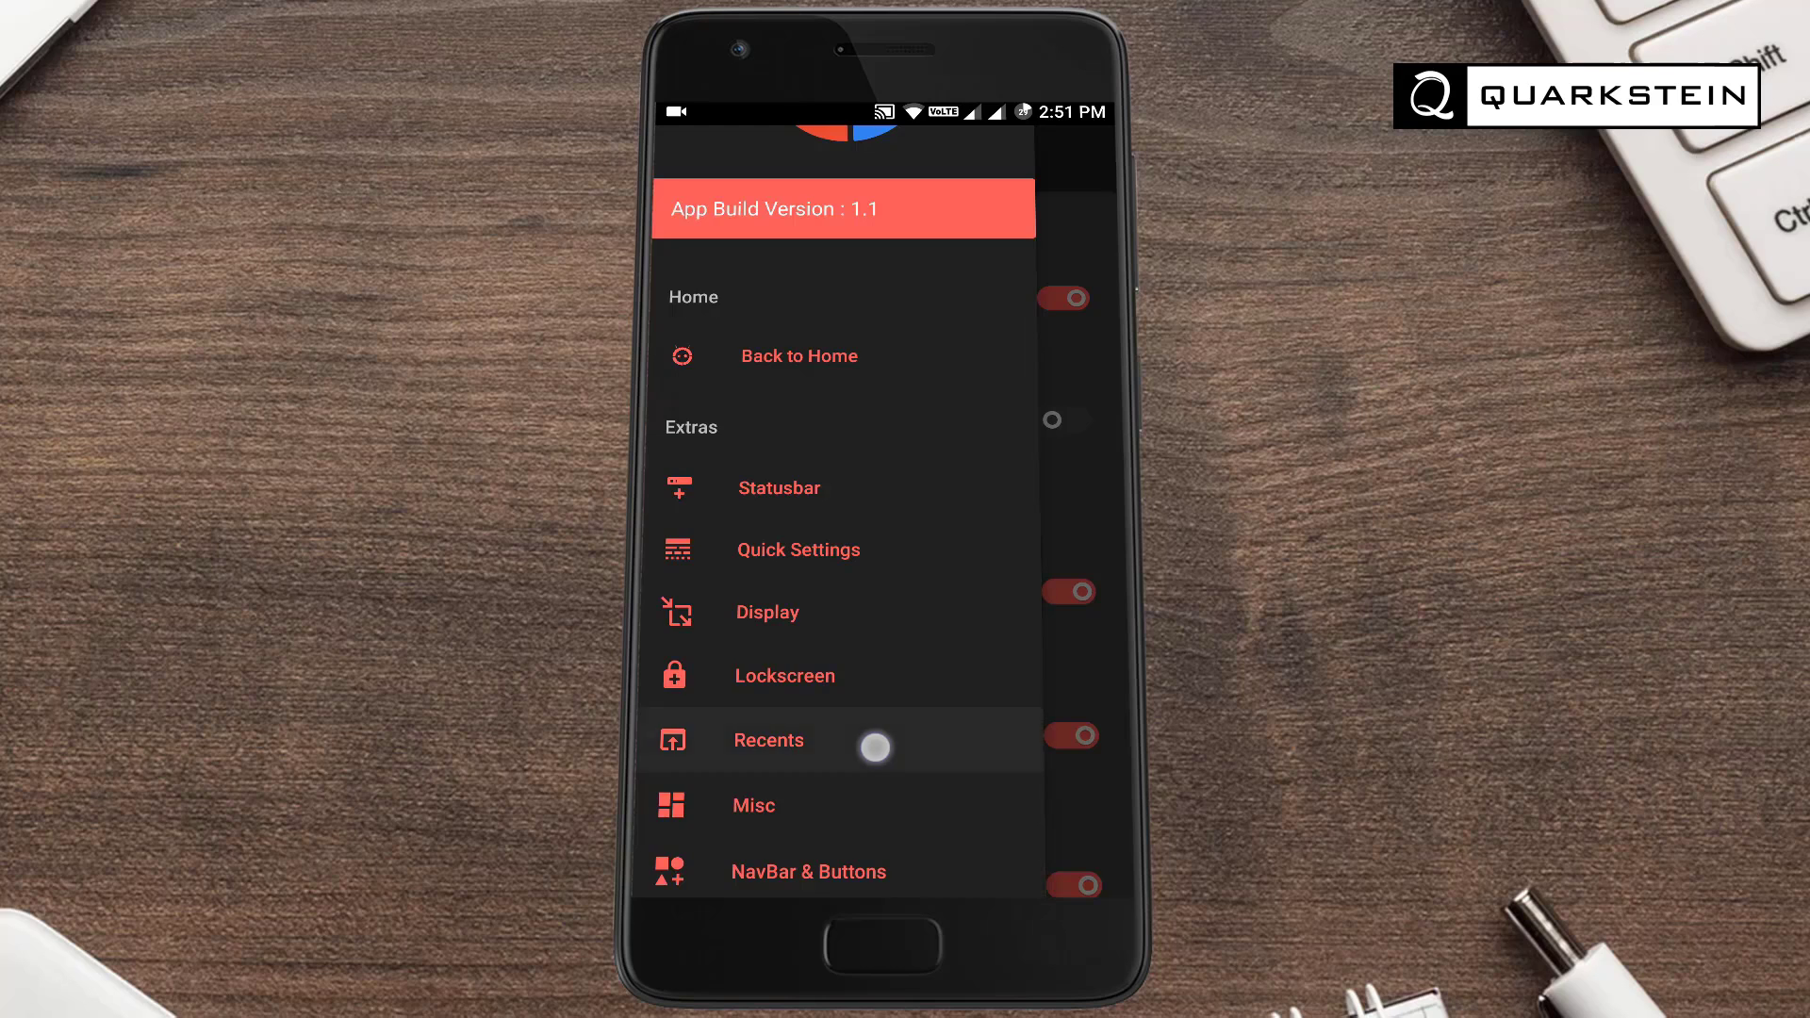
Open the Recents tweaks and check the recent apps view's free RAM bar
left_click(769, 740)
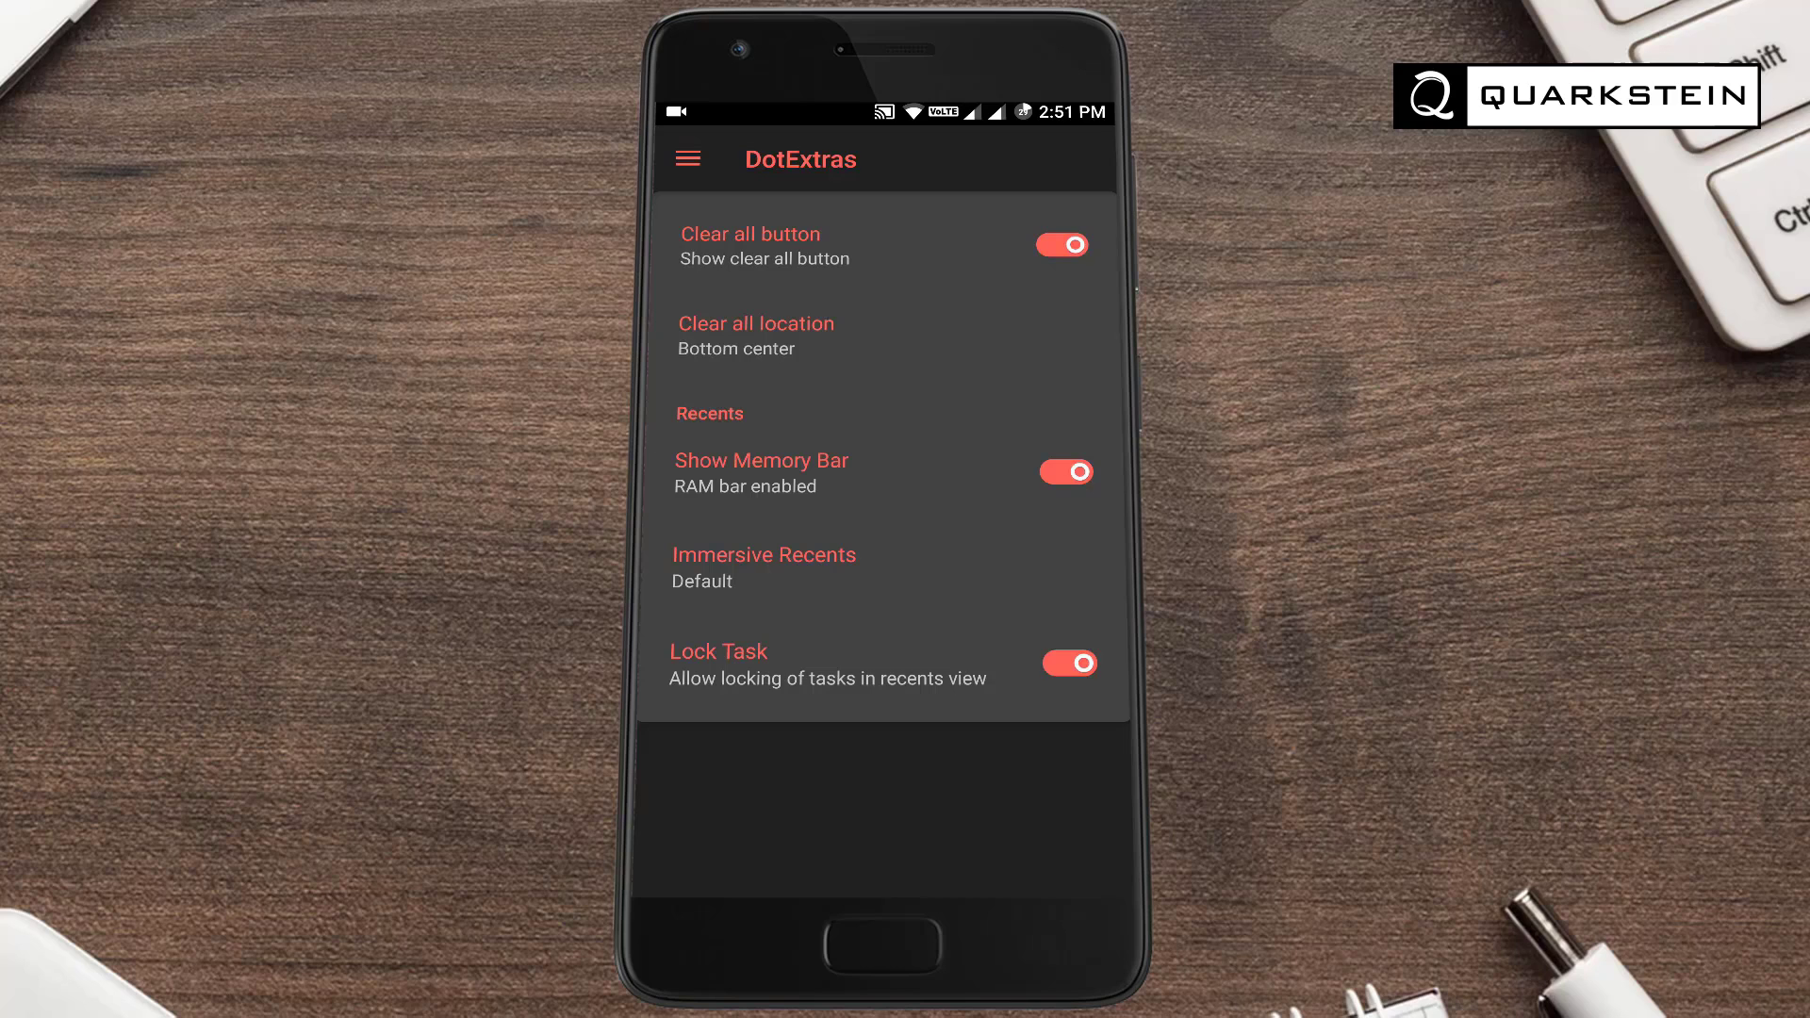
left_click(1069, 663)
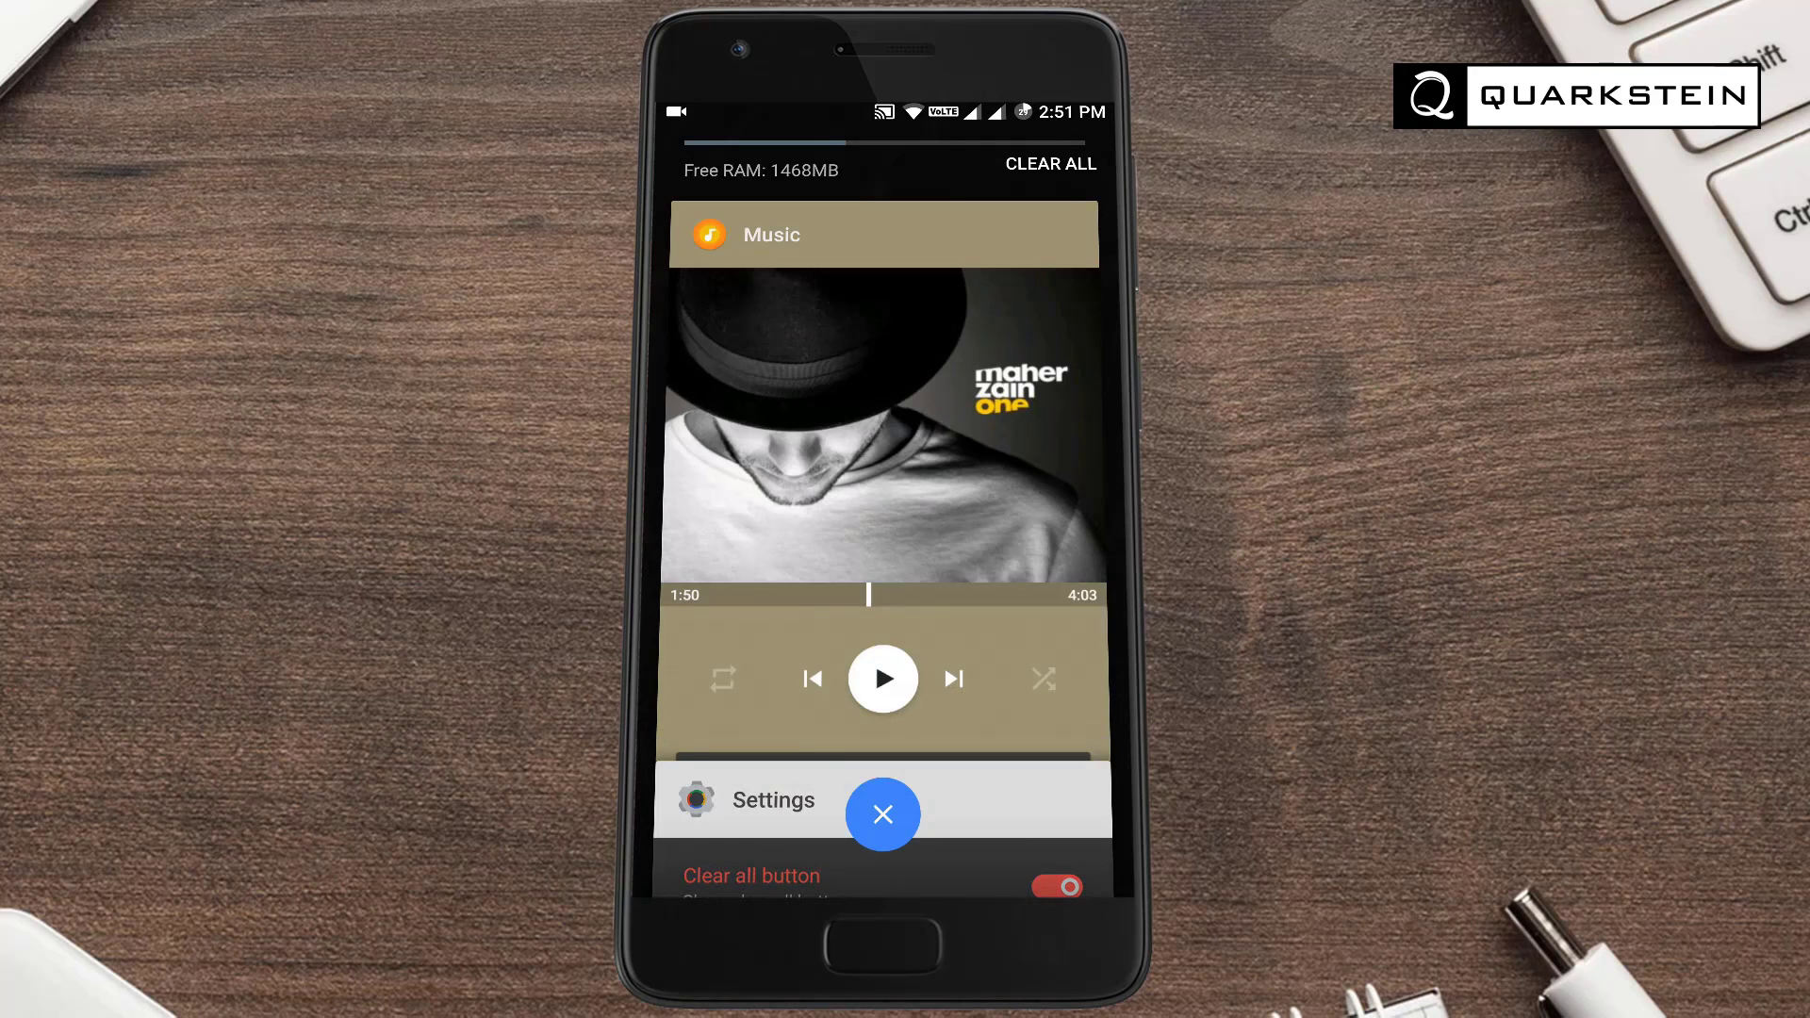
left_click(770, 800)
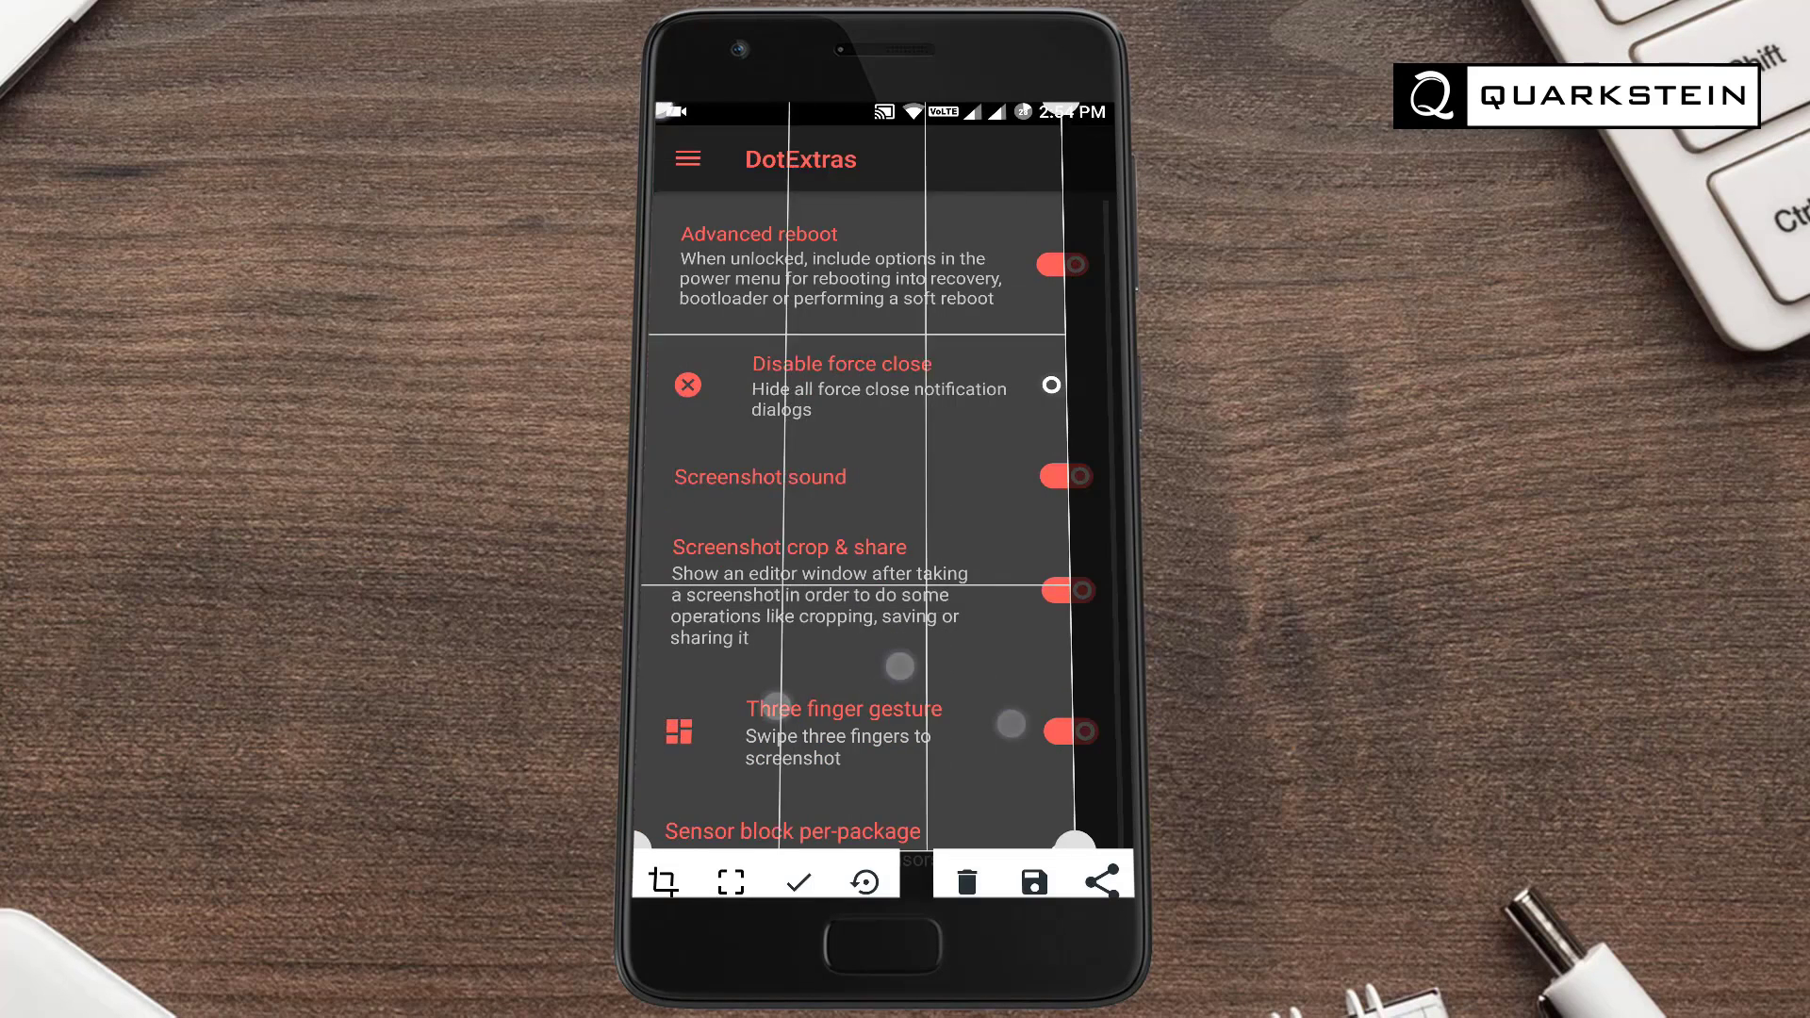
Dismiss the screenshot editor and view the NavBar & Buttons power menu options
left_click(731, 883)
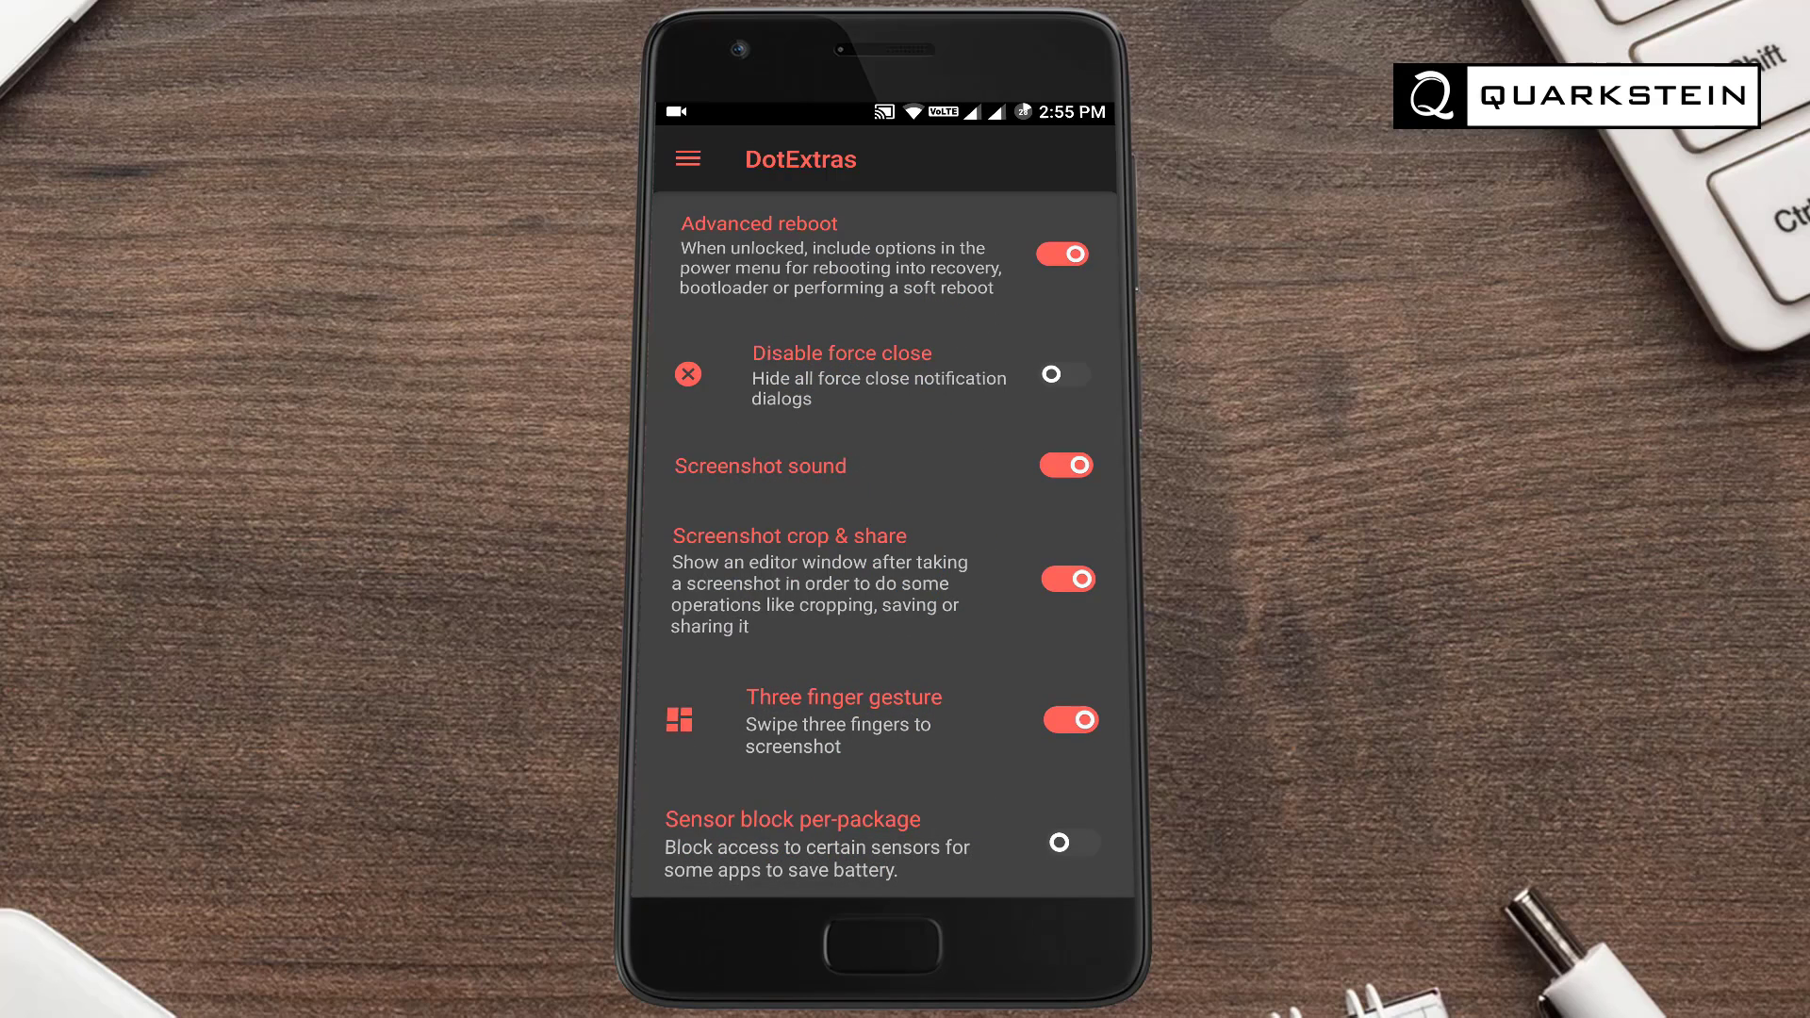
left_click(688, 157)
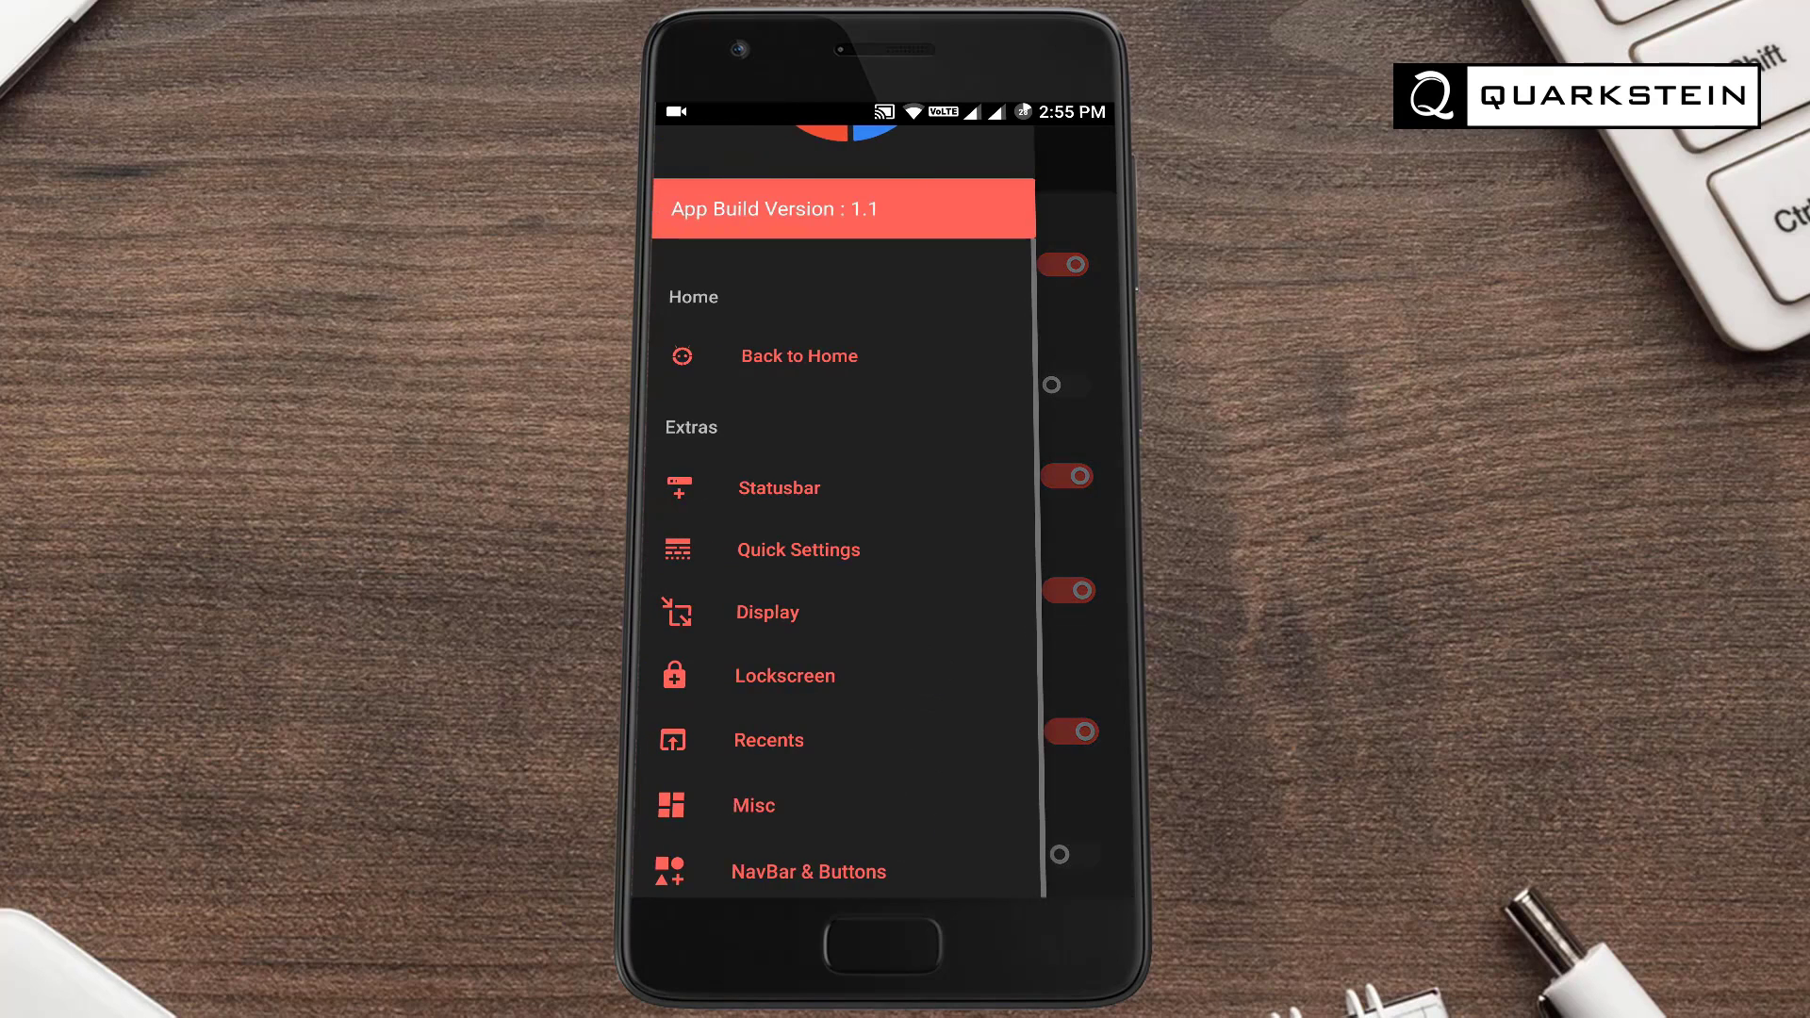
left_click(809, 872)
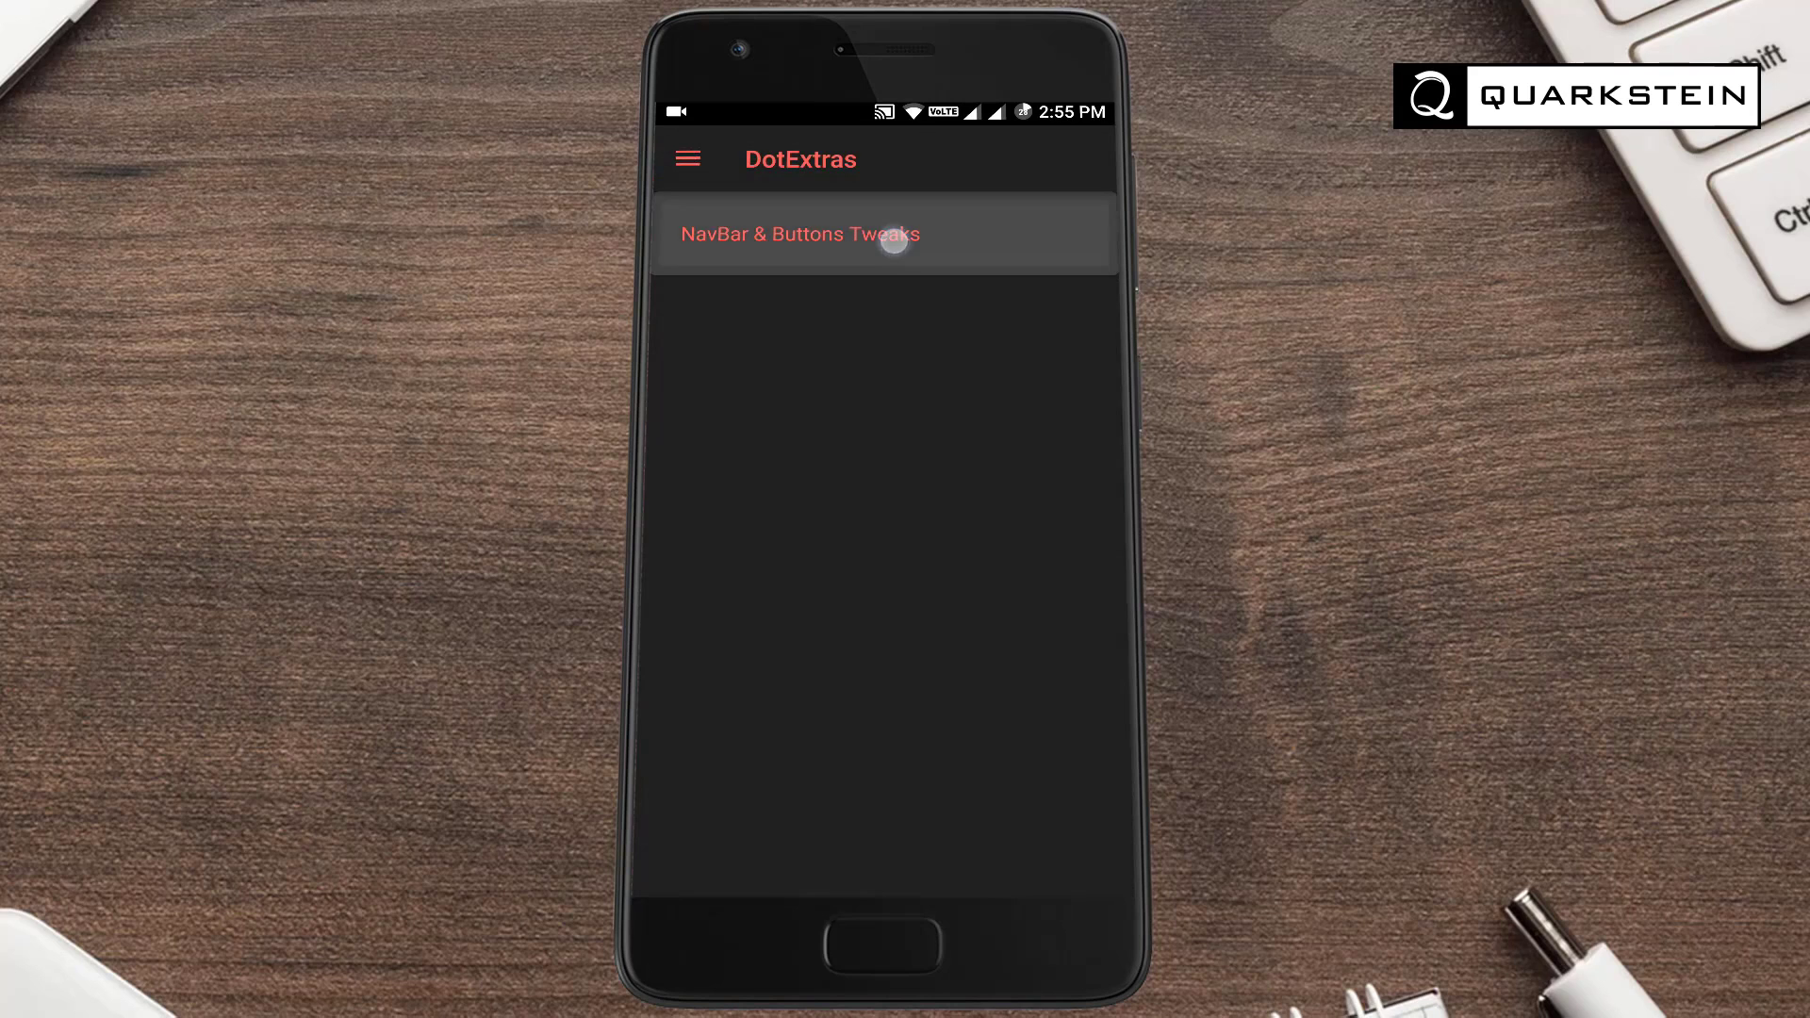
left_click(888, 234)
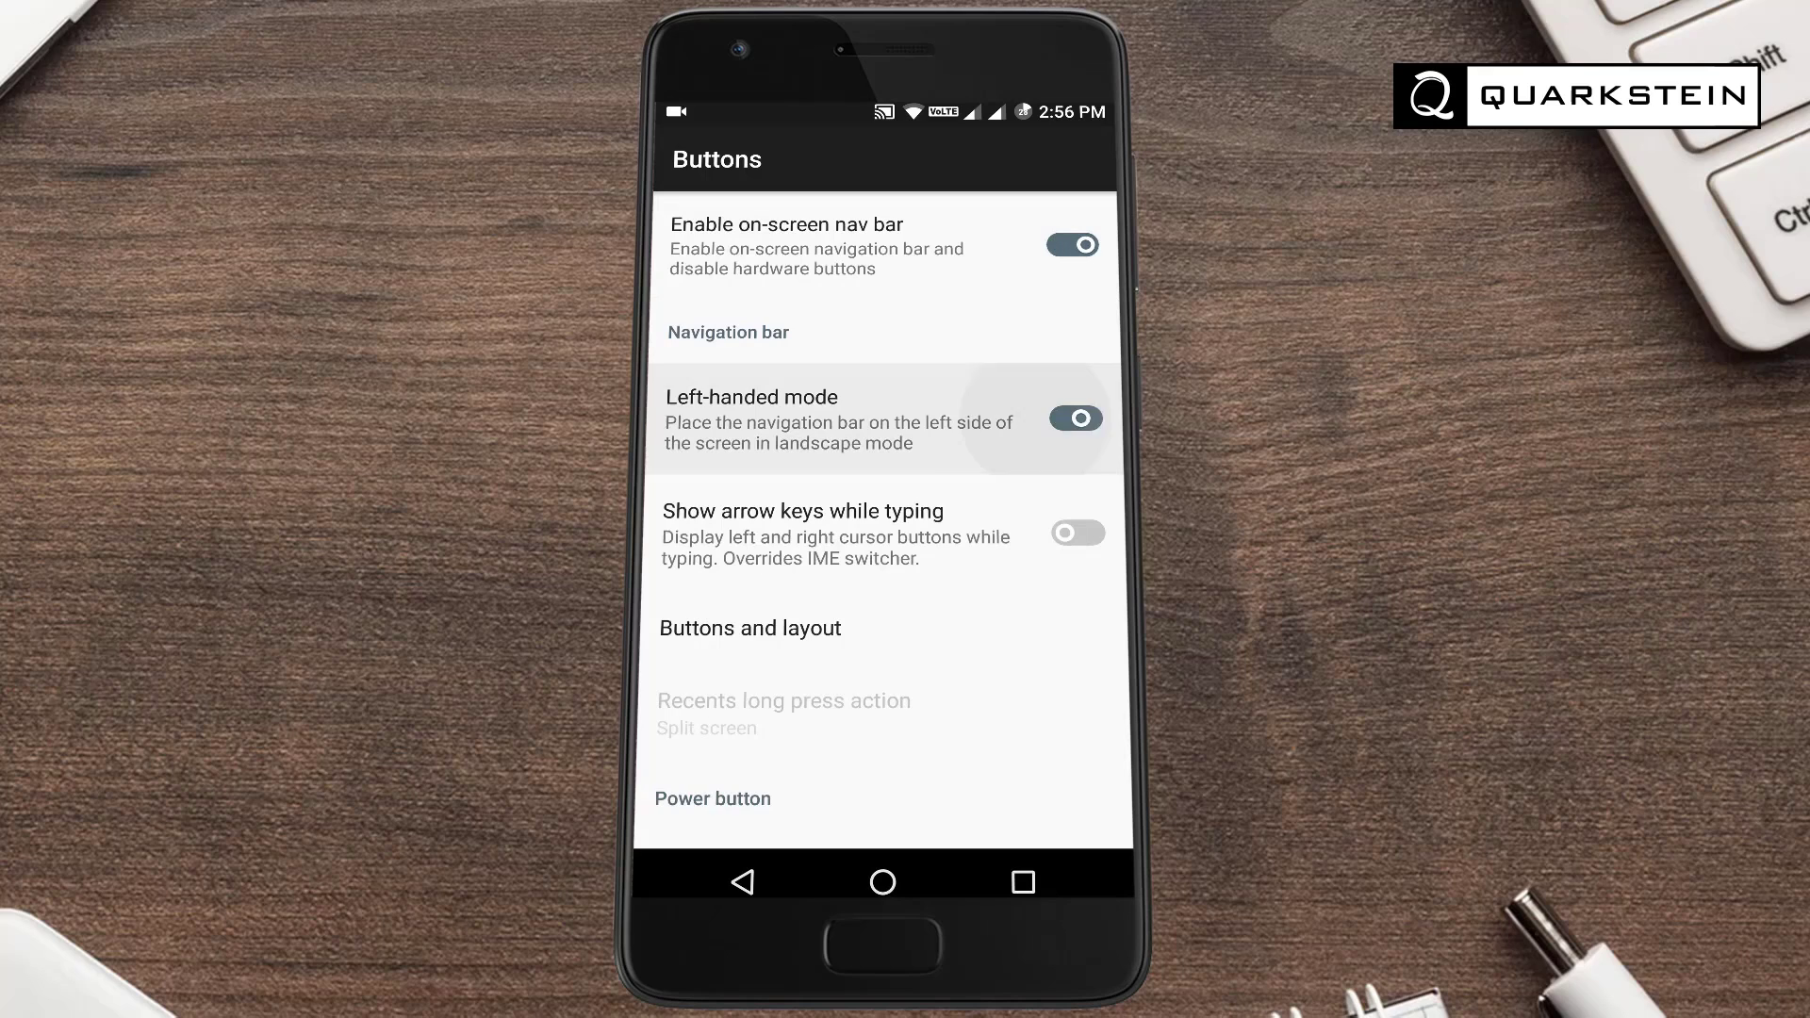
left_click(1078, 419)
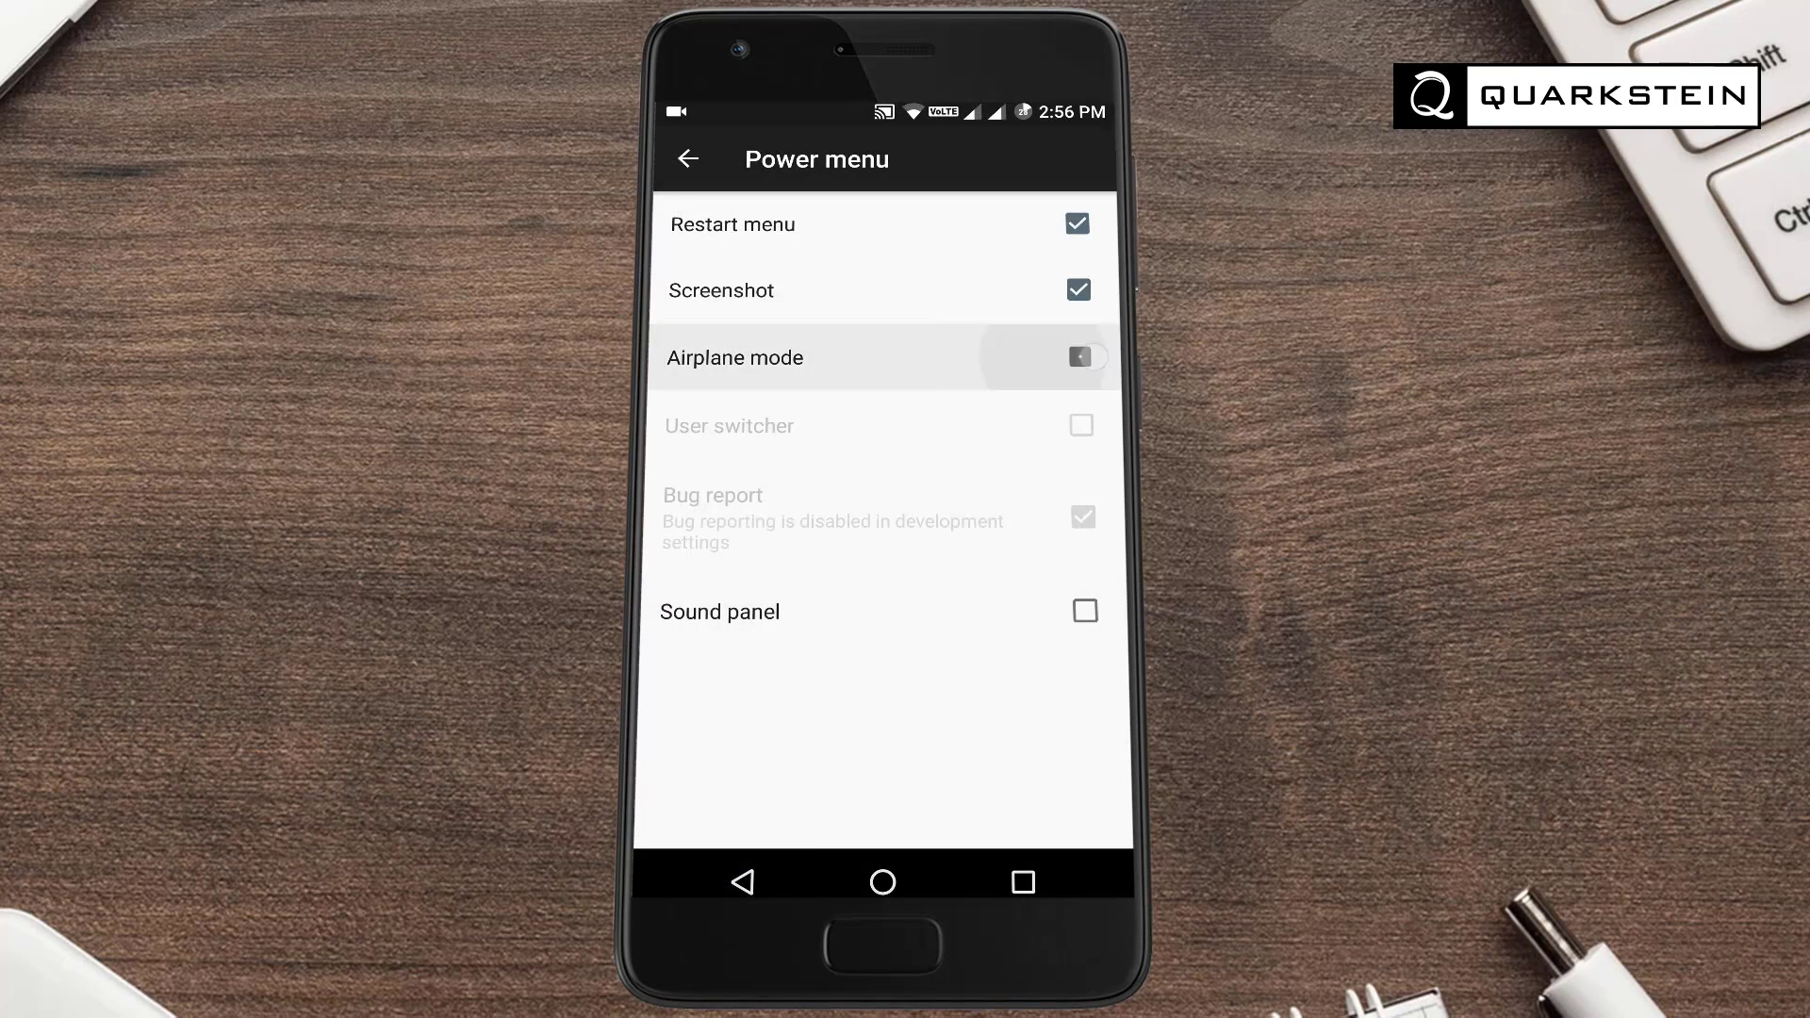
Review the U-Touch swipe-right action choices and cancel without changing anything
left_click(1079, 358)
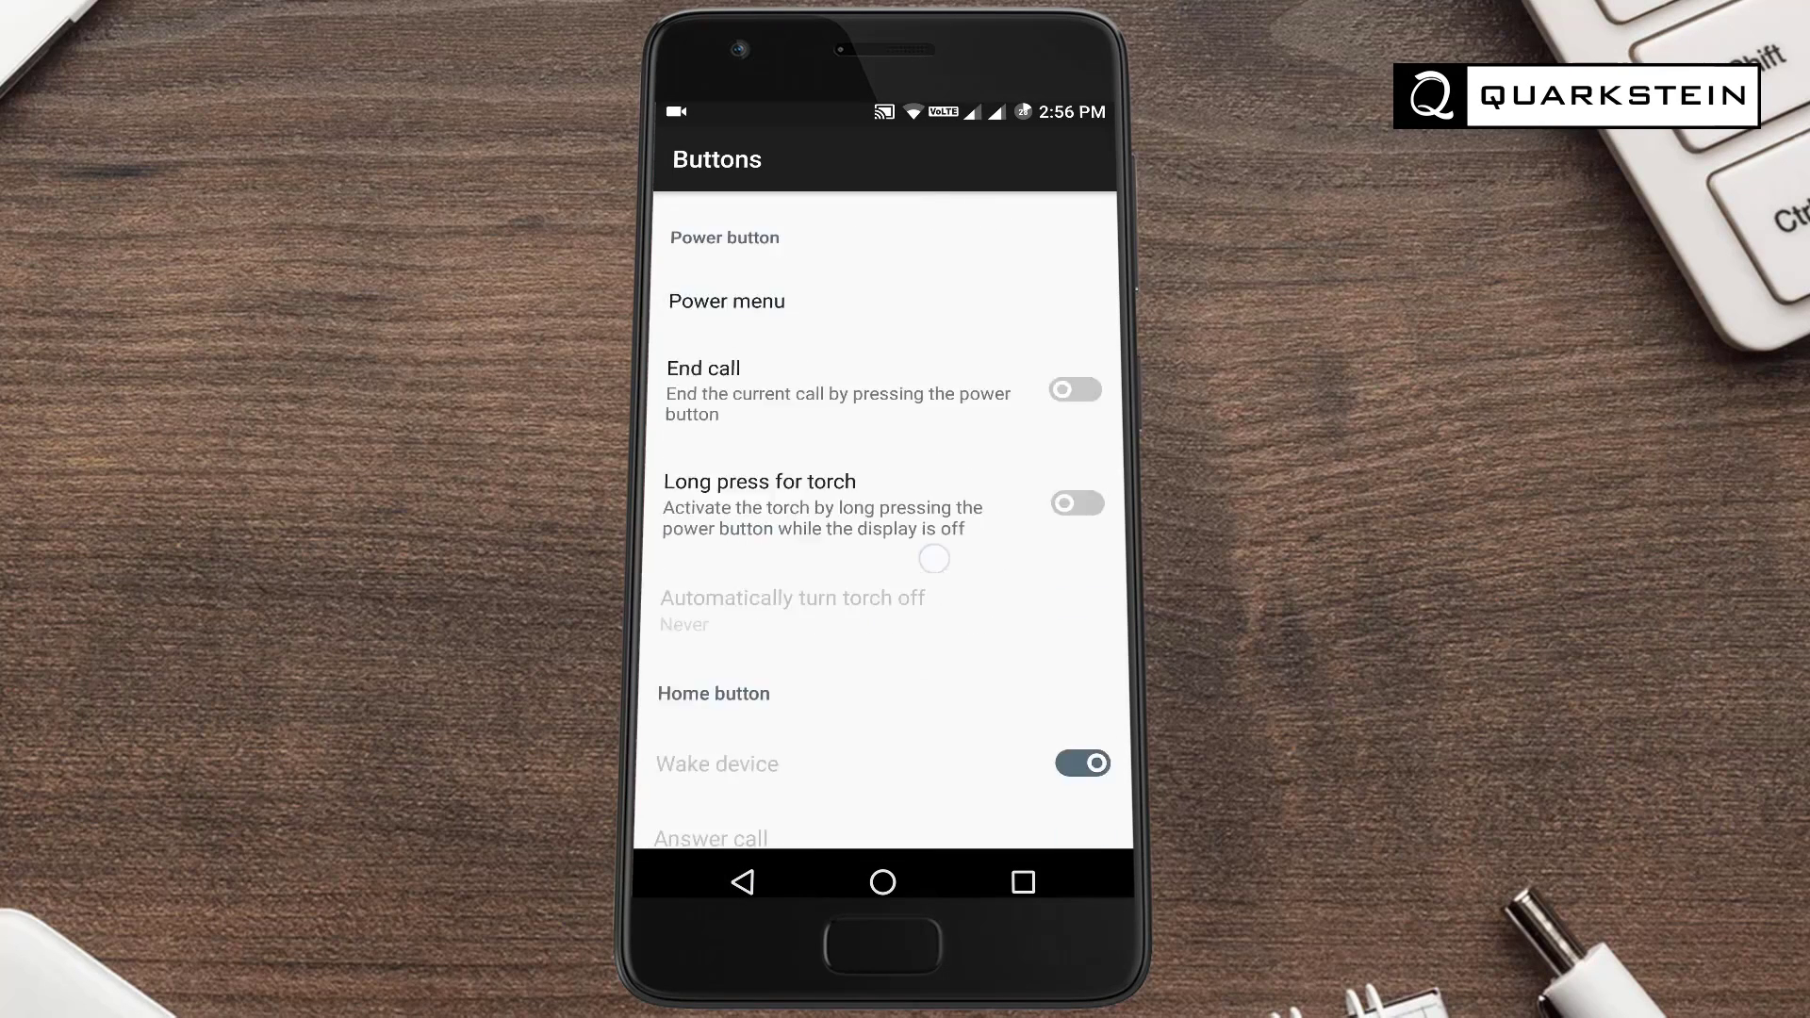
scroll("down", 3)
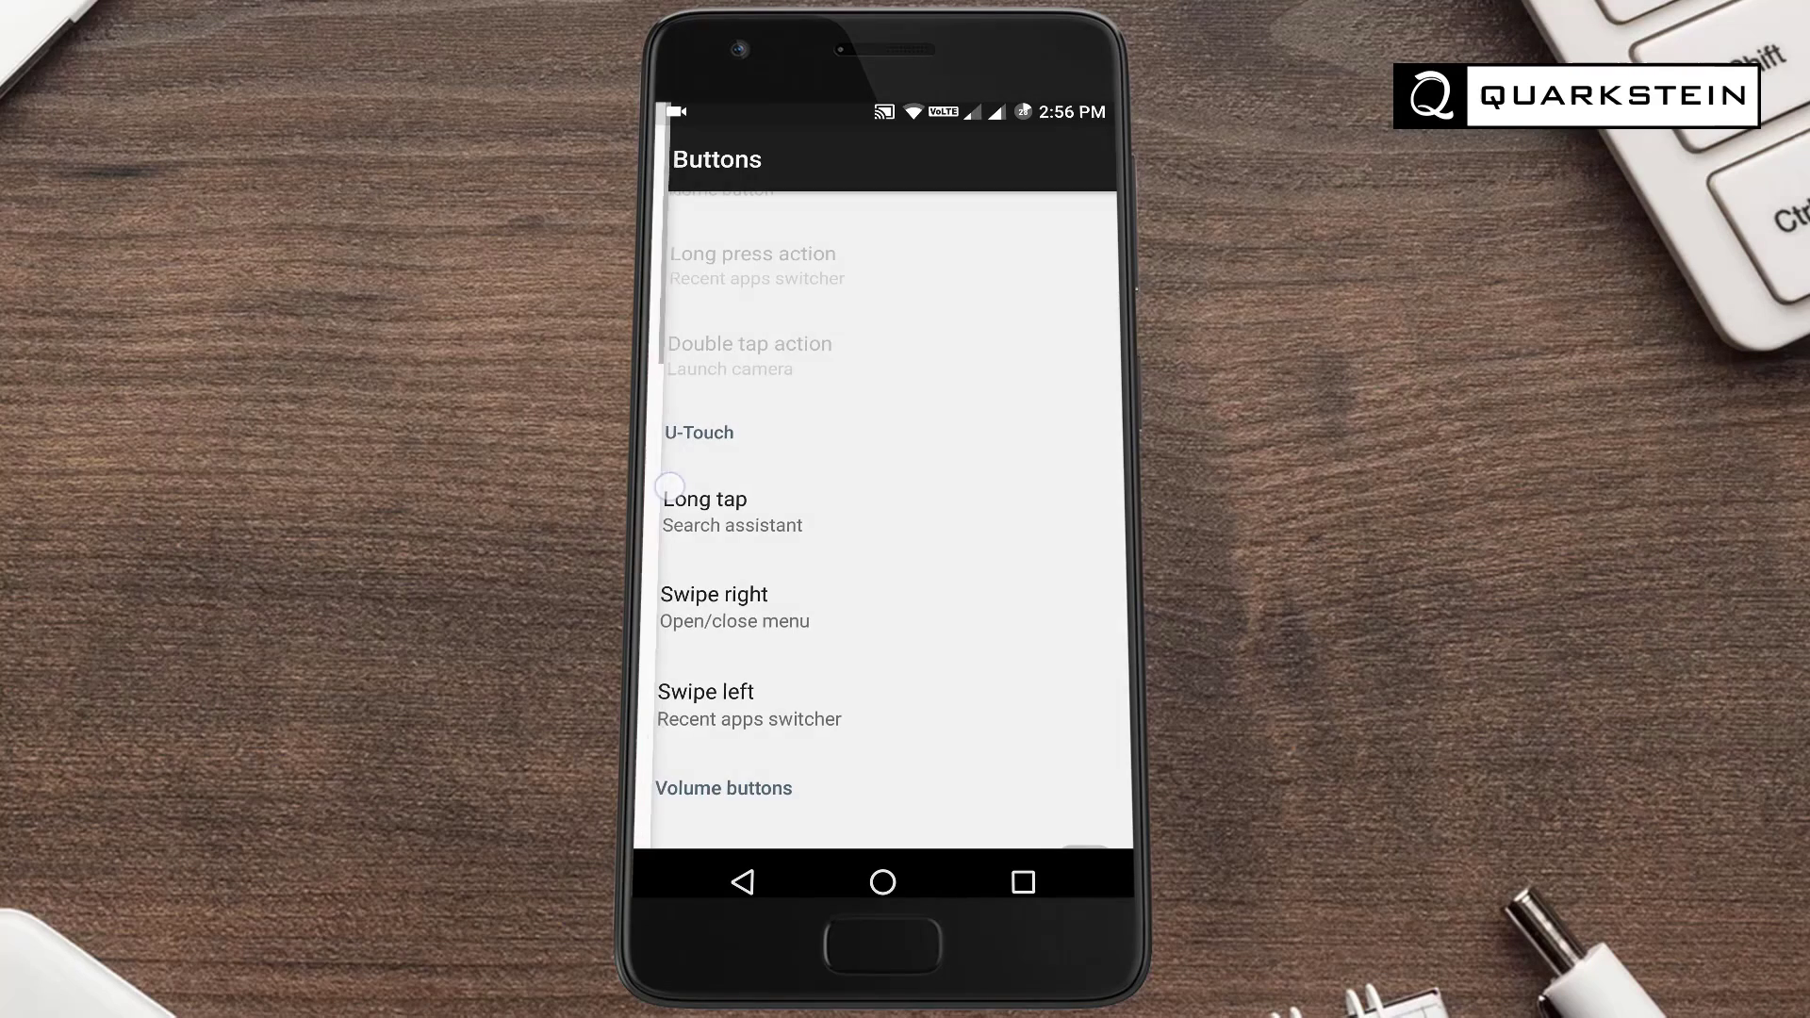
left_click(705, 499)
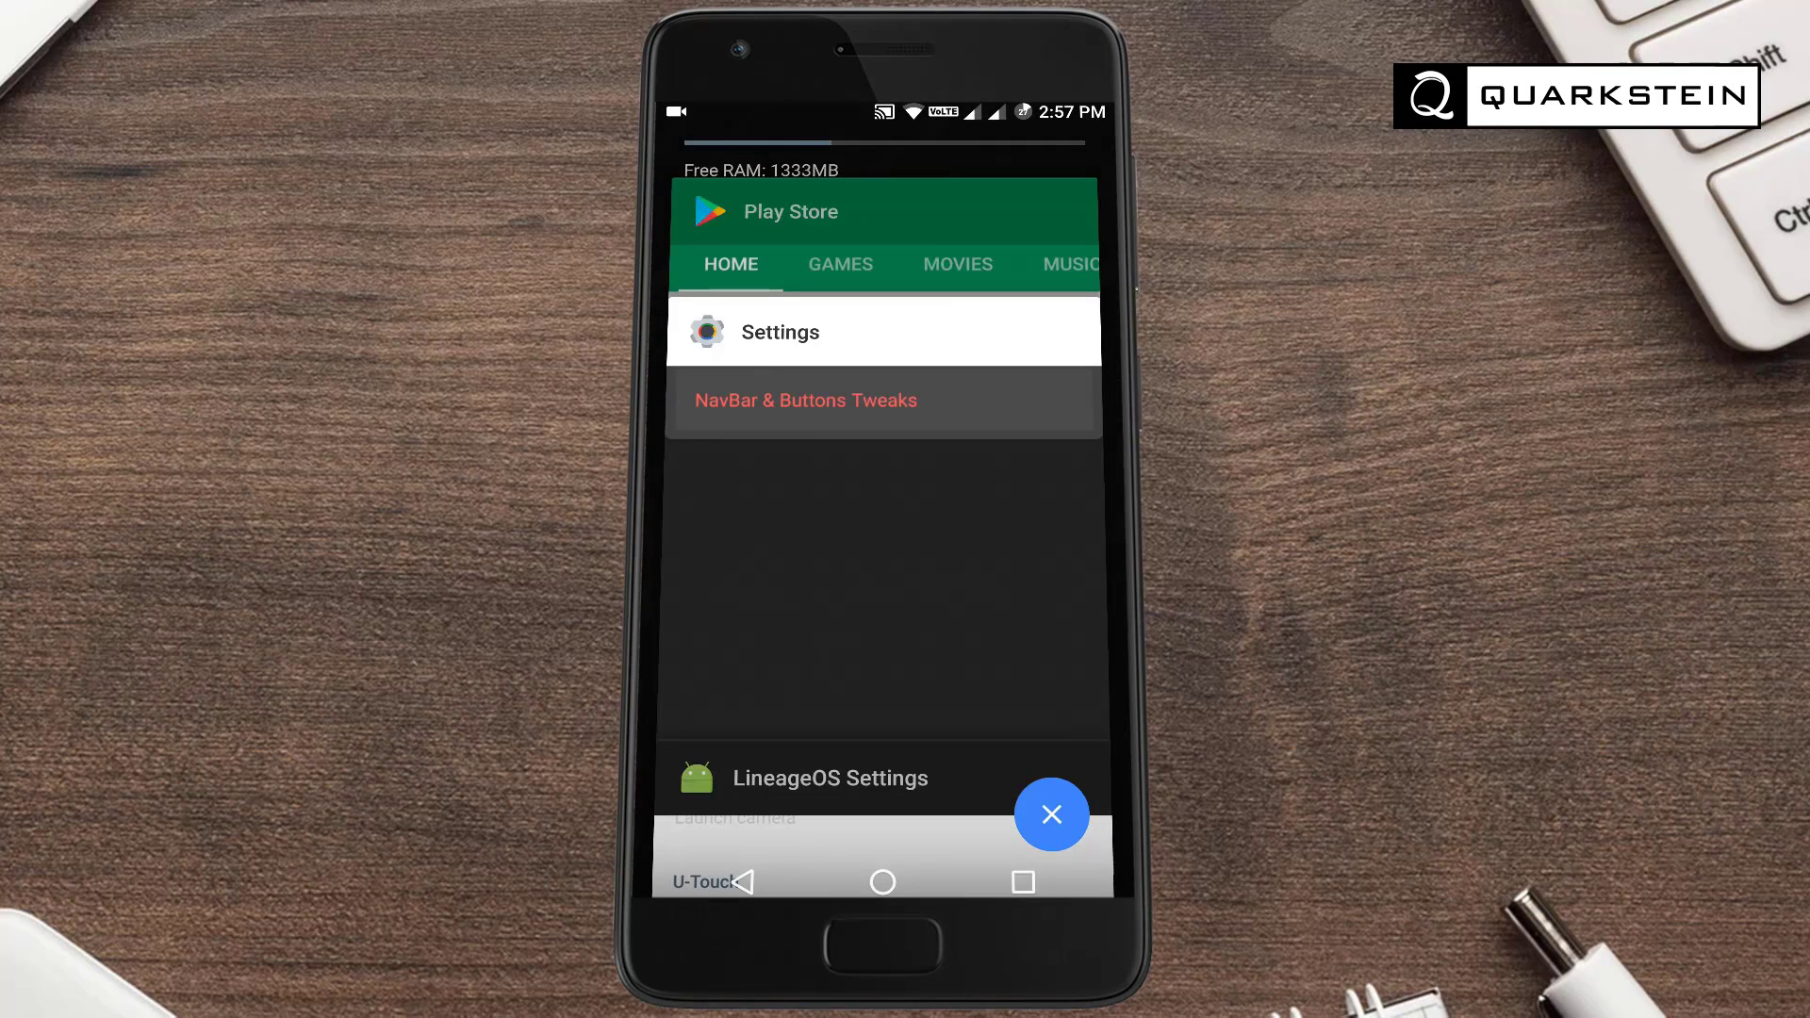
left_click(806, 401)
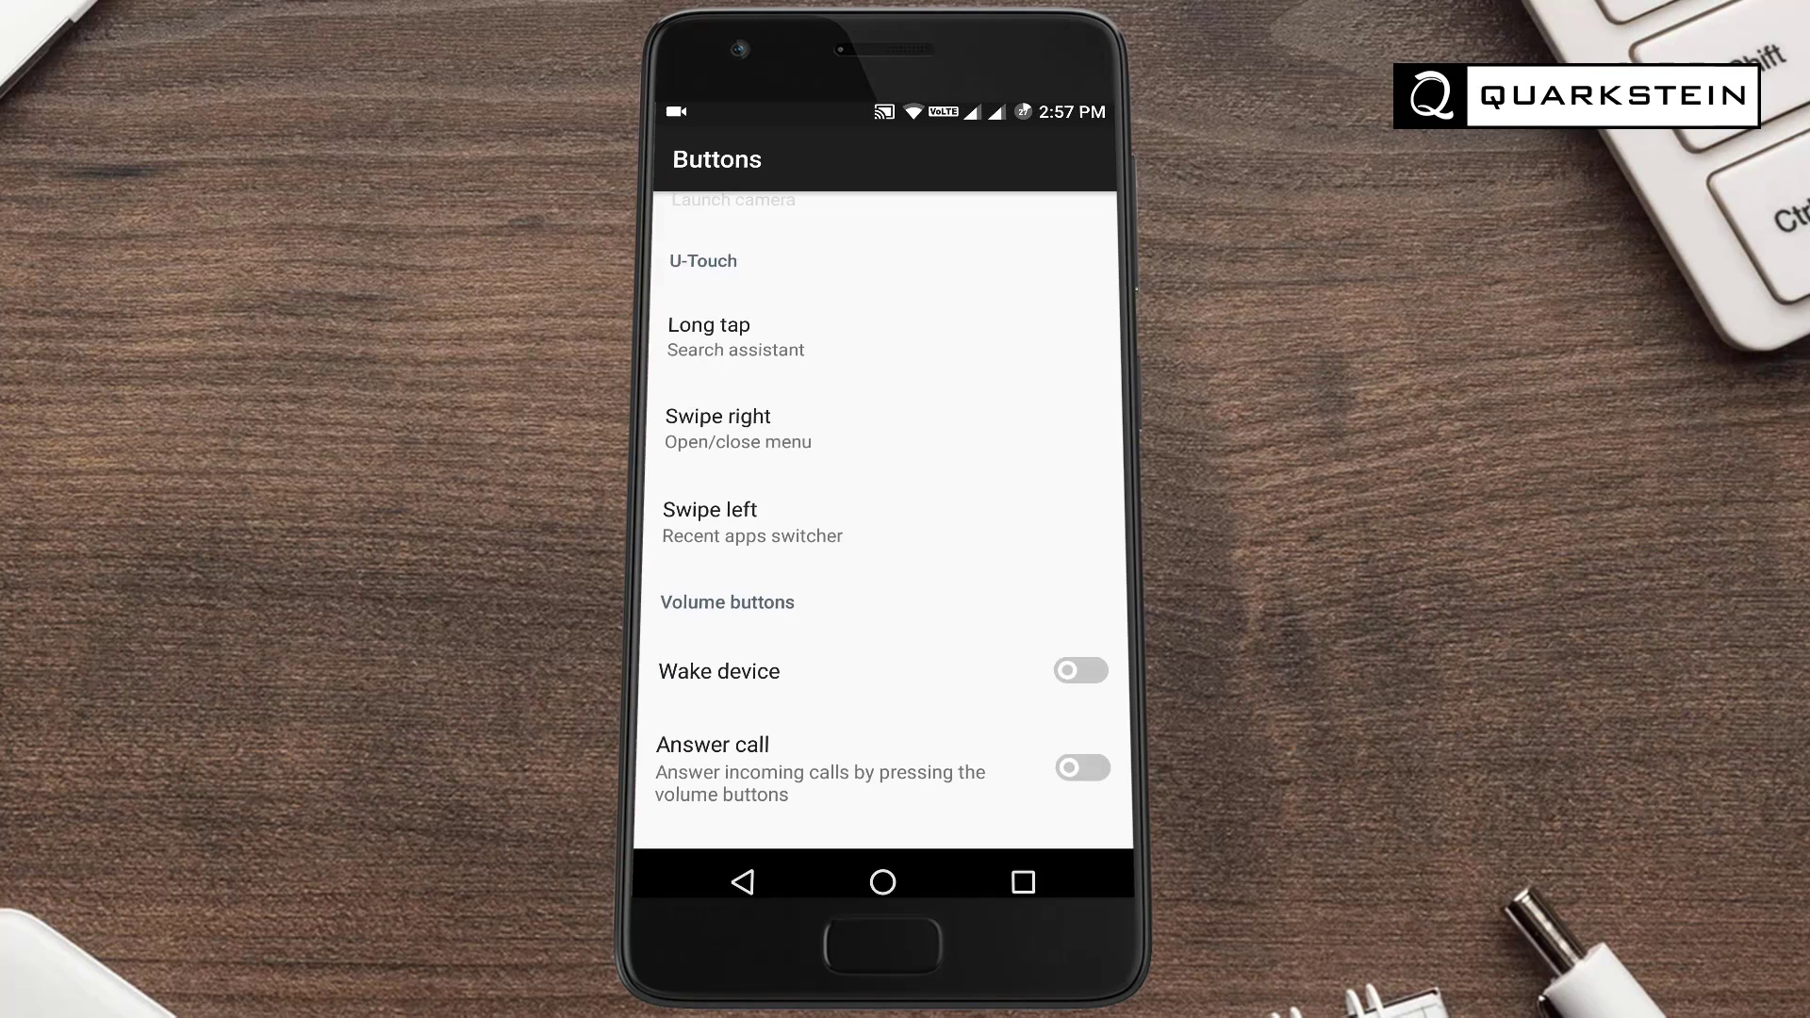
left_click(718, 415)
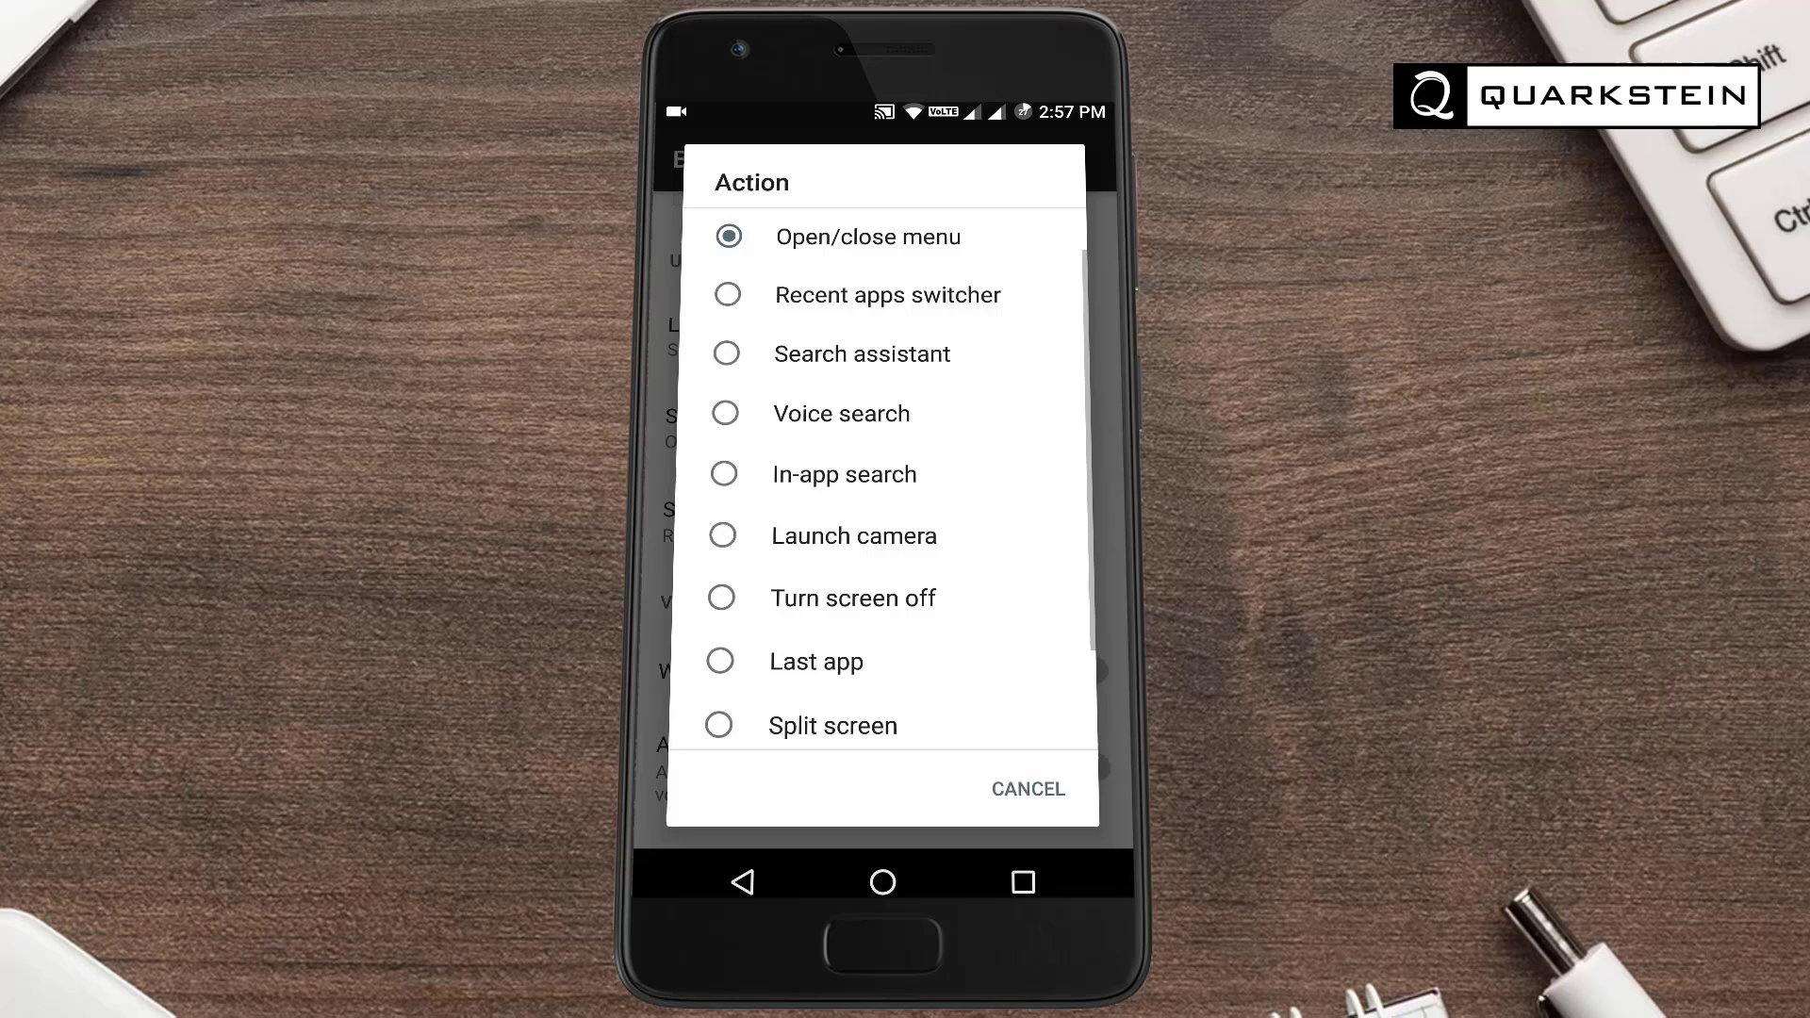
scroll("down", 3)
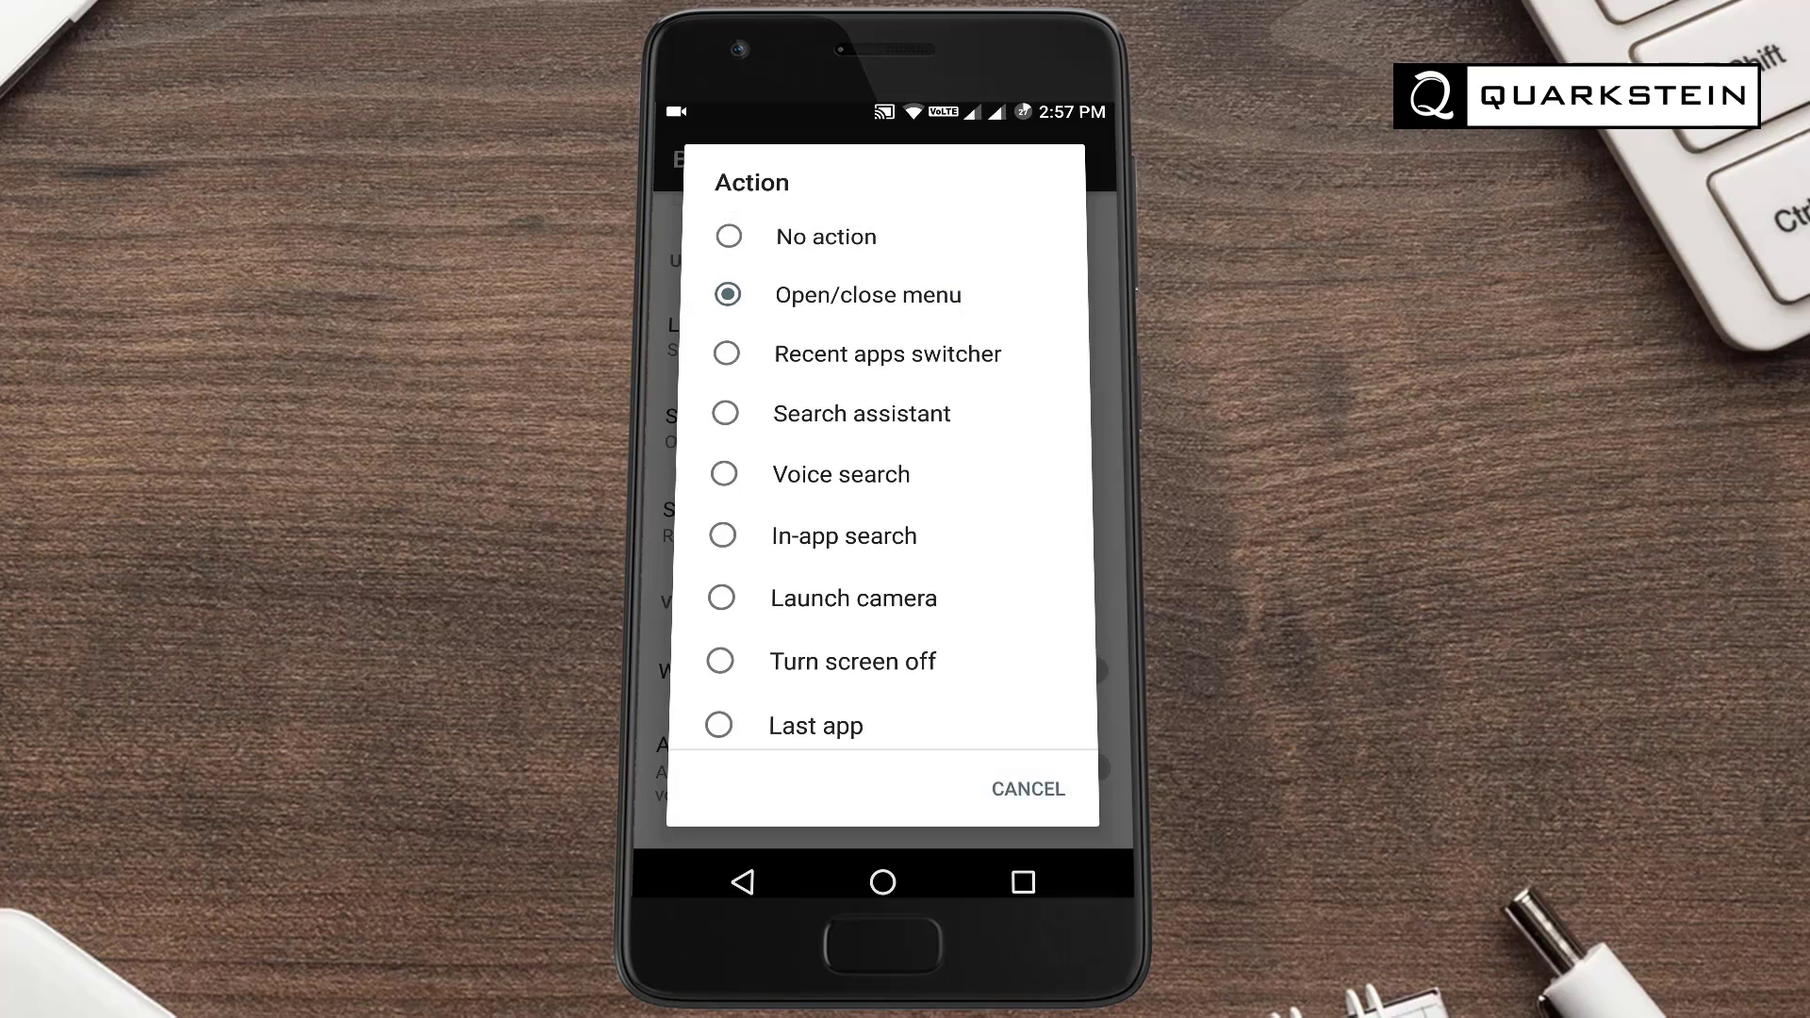
left_click(867, 295)
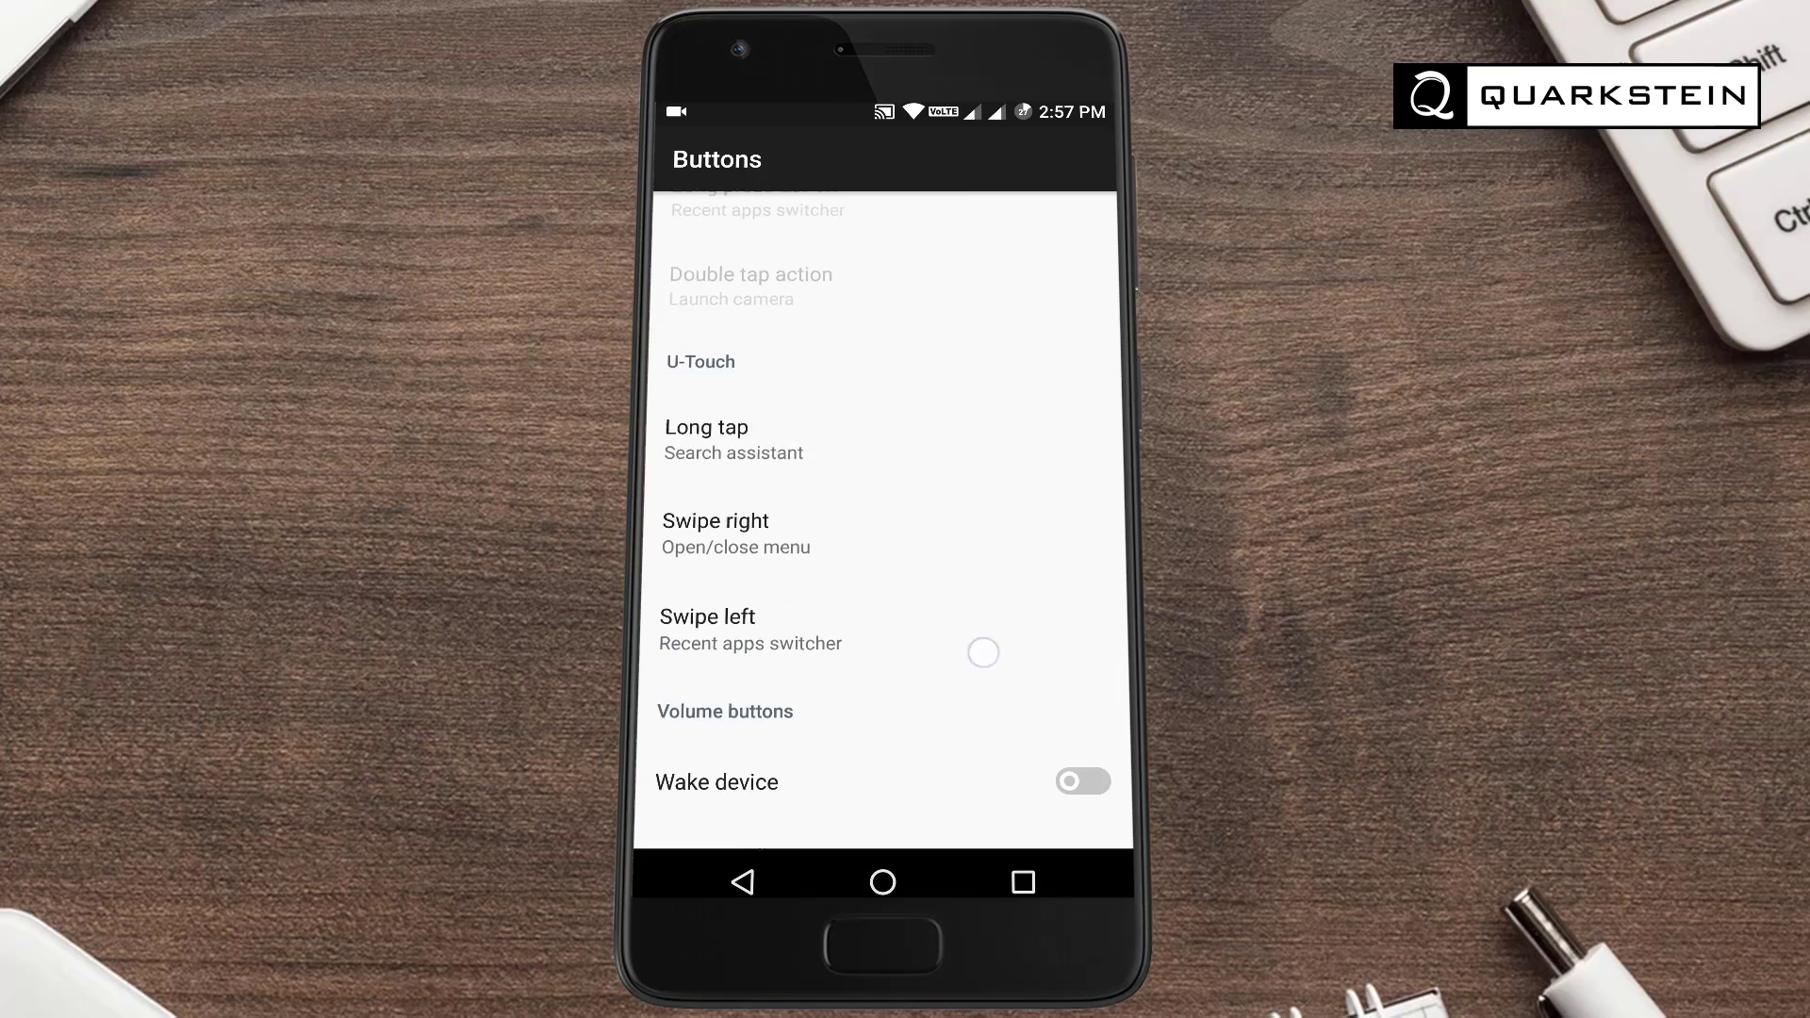
Toggle Expanded desktop on for all apps and back off, then scroll Display settings to Color engine
scroll("down", 3)
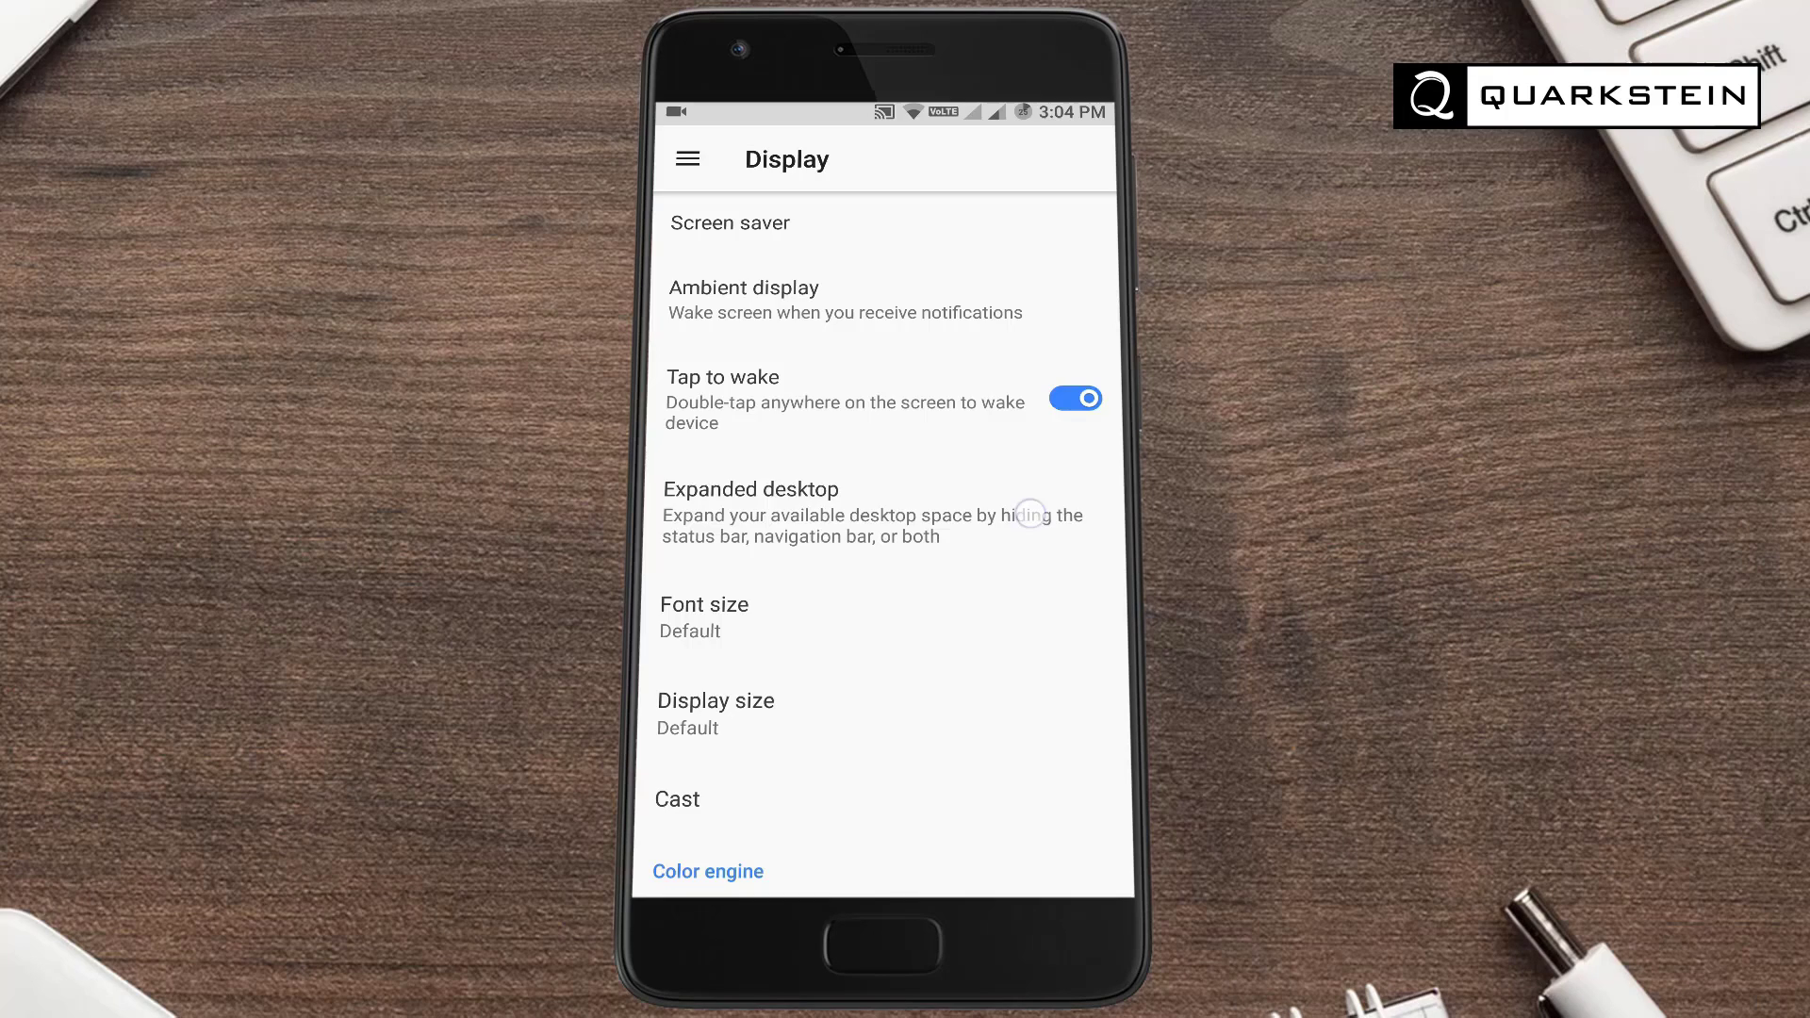
left_click(751, 489)
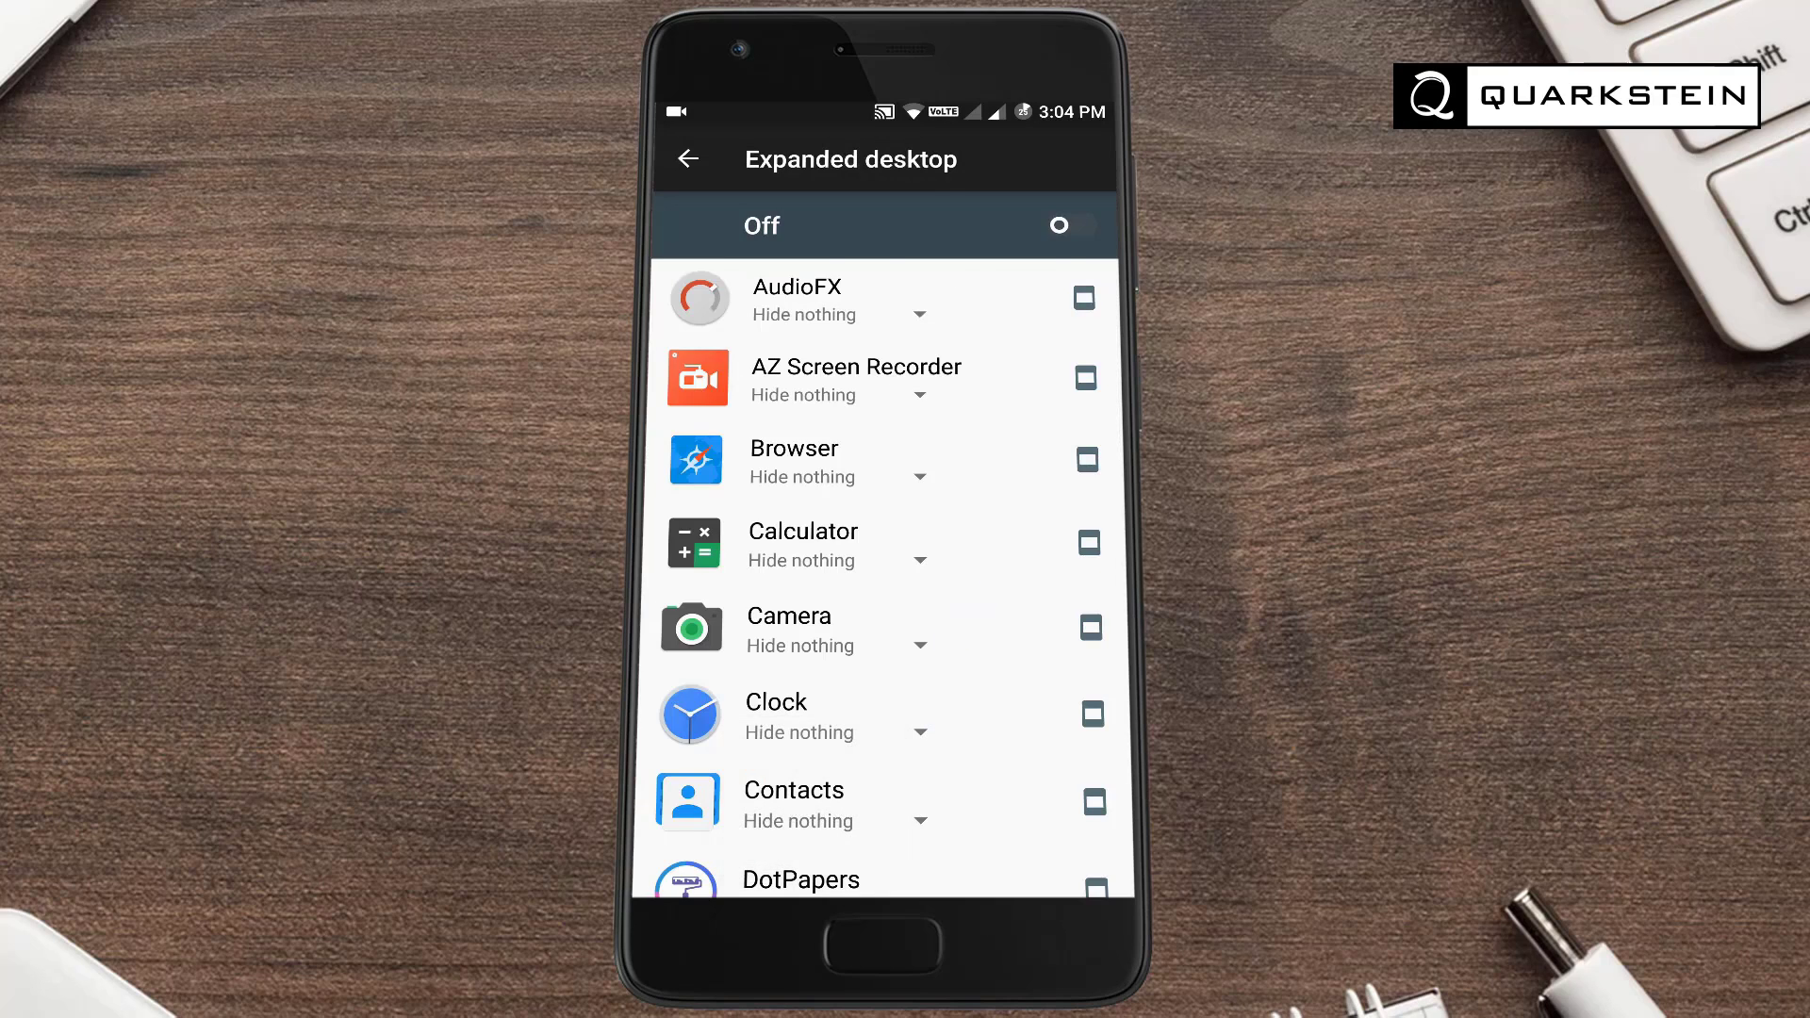
left_click(1063, 226)
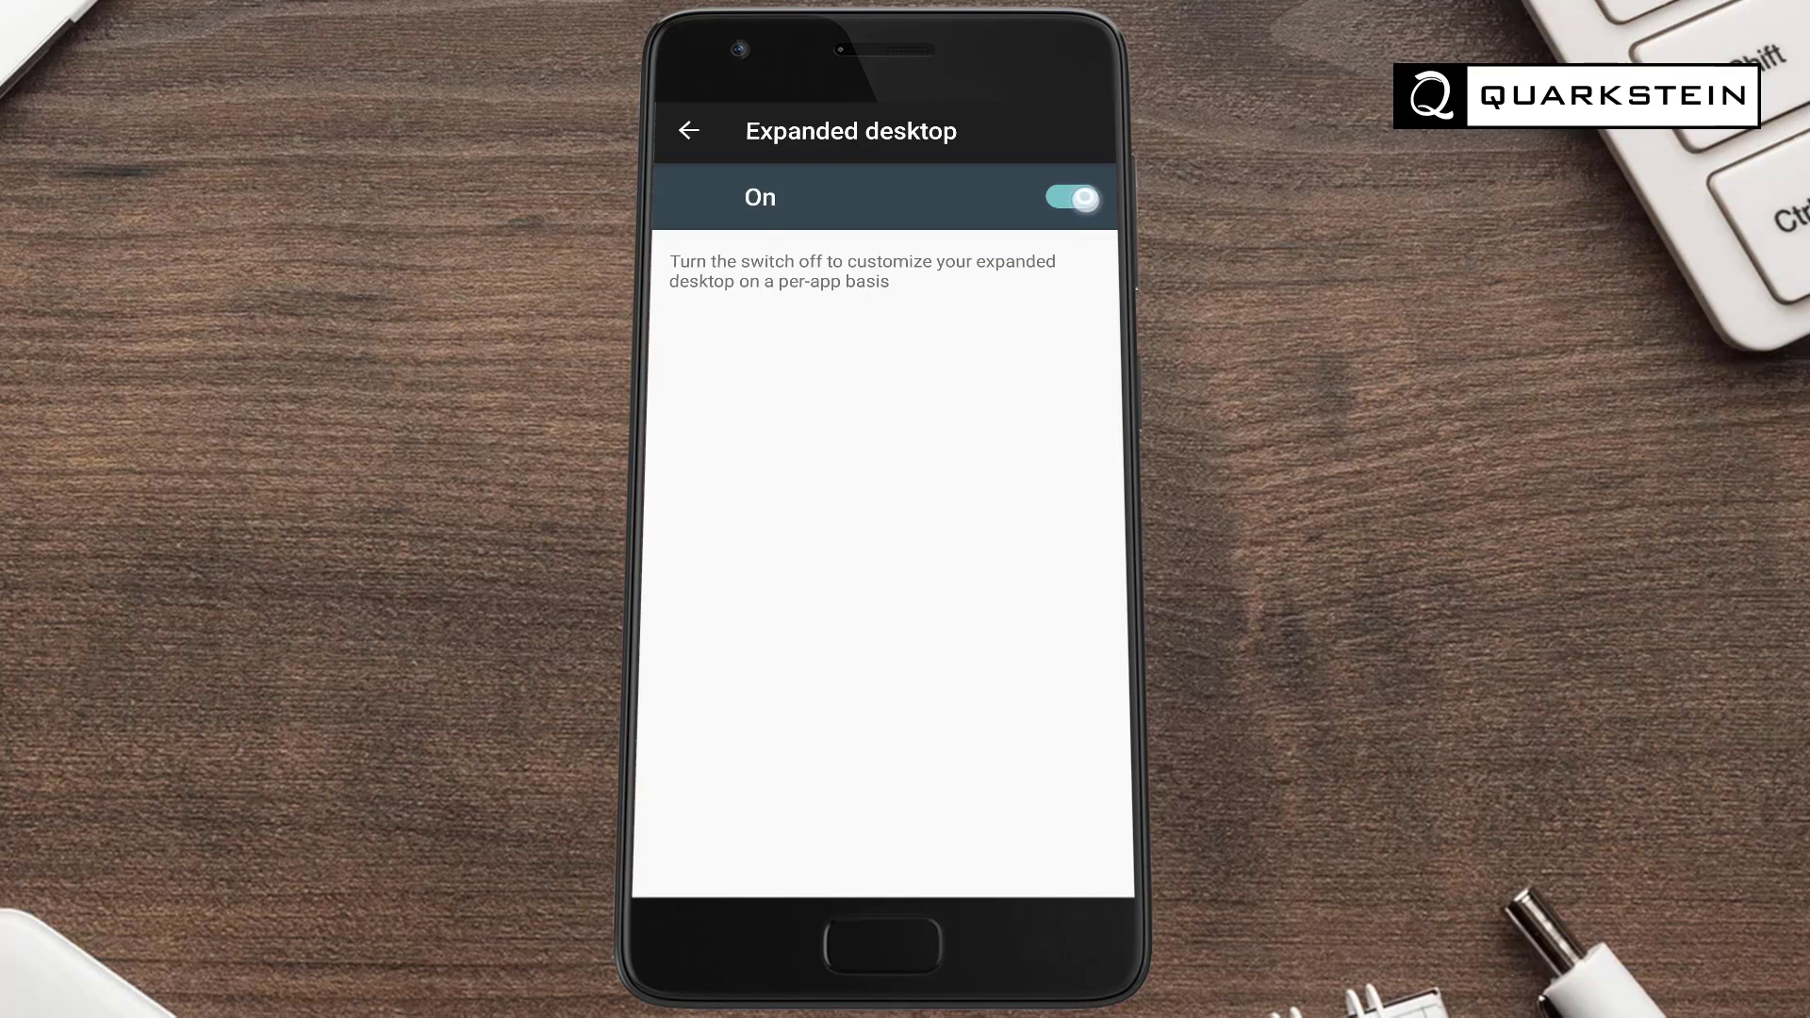
left_click(1072, 198)
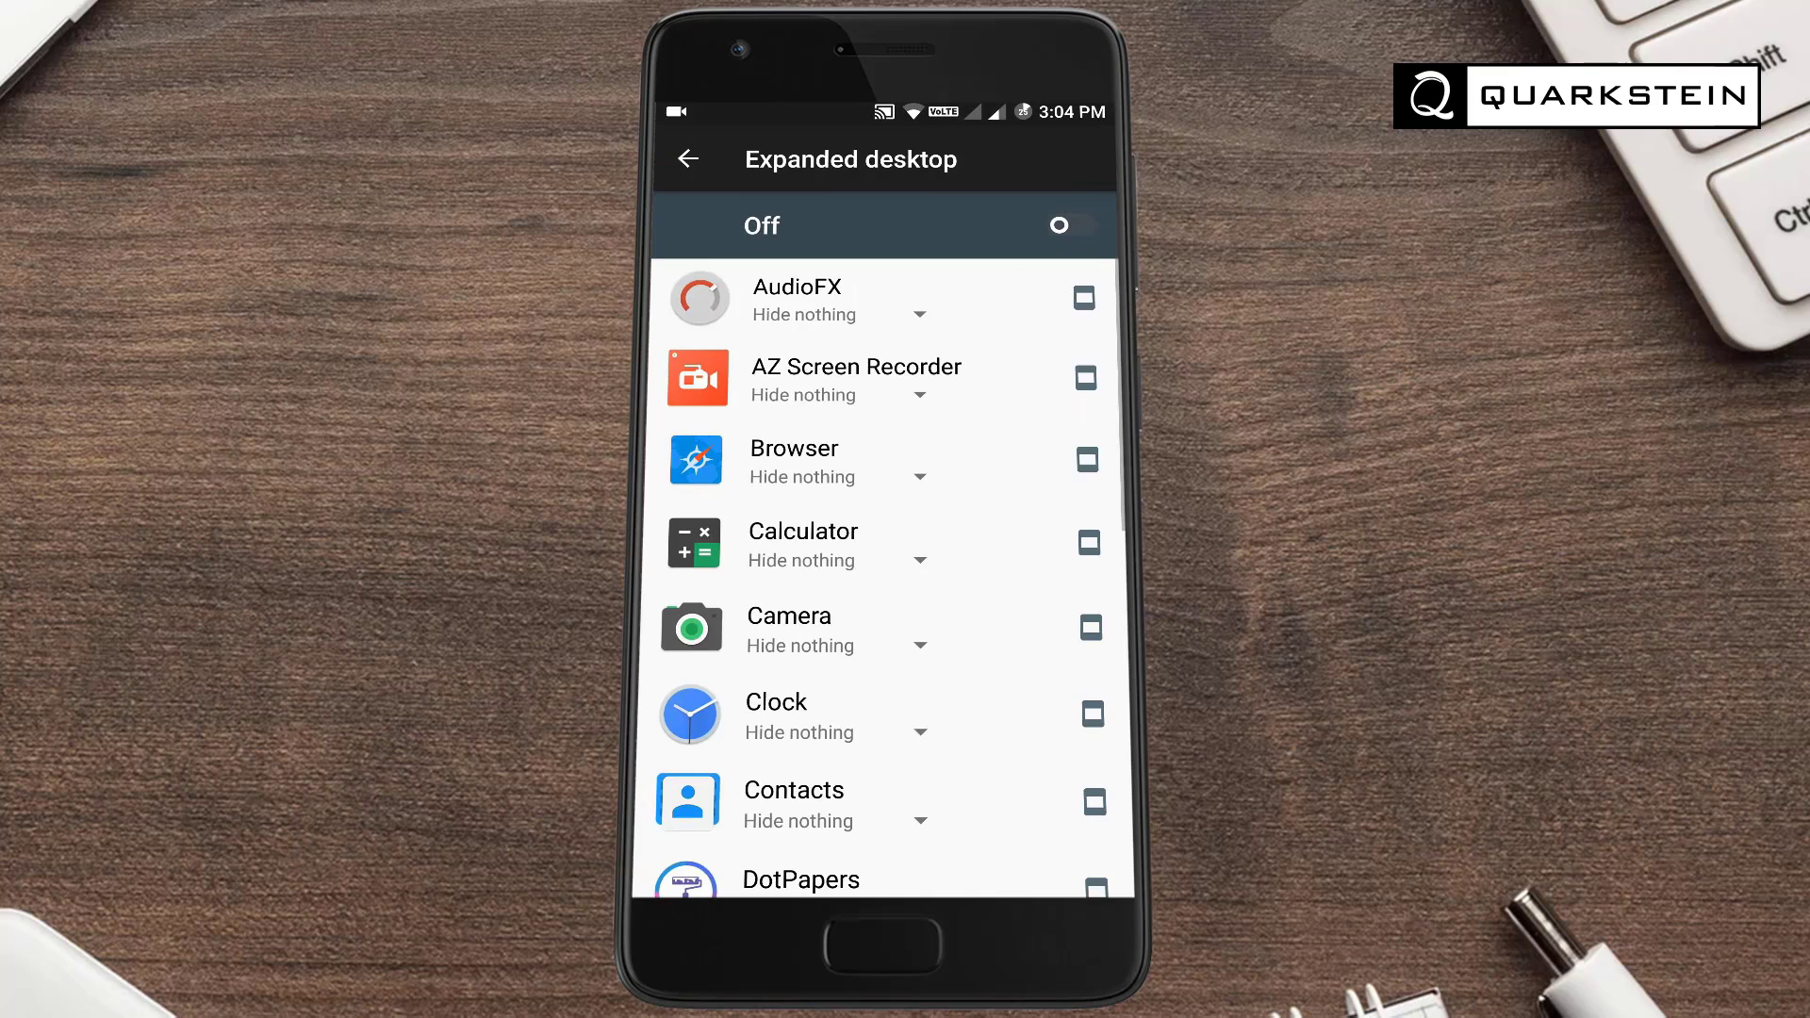
left_click(687, 159)
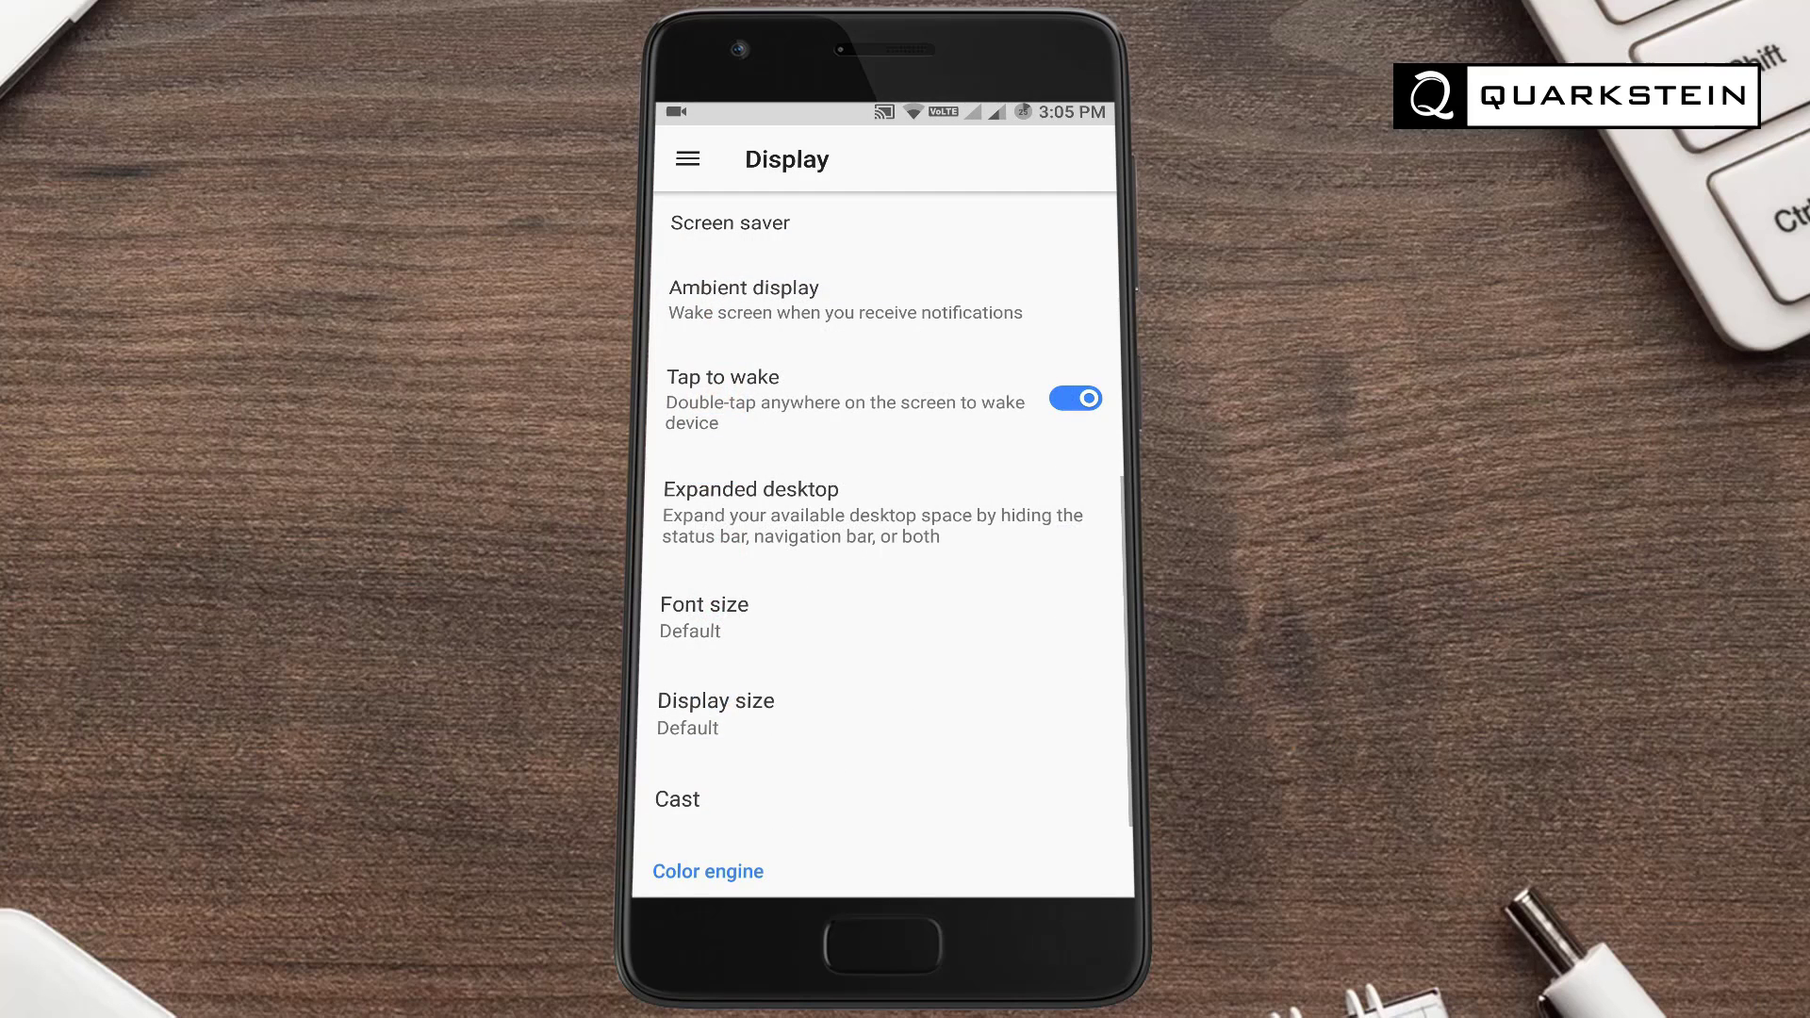
scroll("down", 3)
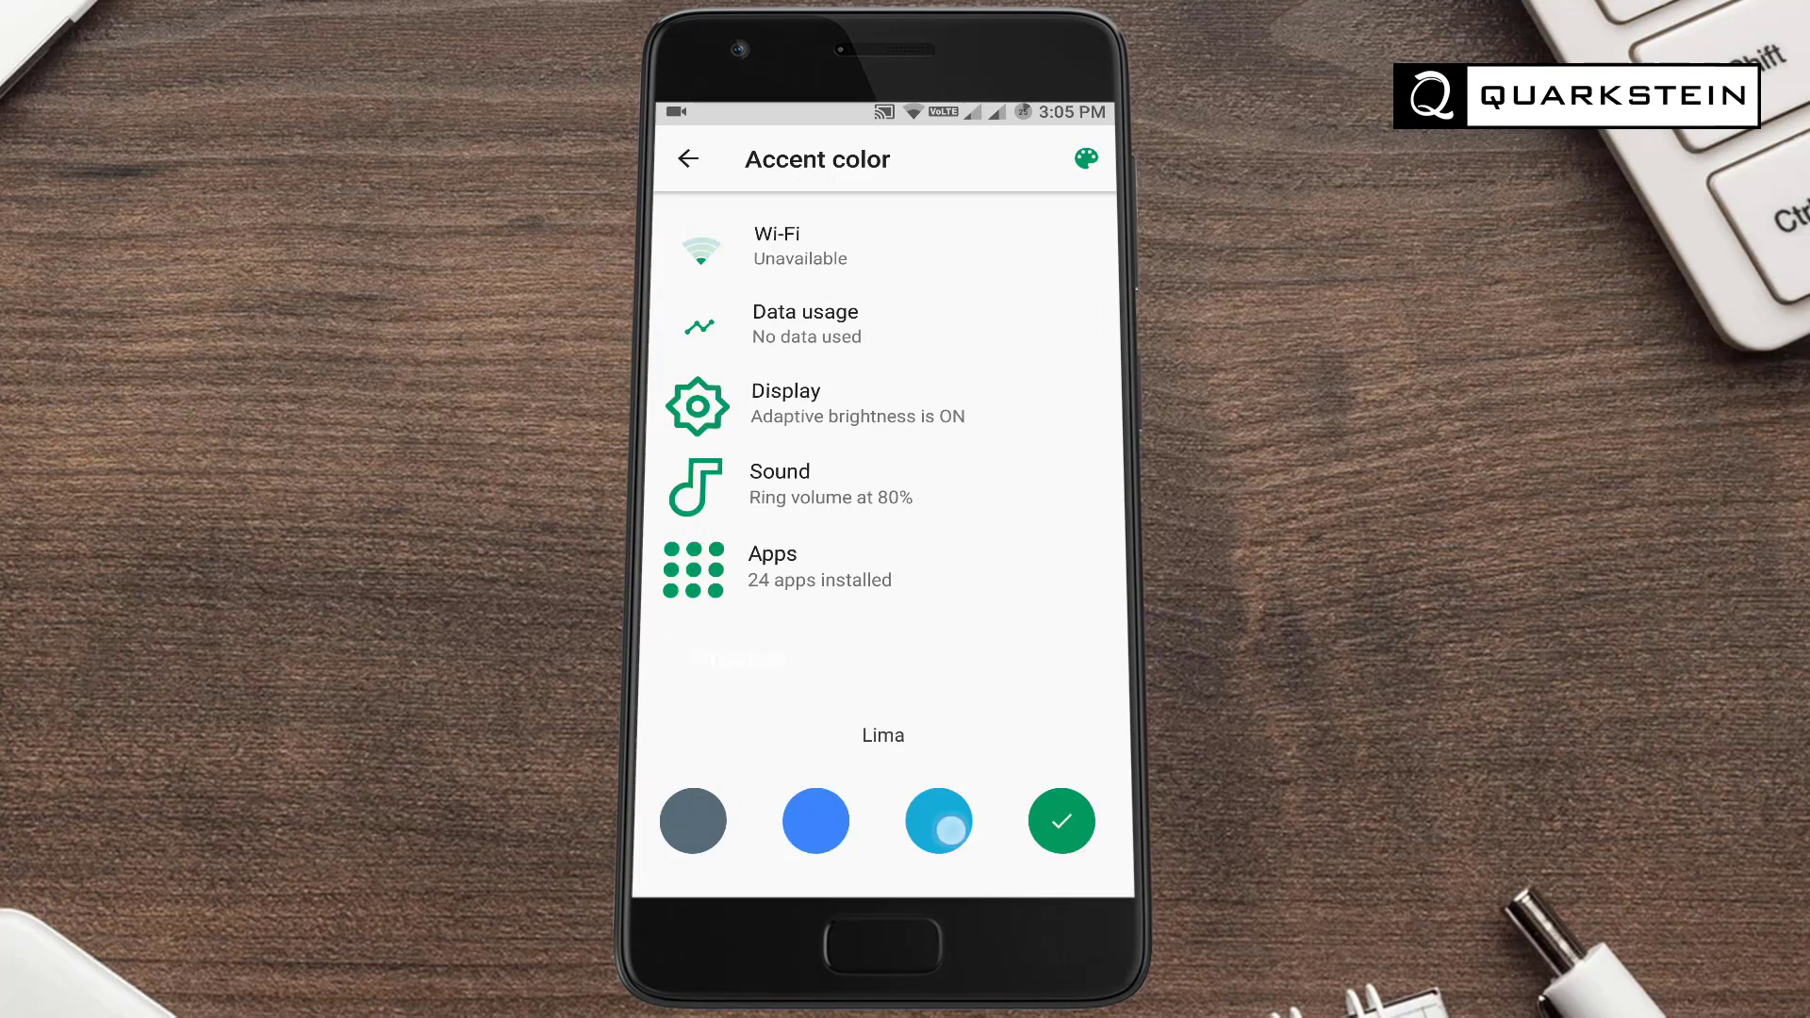
Set the accent colour to Grey, then apply the dark theme with orange accents
left_click(692, 821)
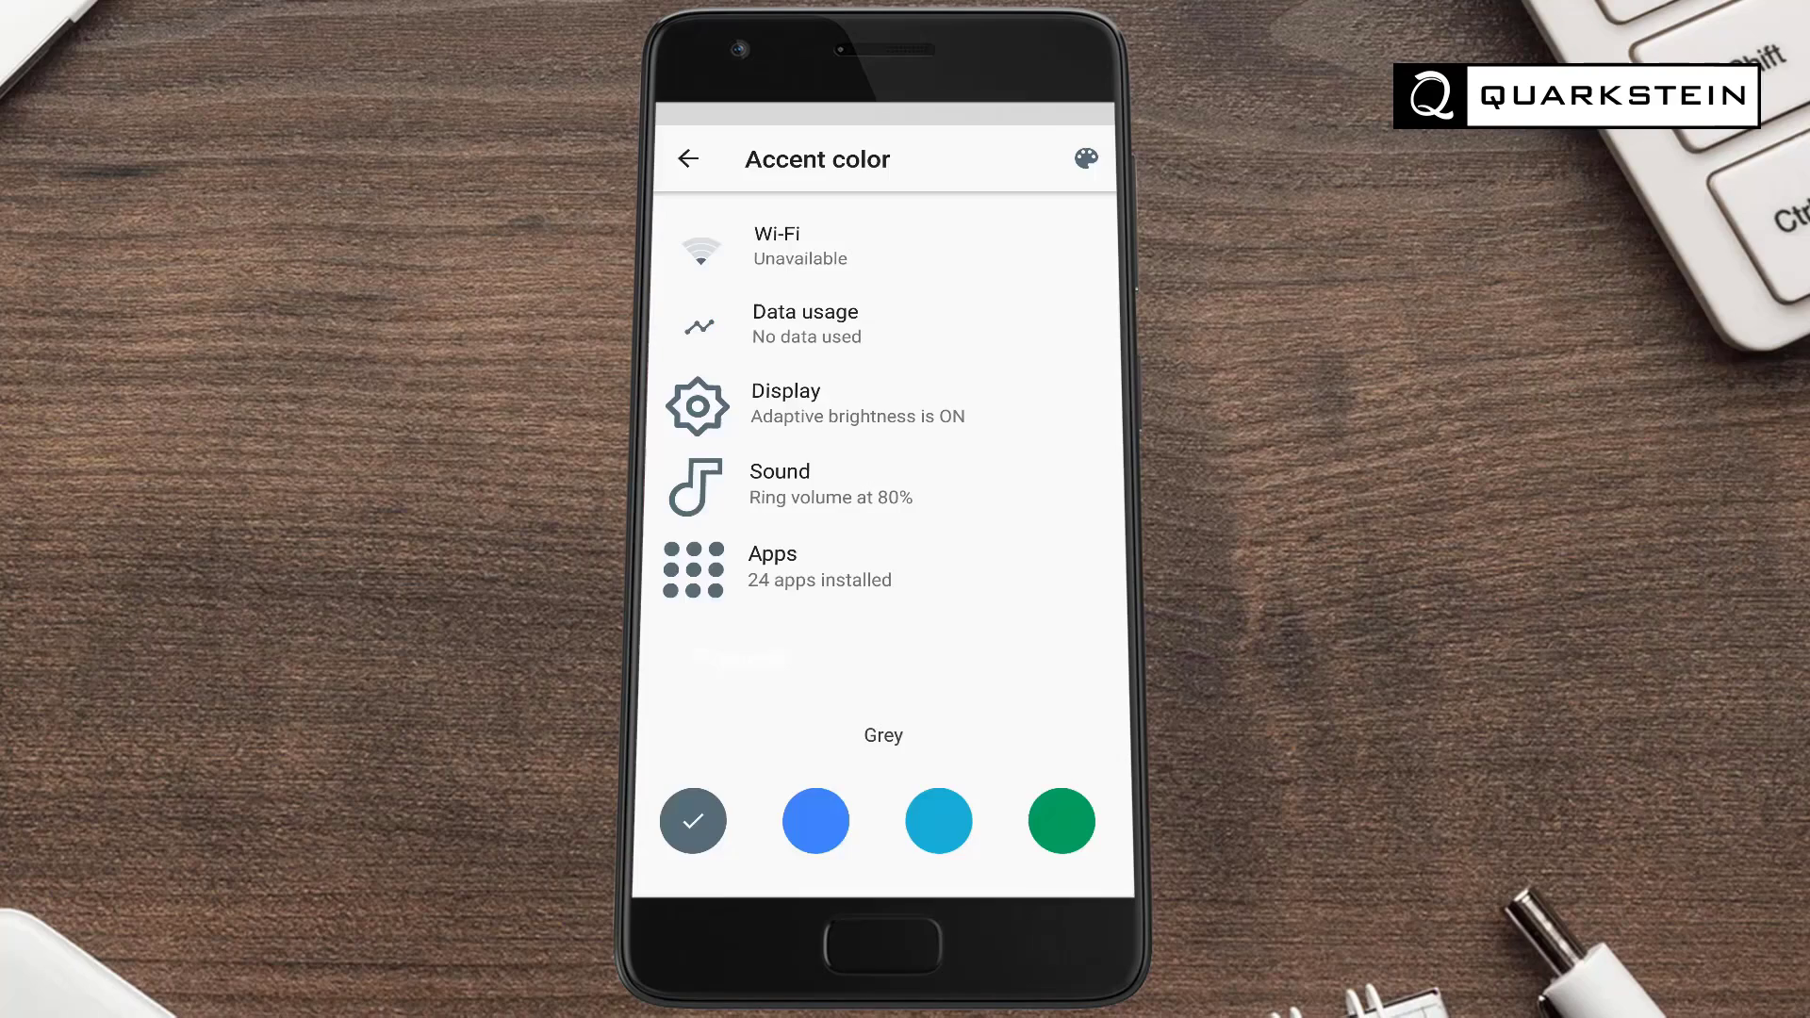
left_click(692, 159)
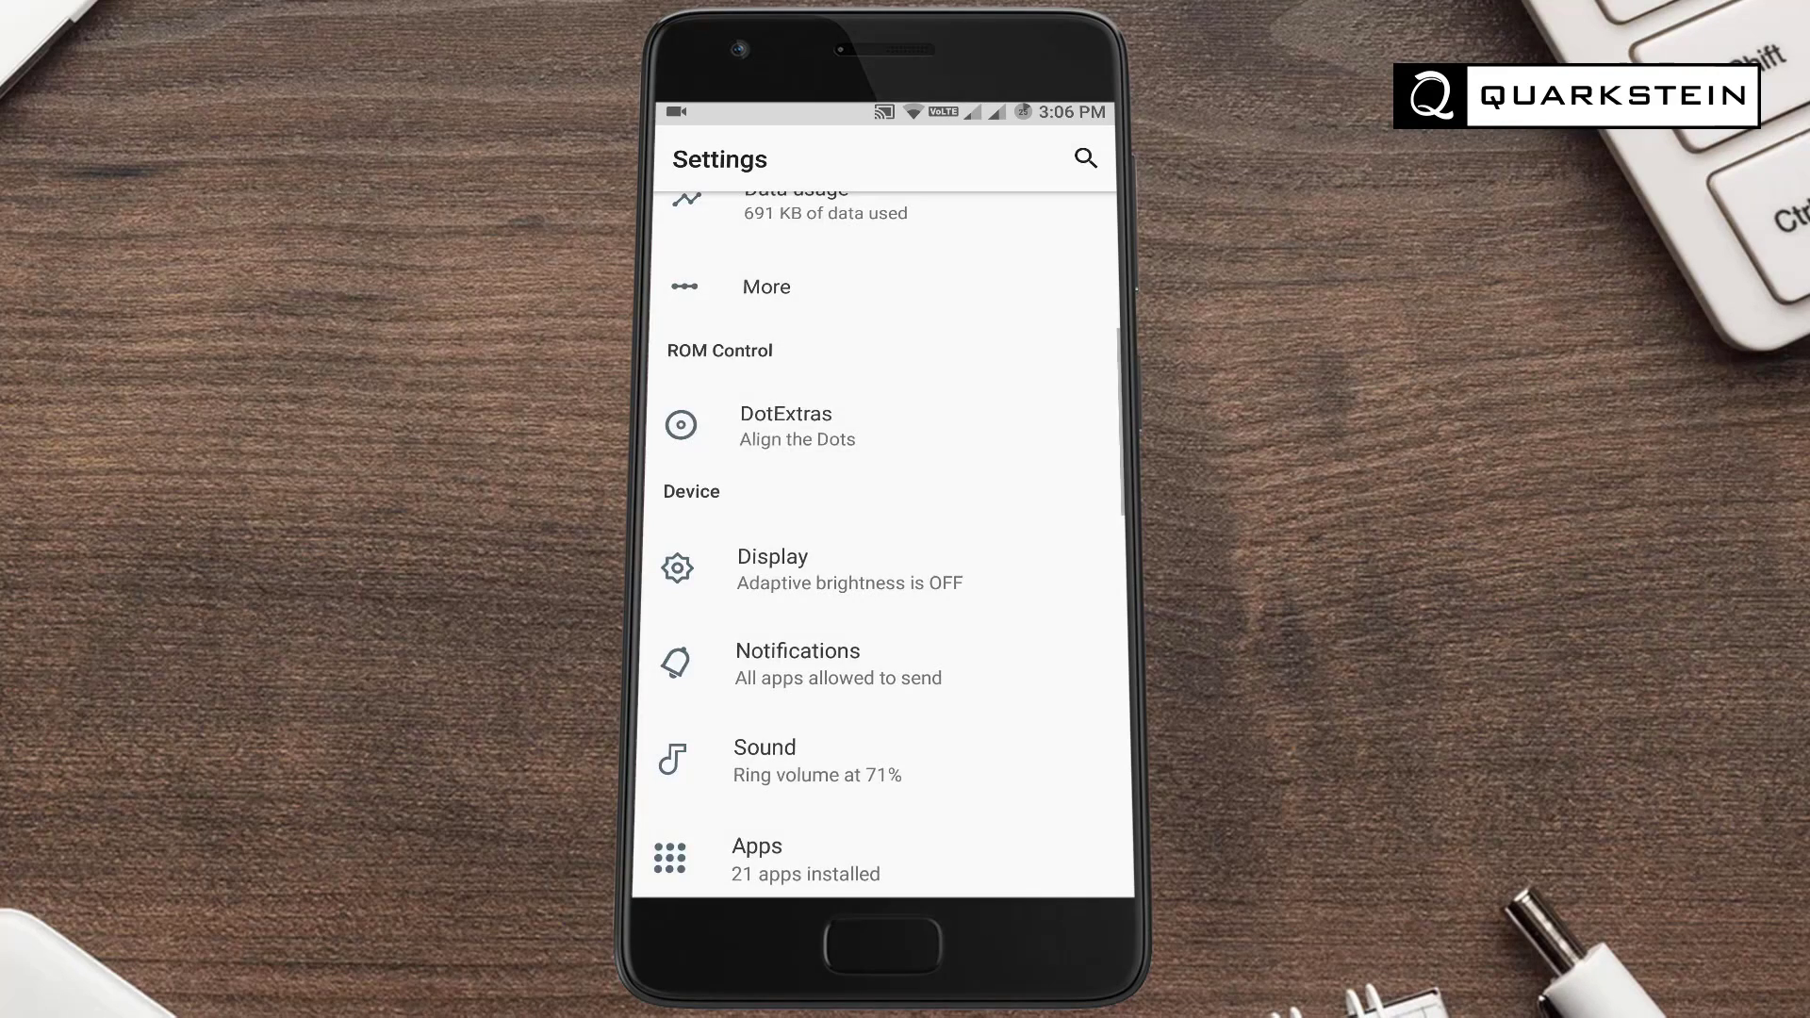
left_click(772, 568)
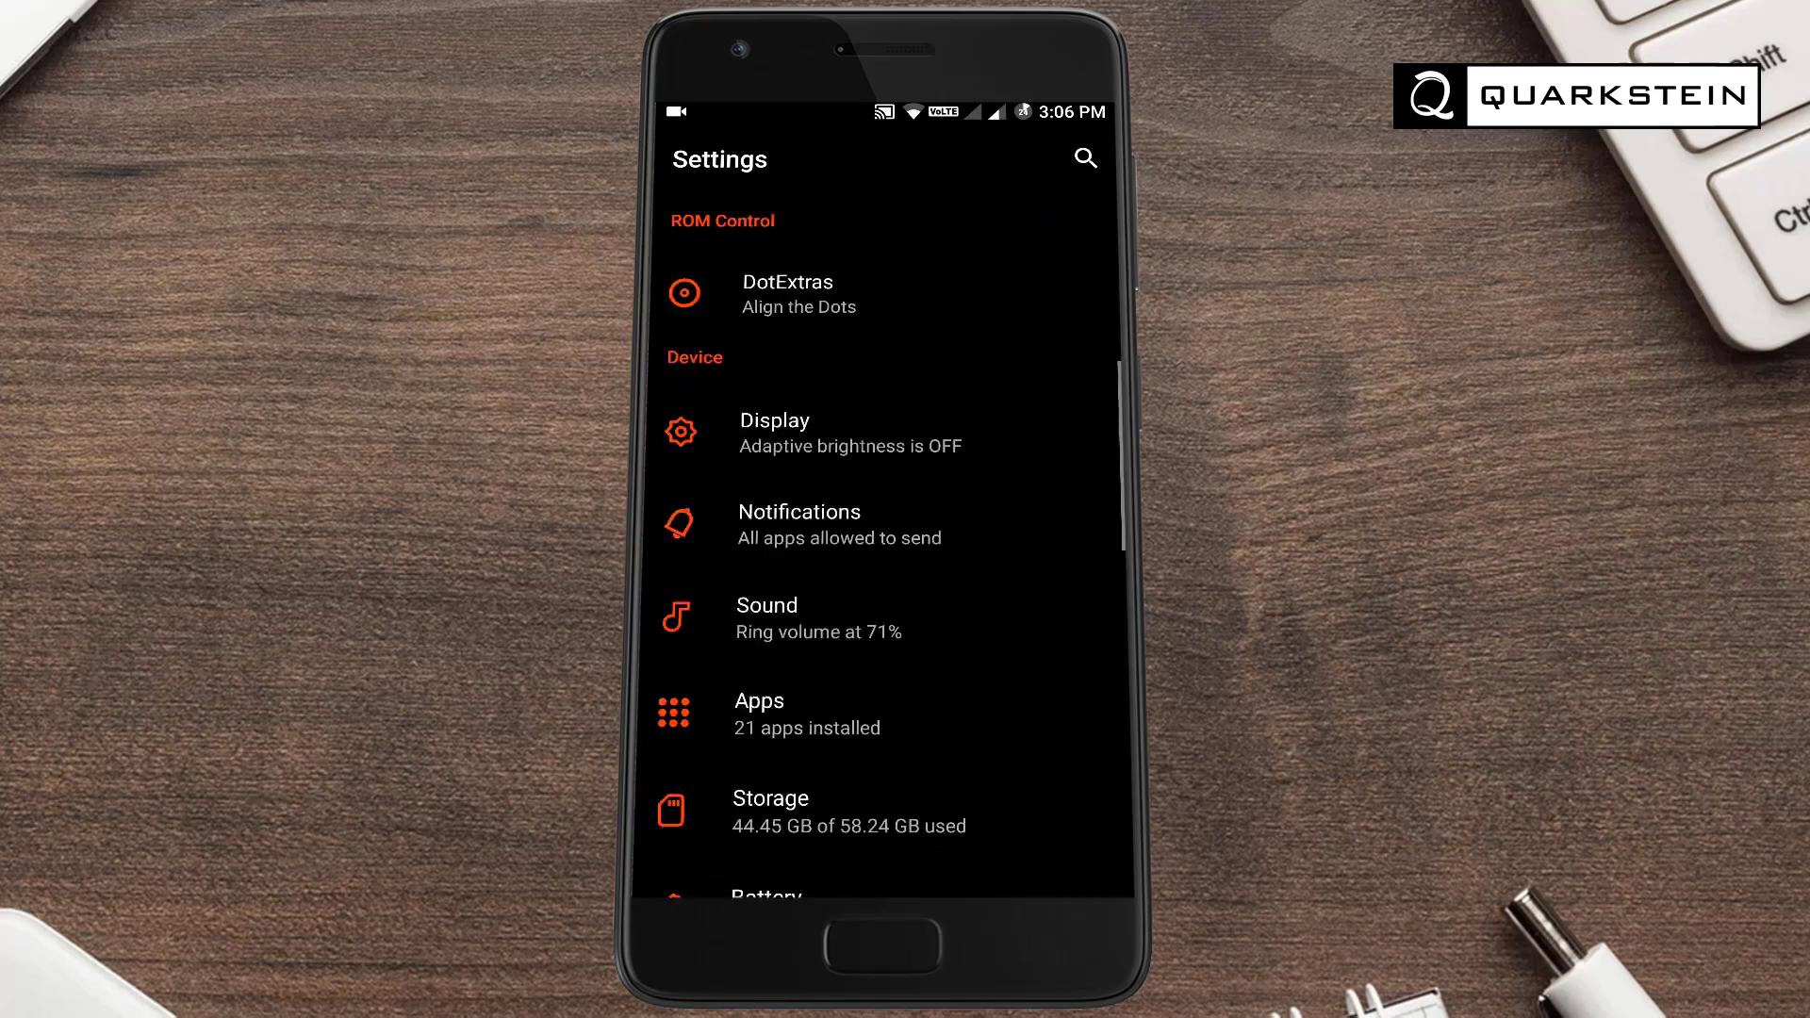
scroll("down", 3)
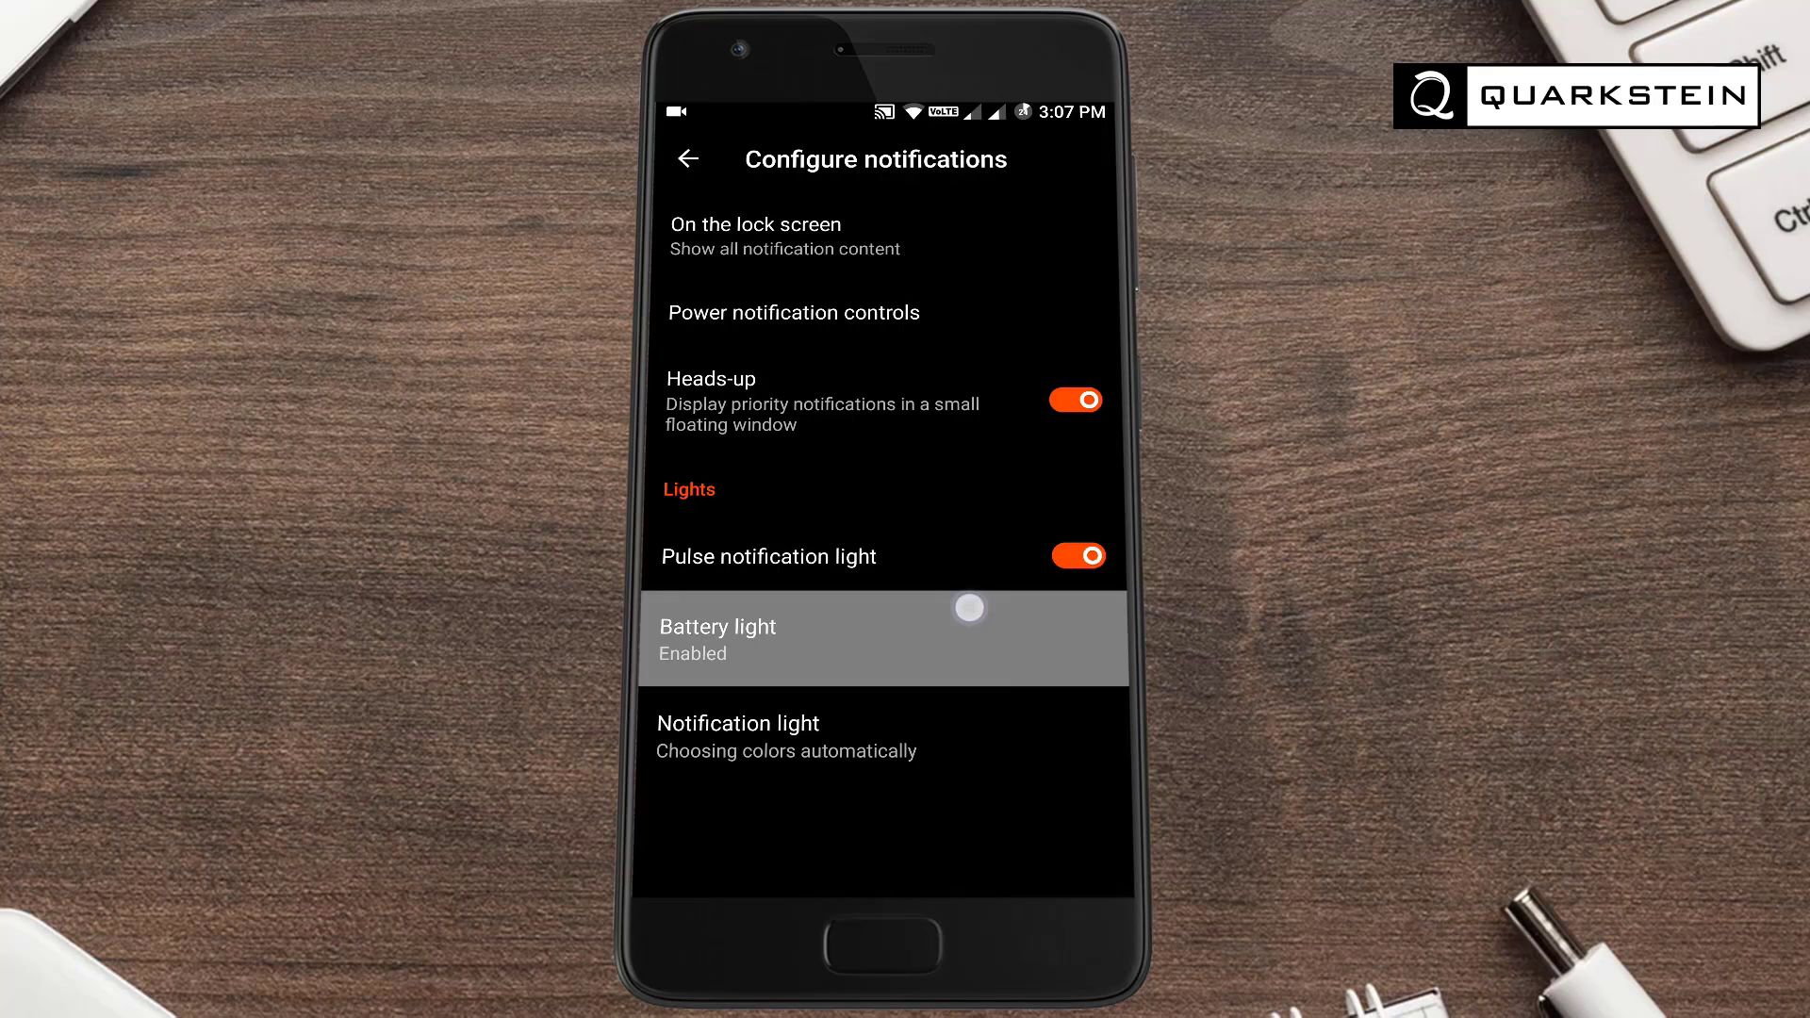
Browse the Notification light options, then return to and scroll the main Settings list
left_click(737, 724)
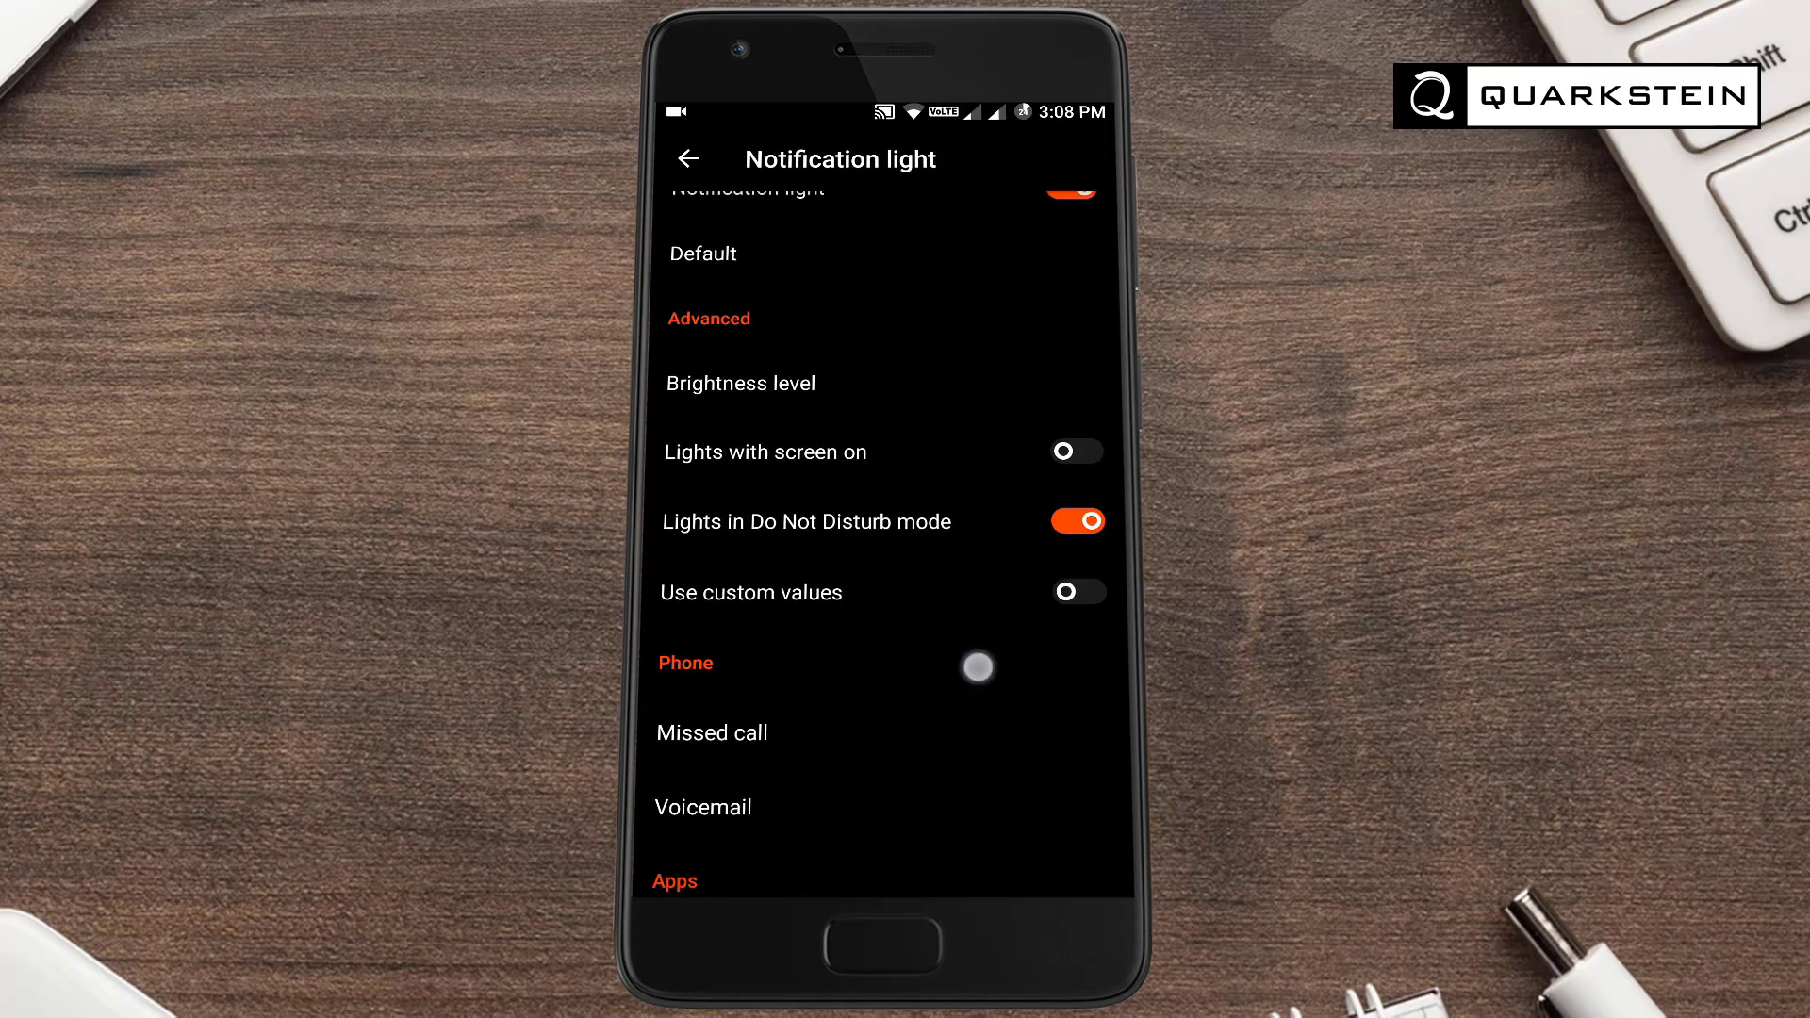
left_click(686, 158)
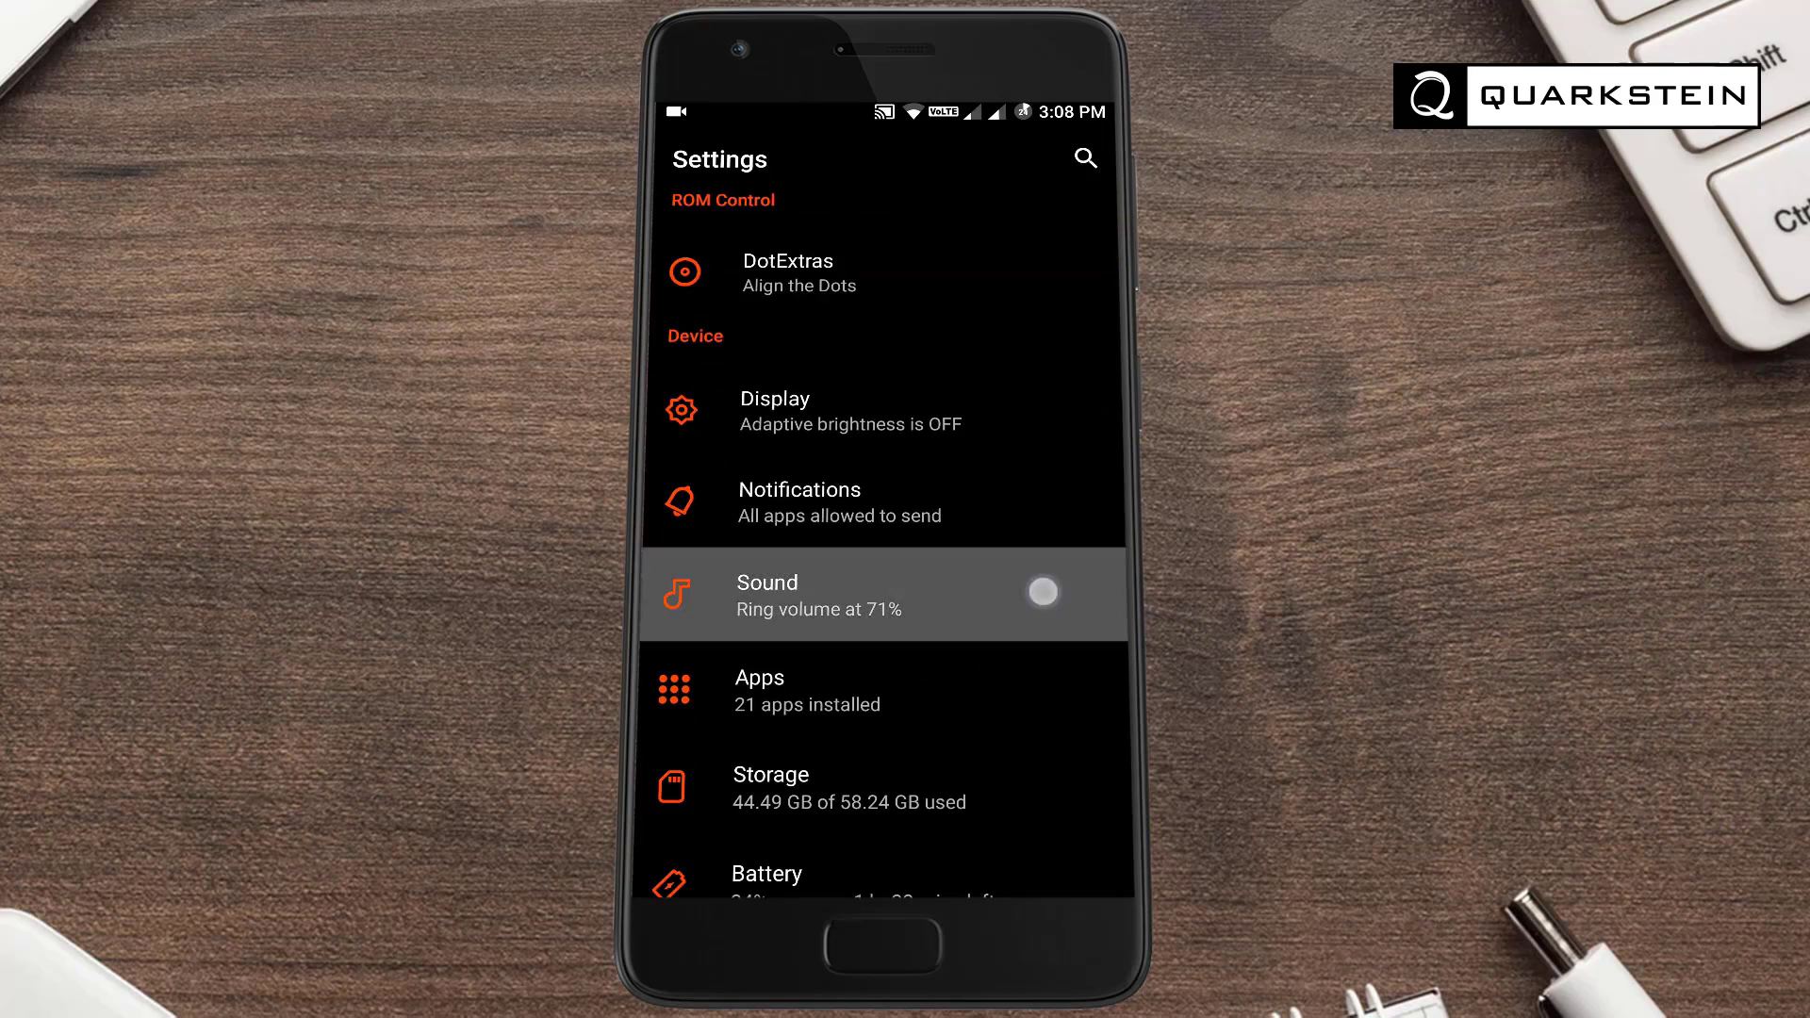
scroll("down", 3)
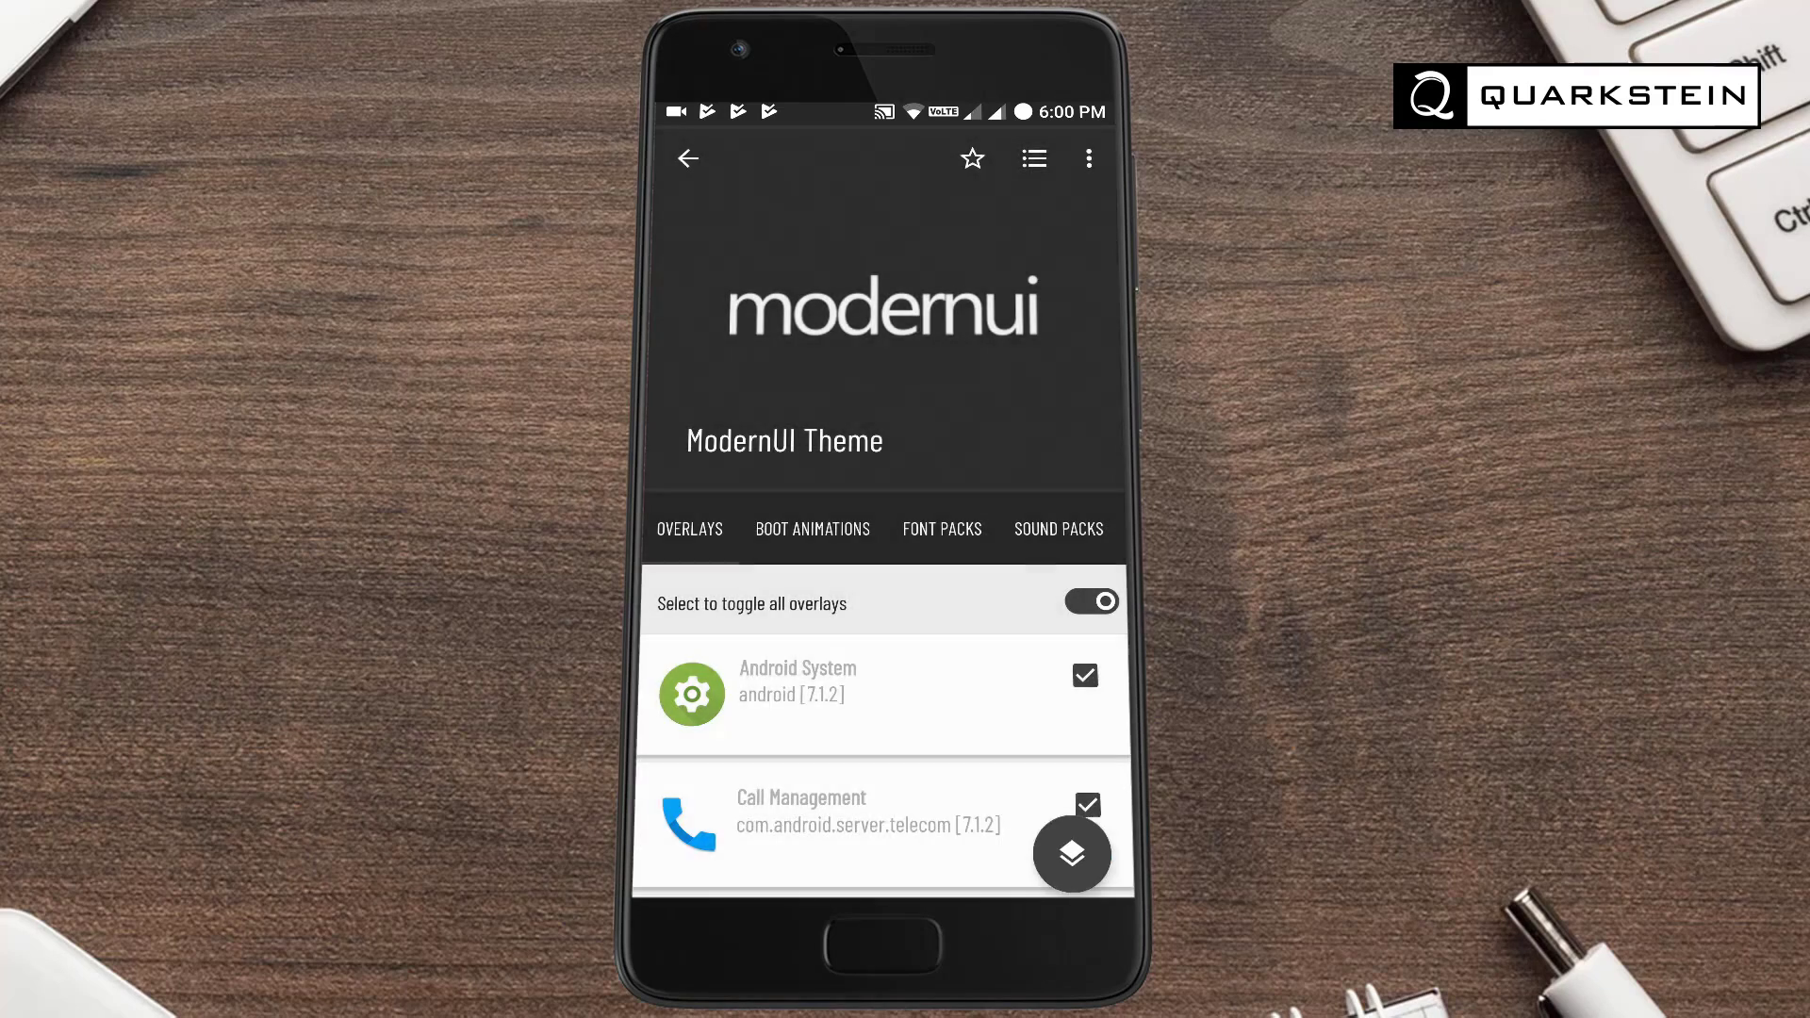
Compile the ModernUI Theme with every overlay selected via the floating button
left_click(1072, 855)
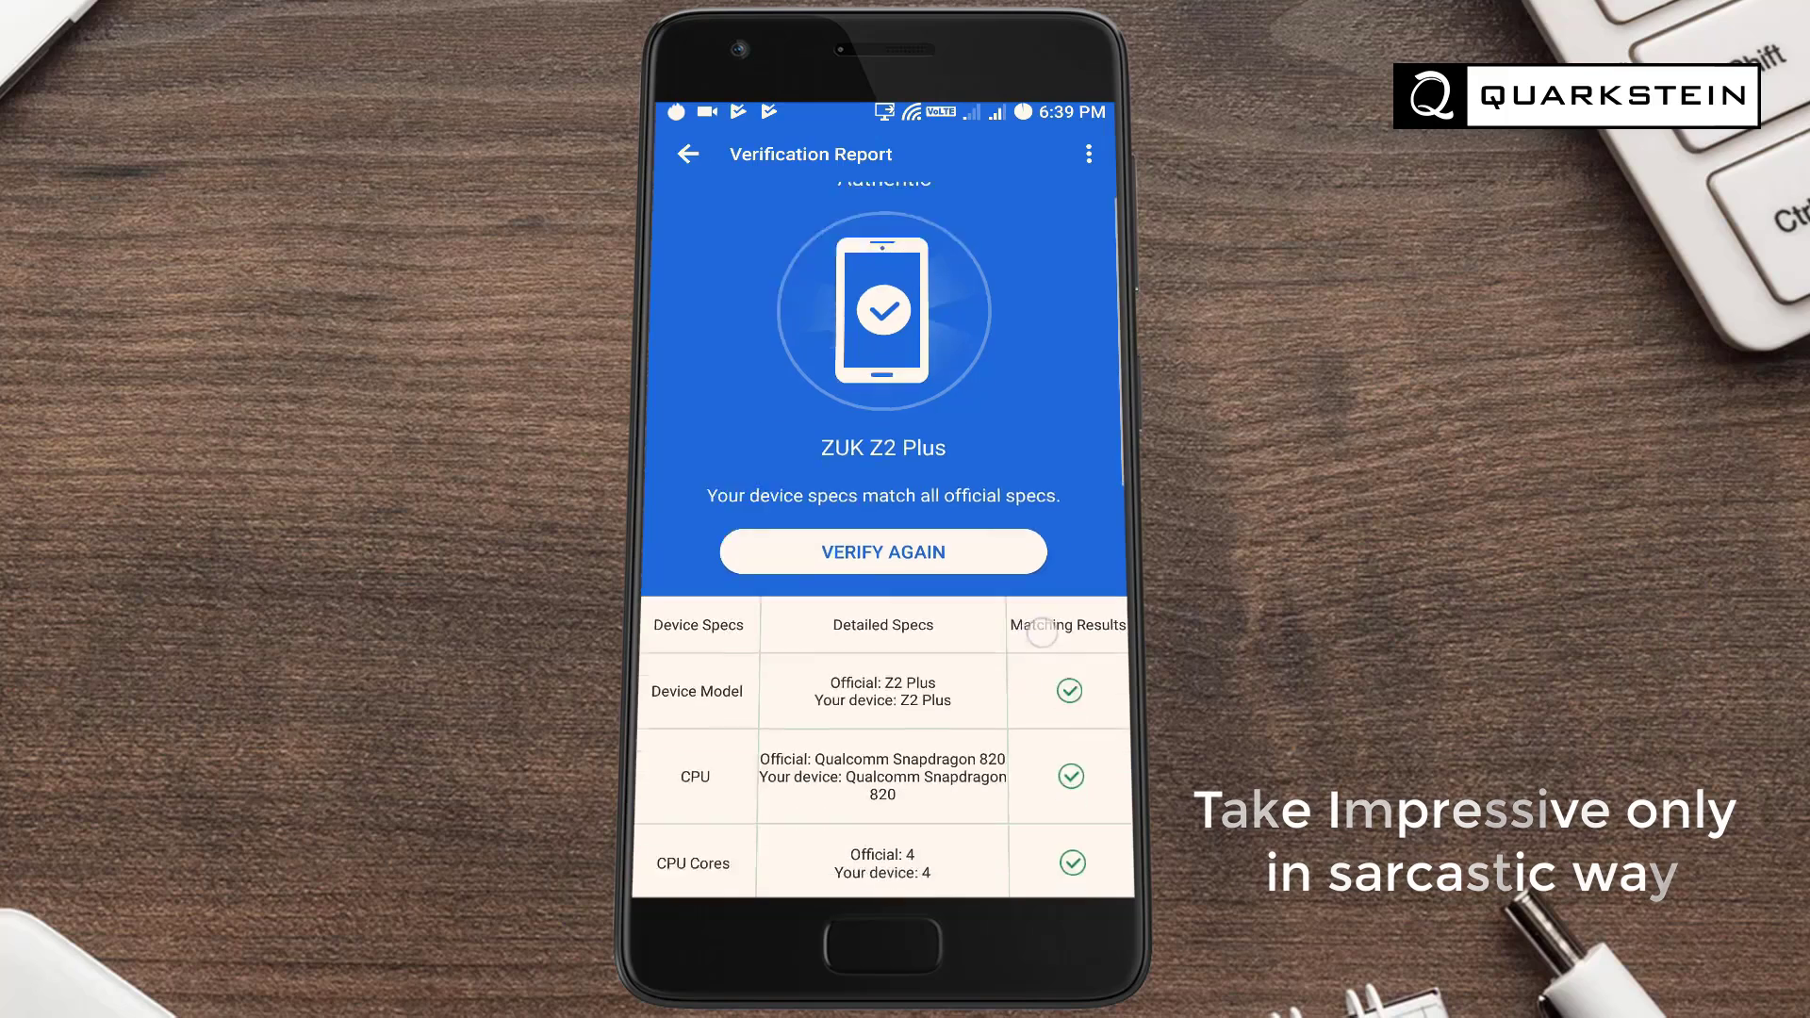
Scroll the verification report, see the 126809 score, and open the 22323 HTML5 result
scroll("down", 3)
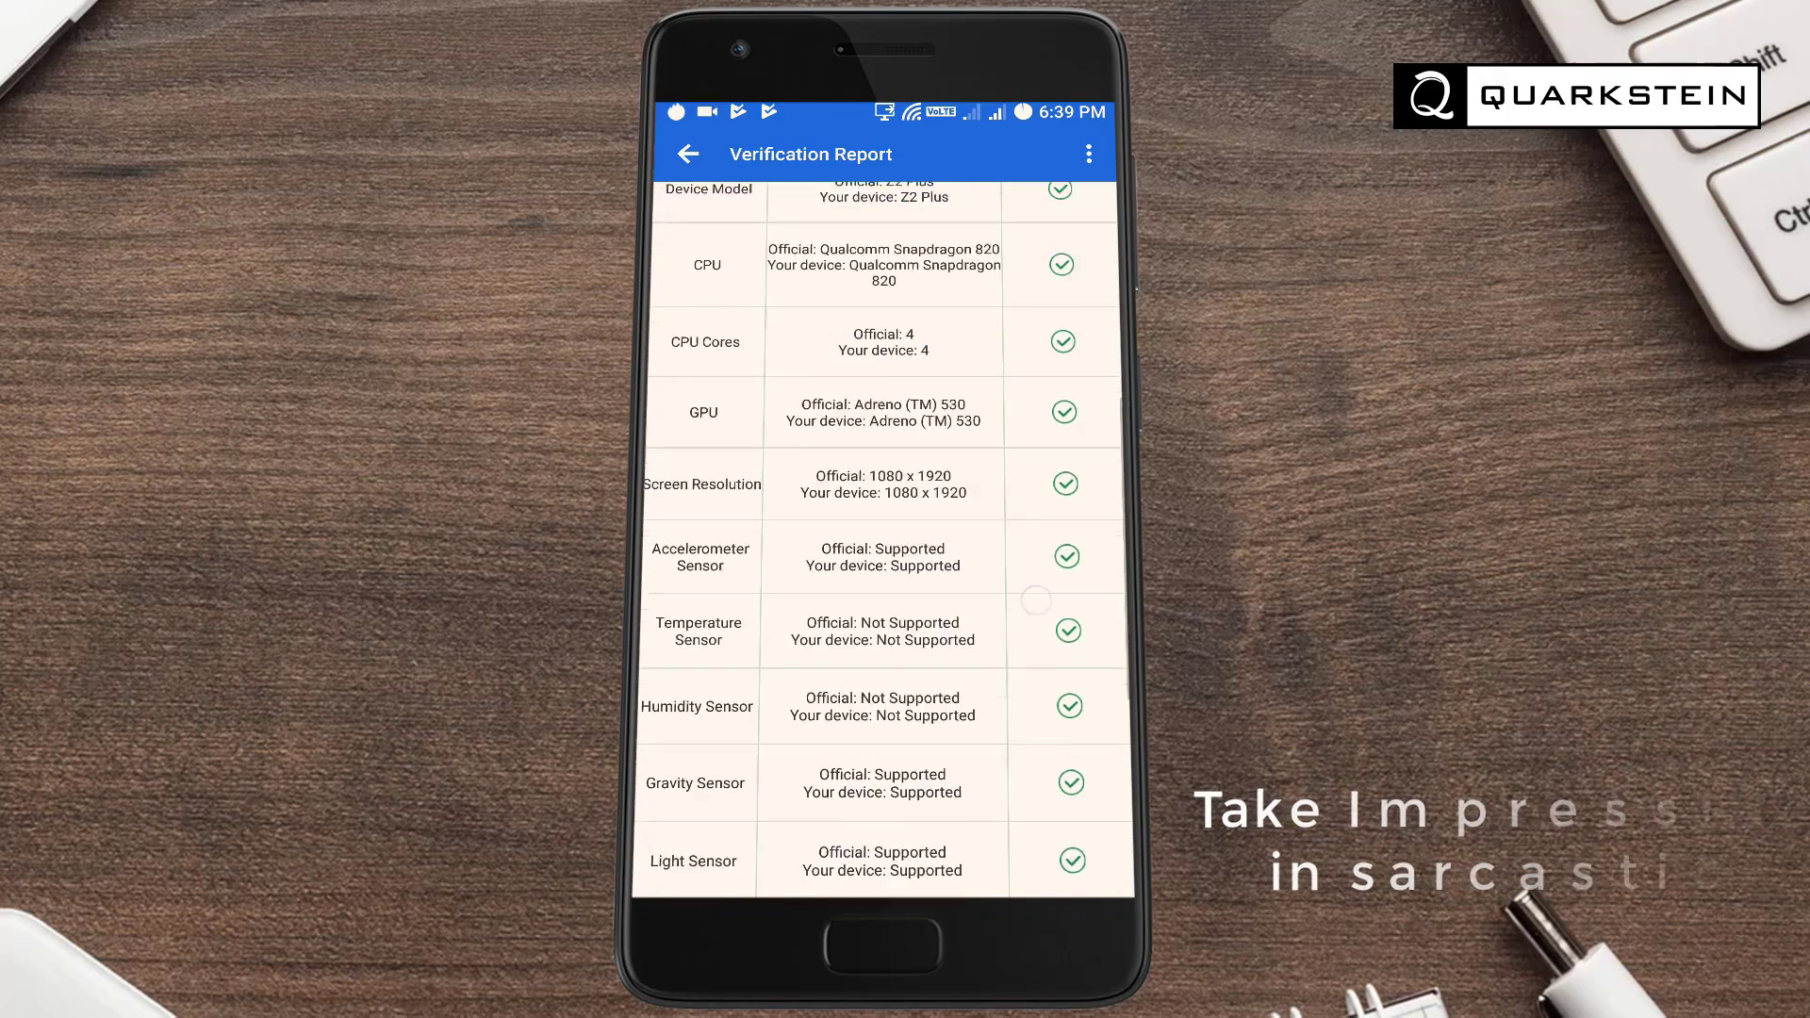
scroll("down", 3)
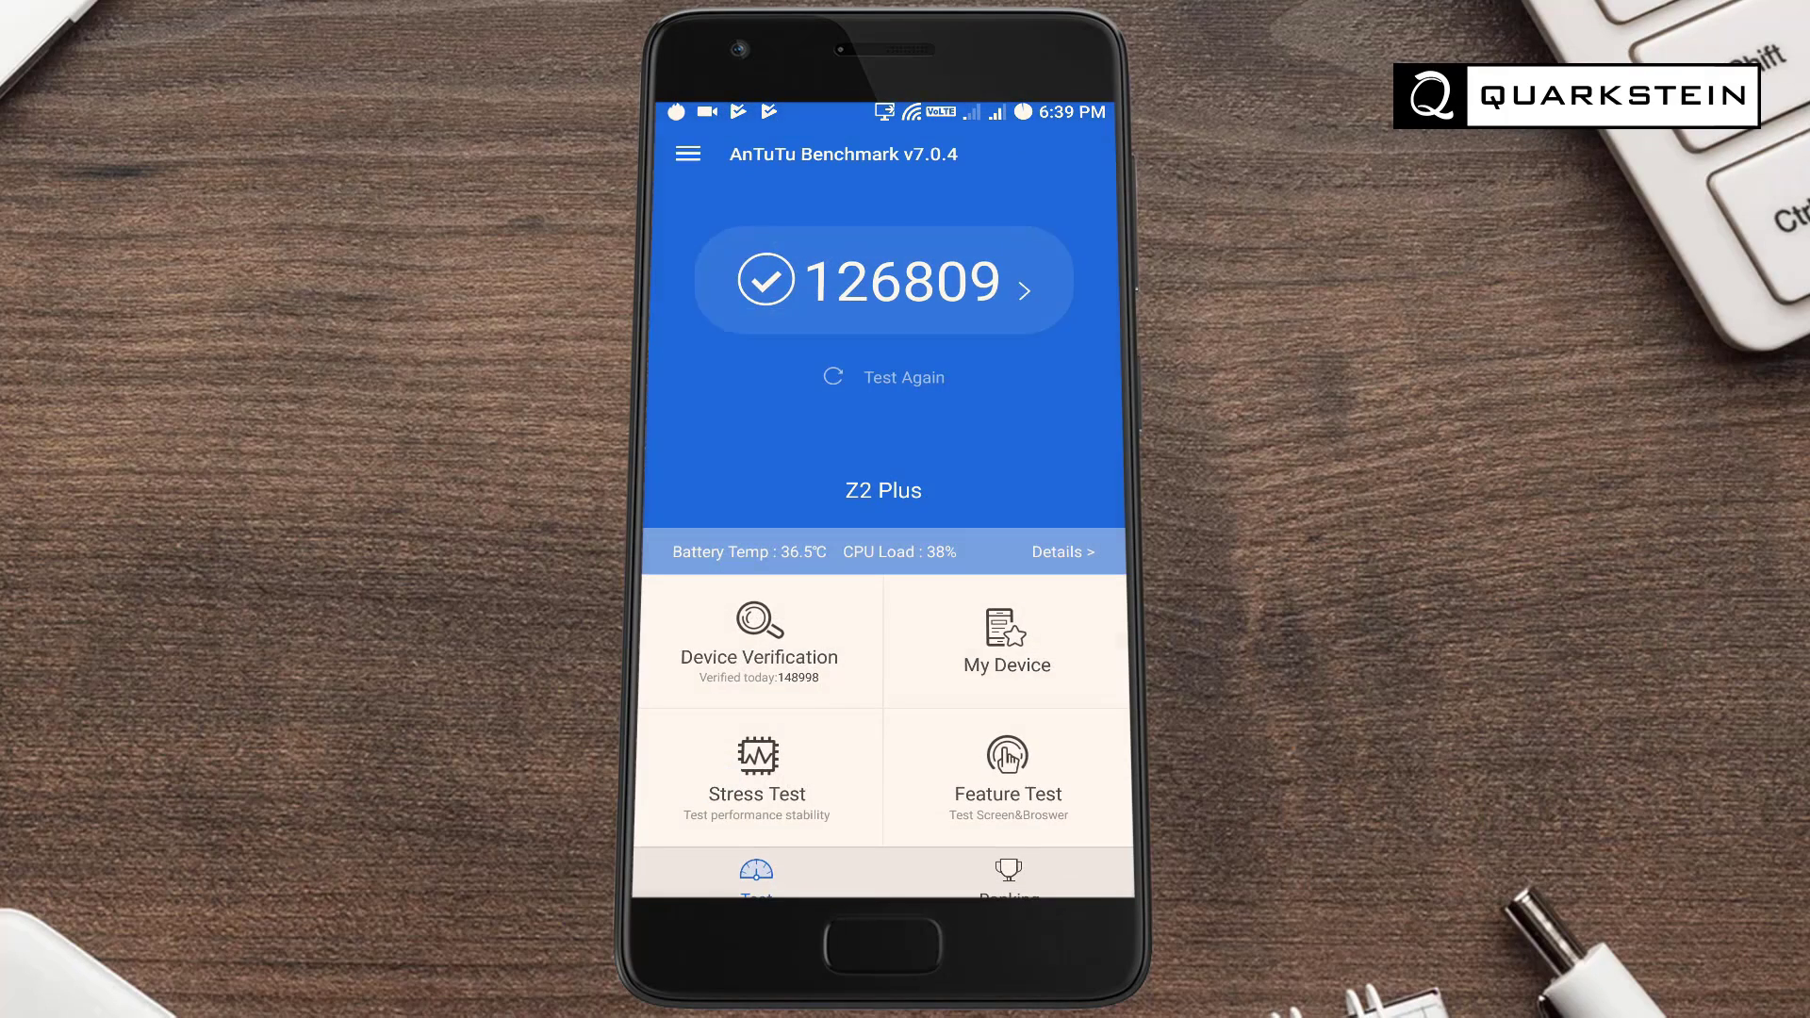
left_click(1007, 640)
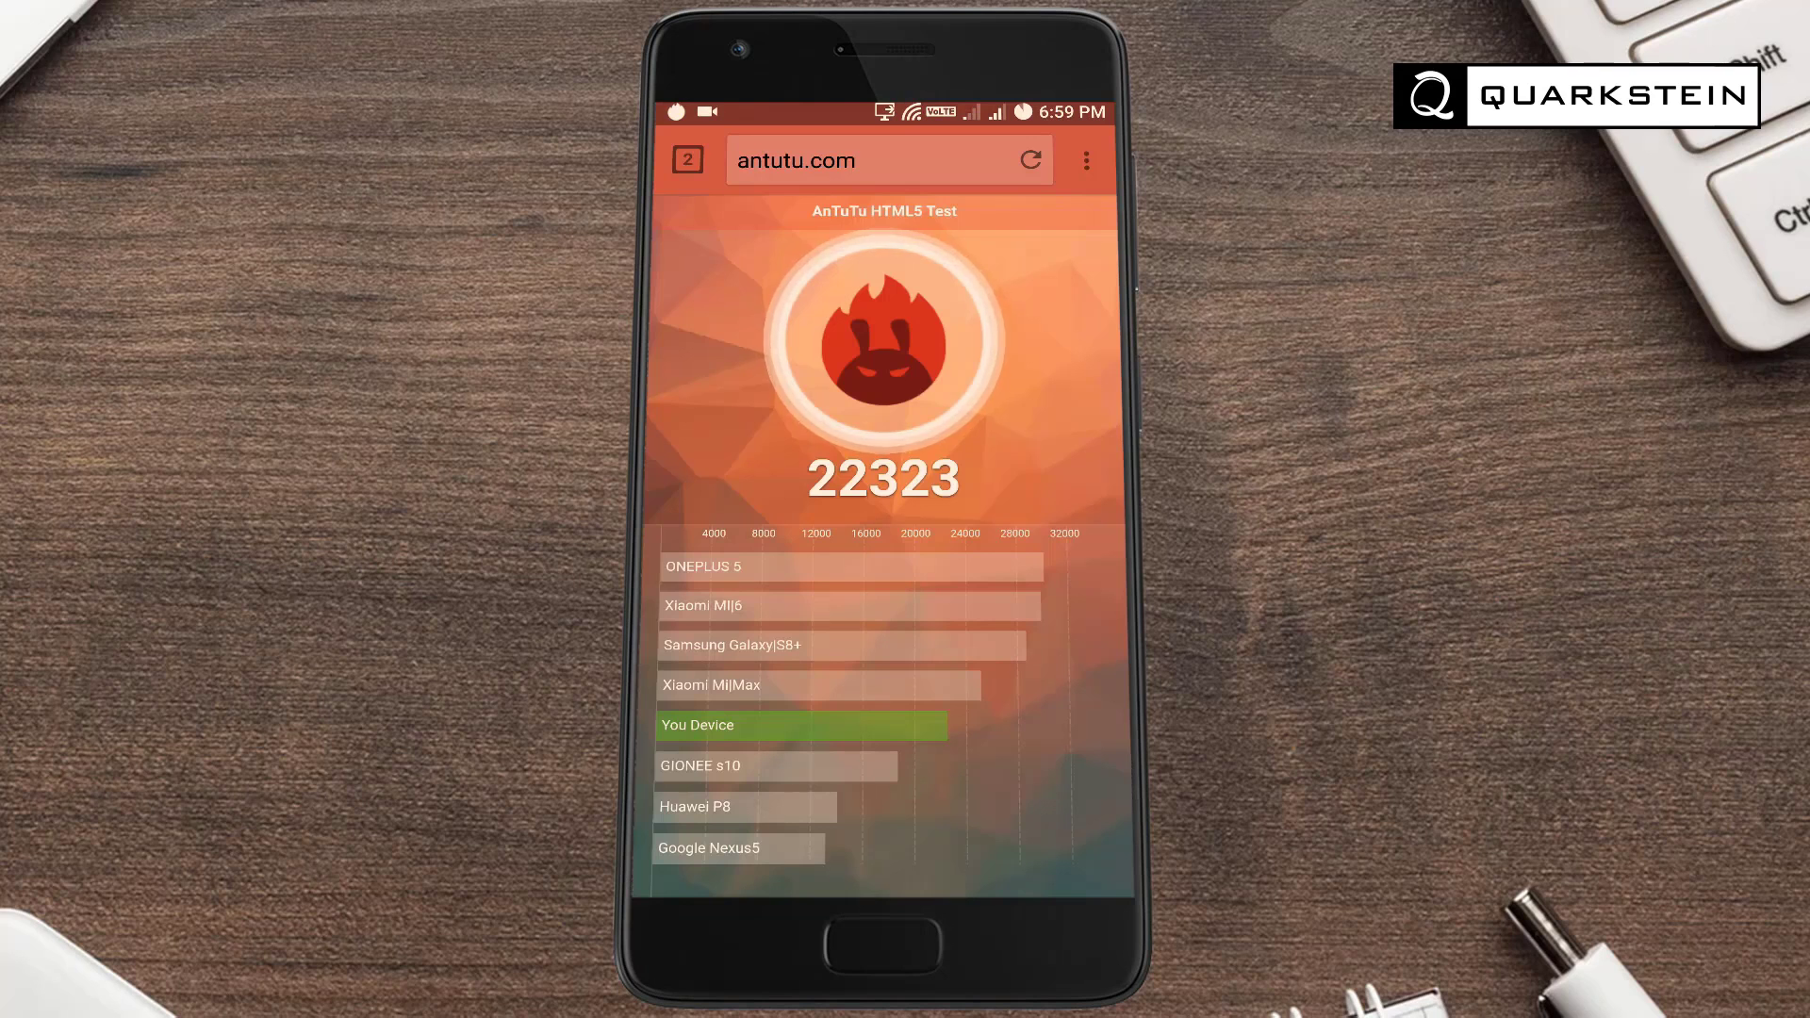
scroll("down", 3)
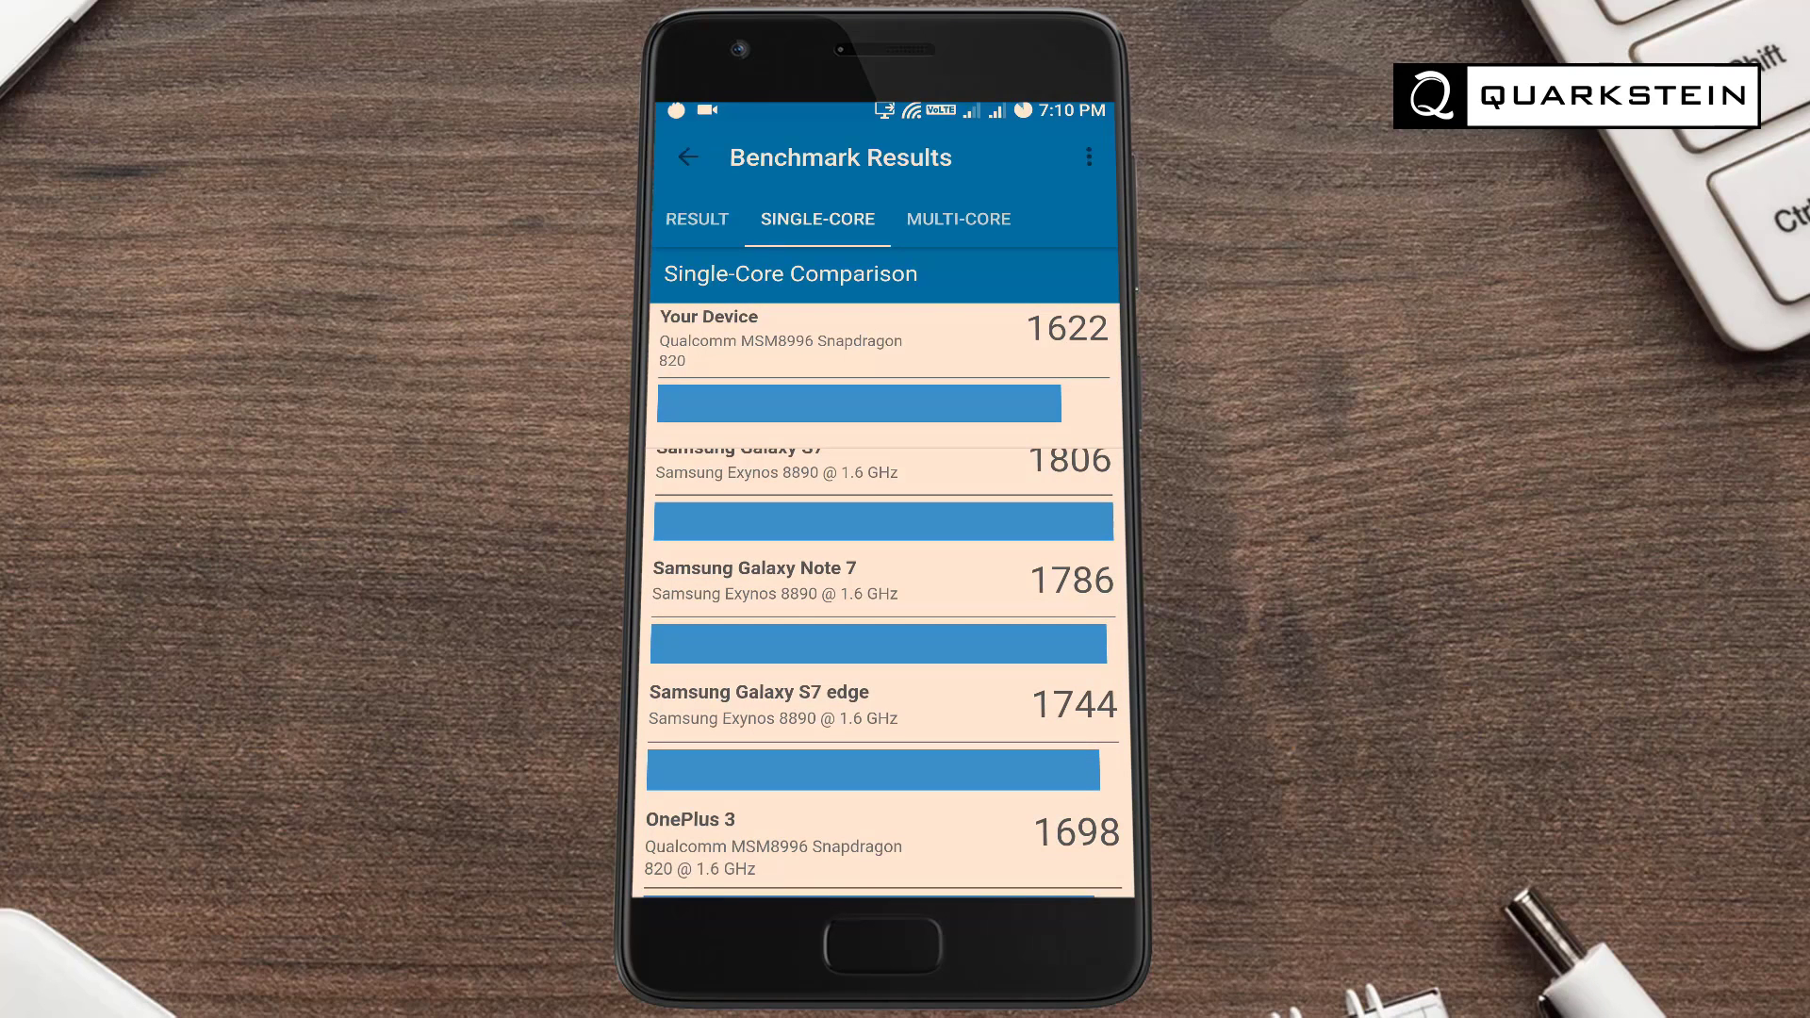
Scroll through the single-core comparison of the 1622 score against other devices
scroll("down", 3)
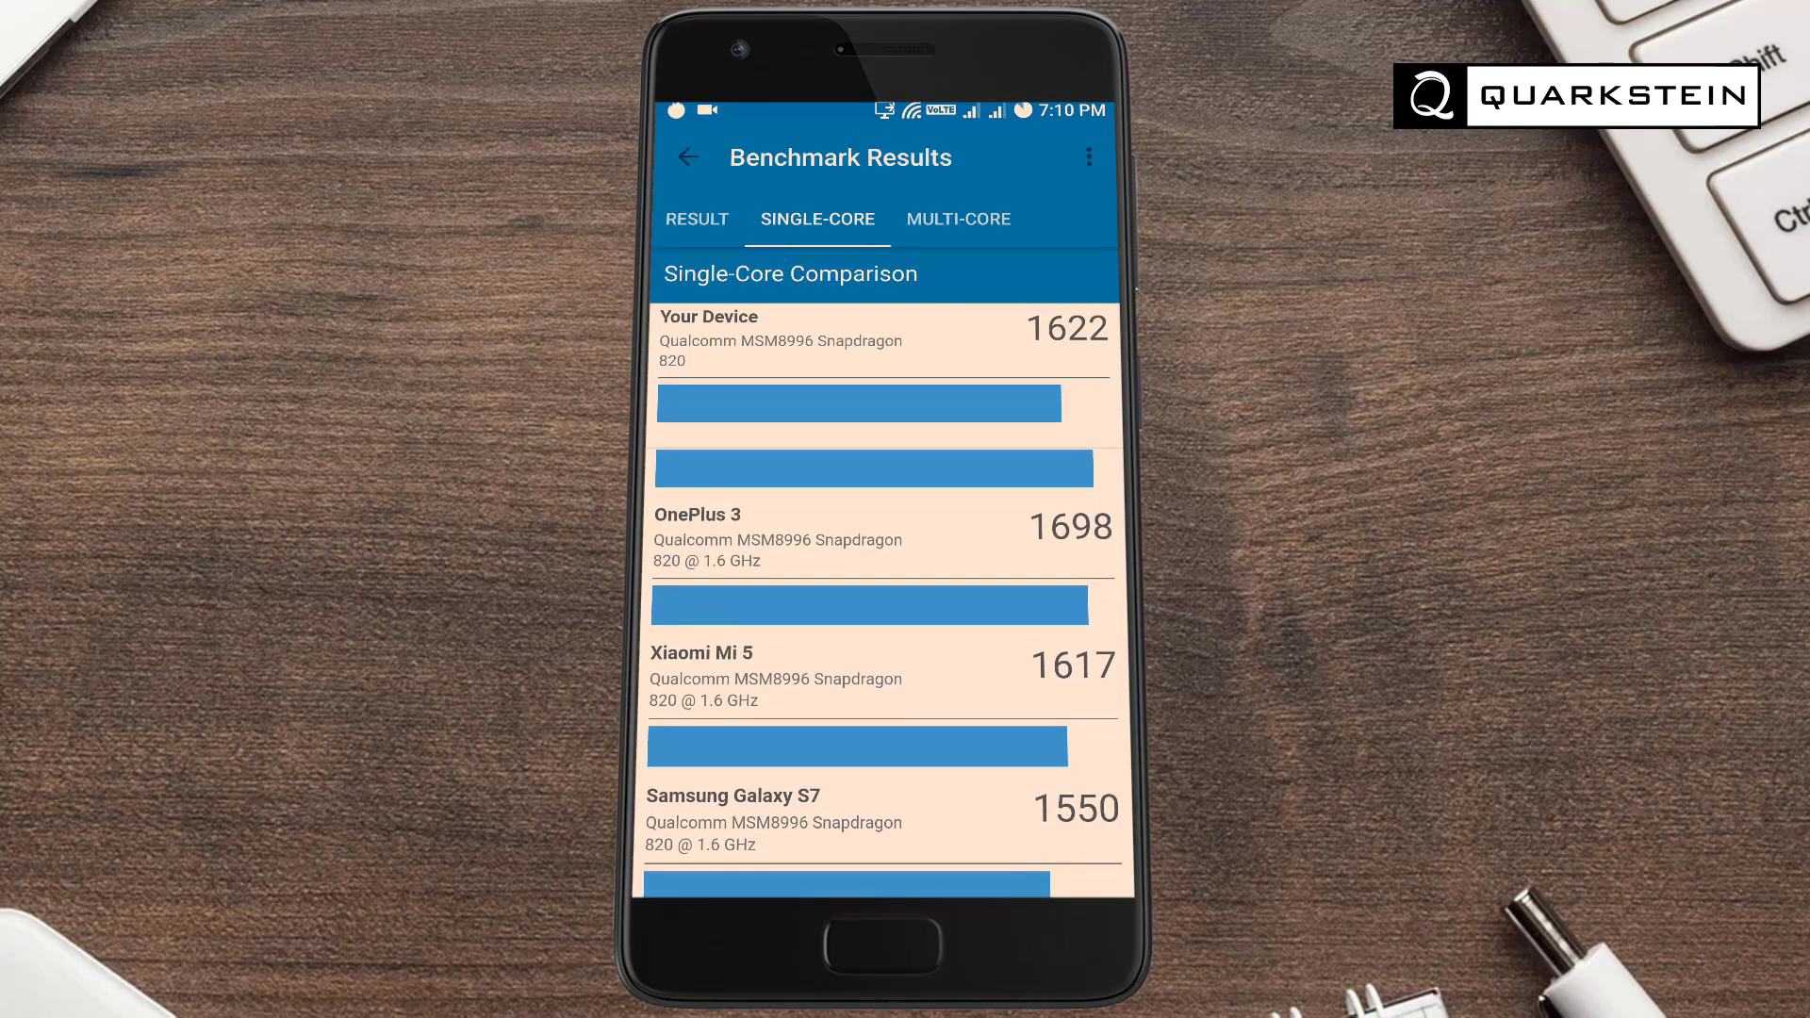
scroll("down", 3)
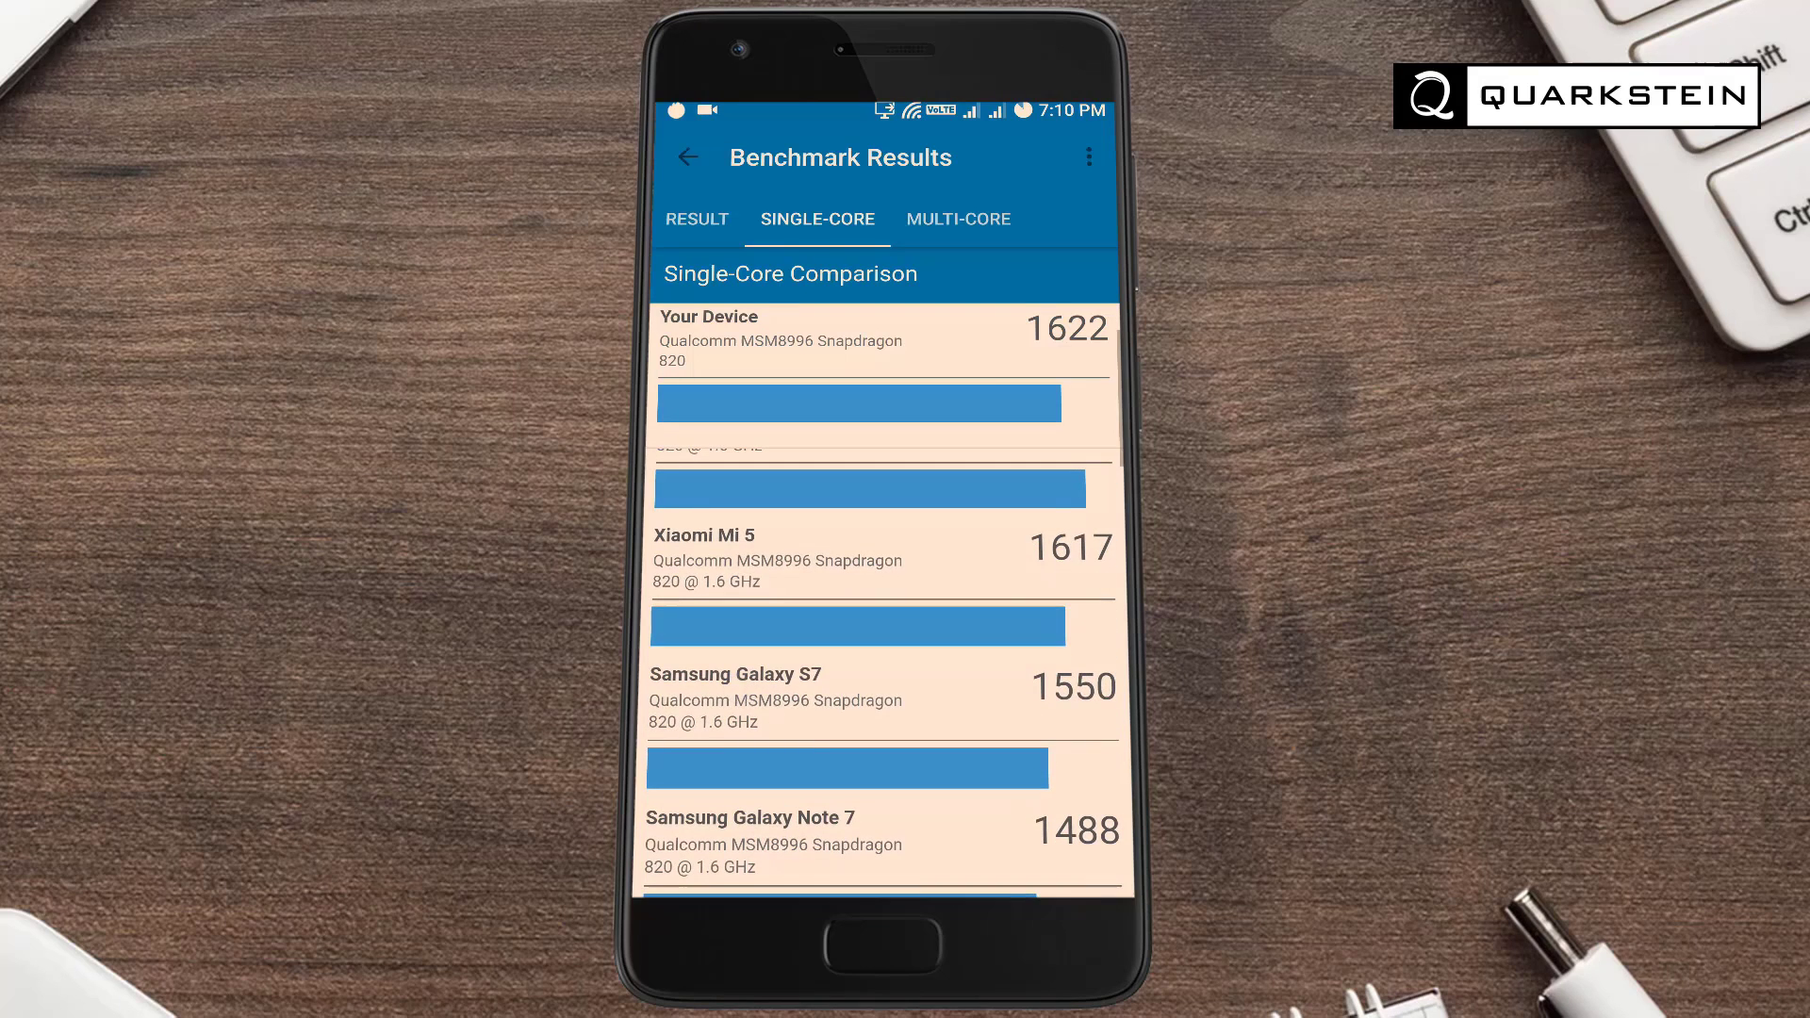
scroll("down", 3)
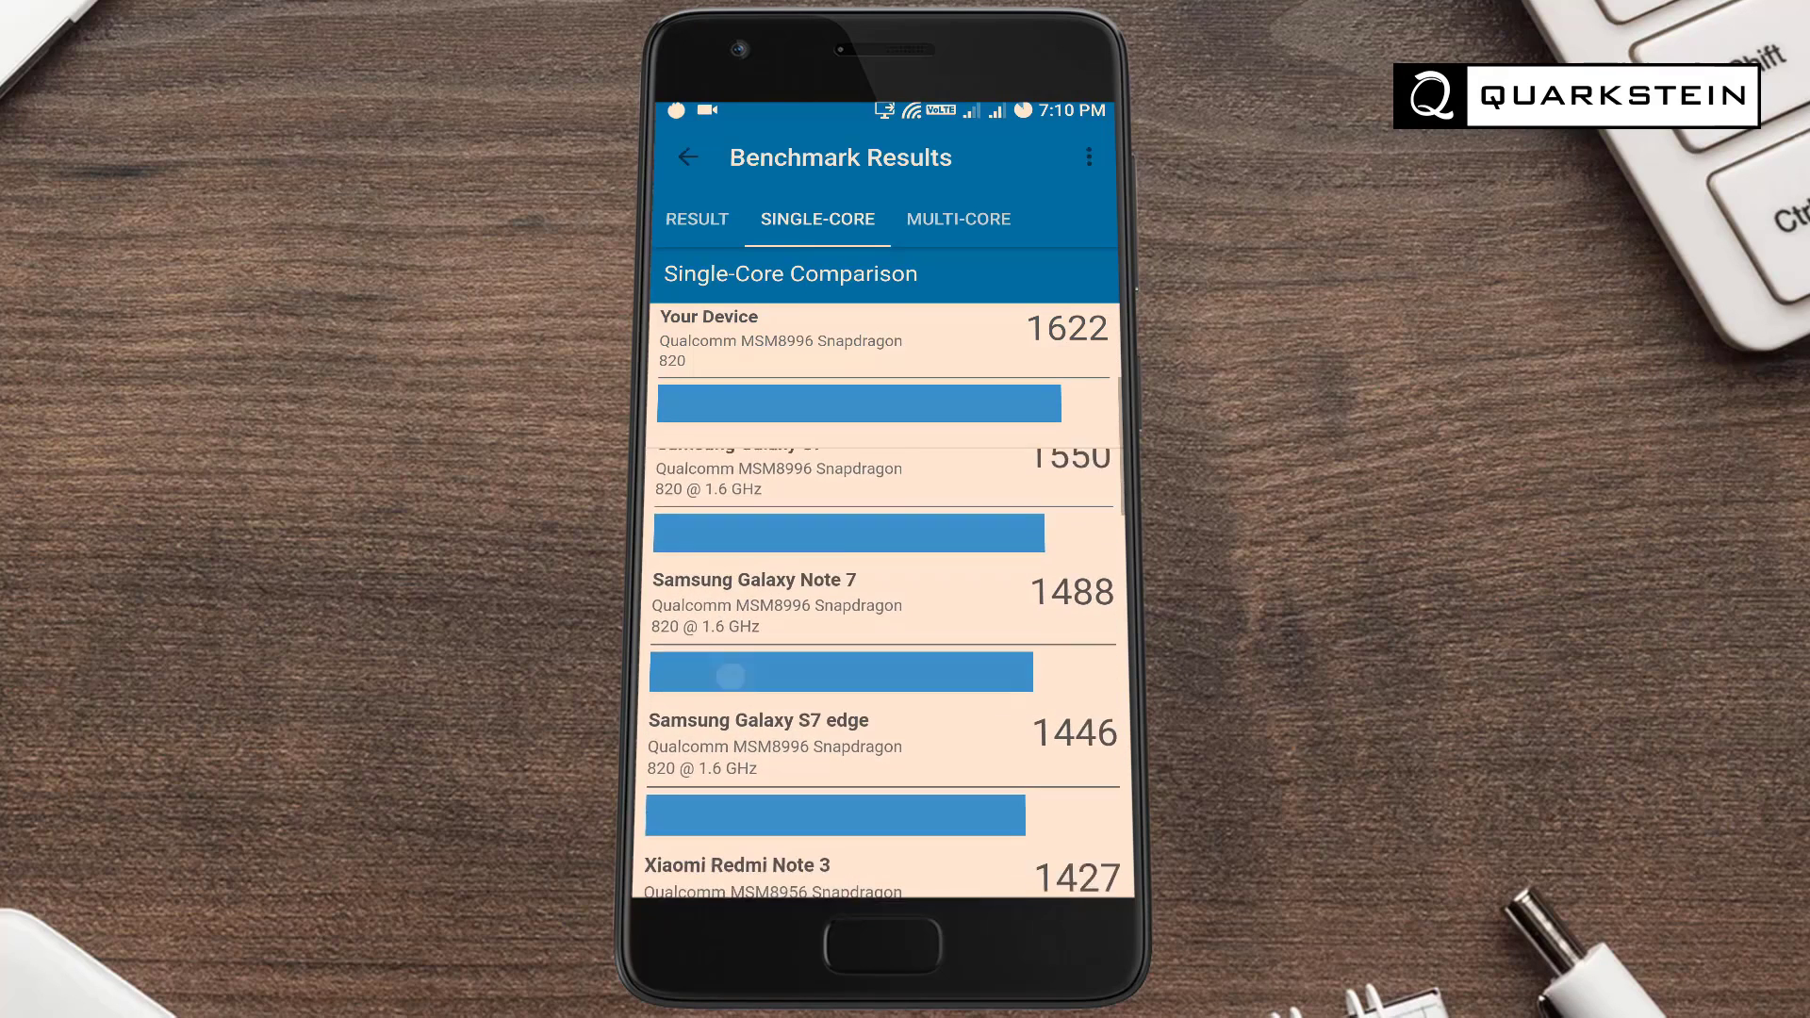
scroll("down", 3)
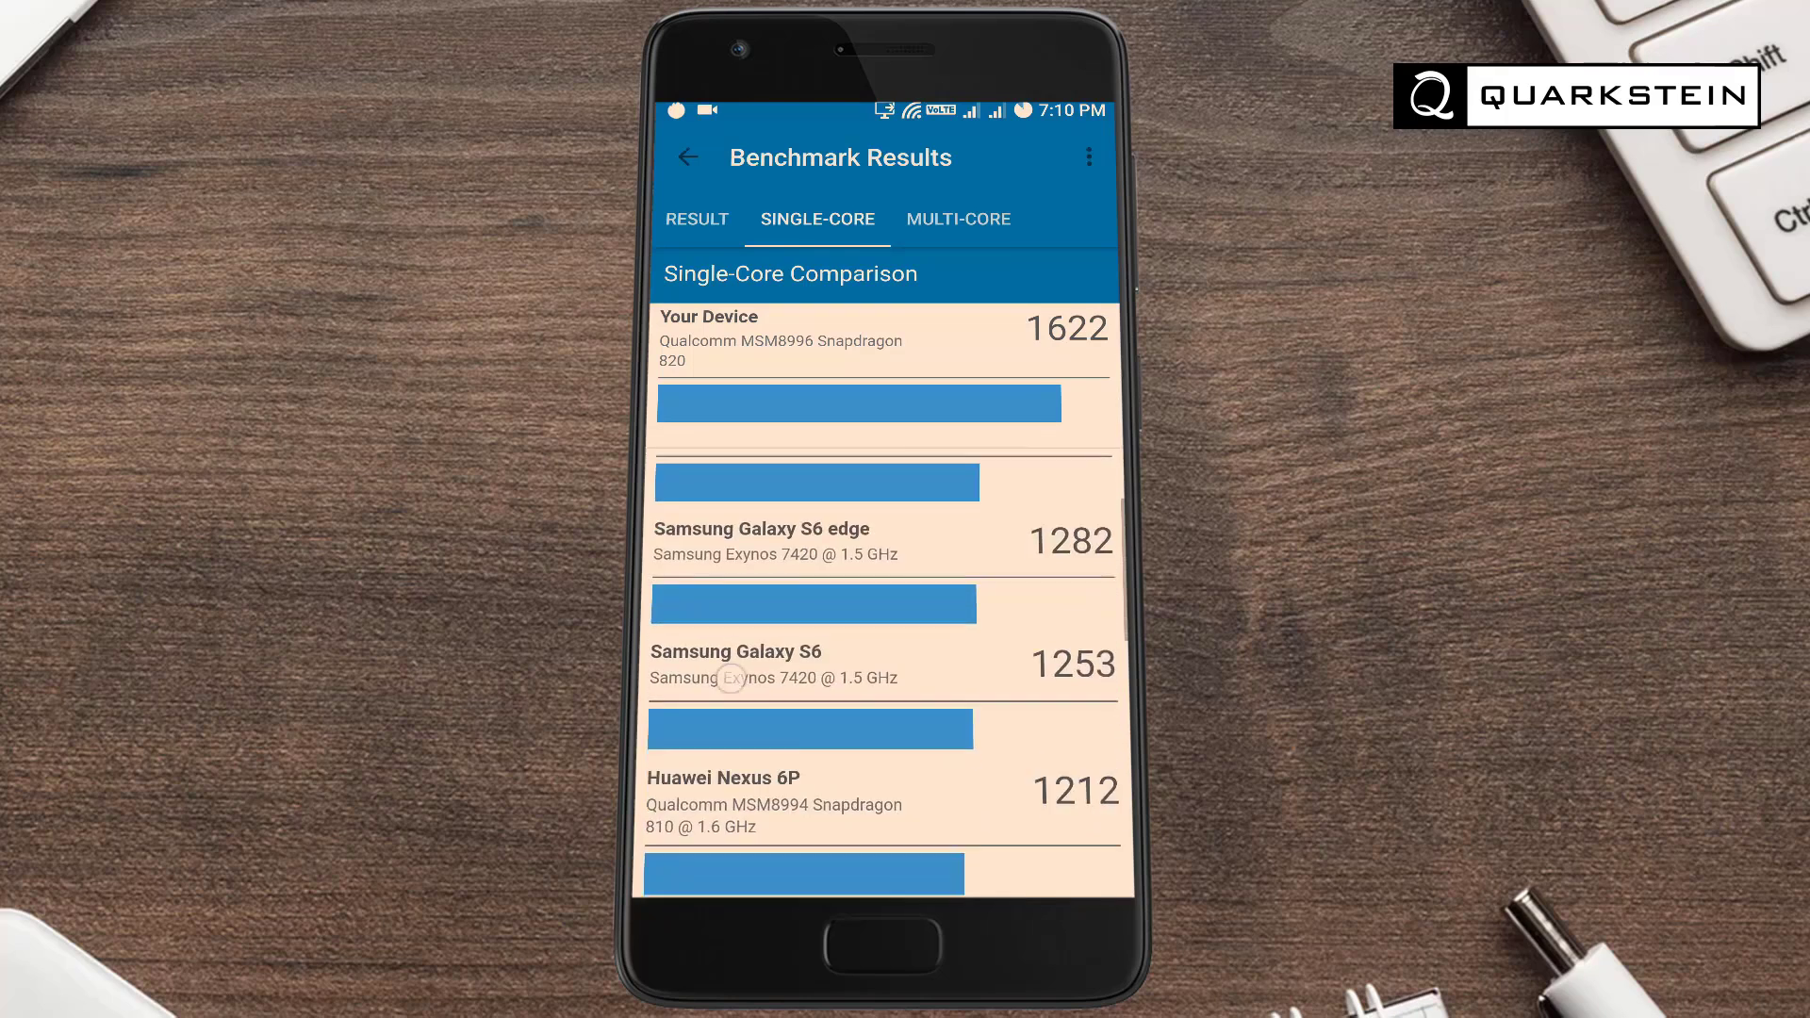
Review the 2753 multi-core comparison, then view the result summary with both scores
left_click(958, 219)
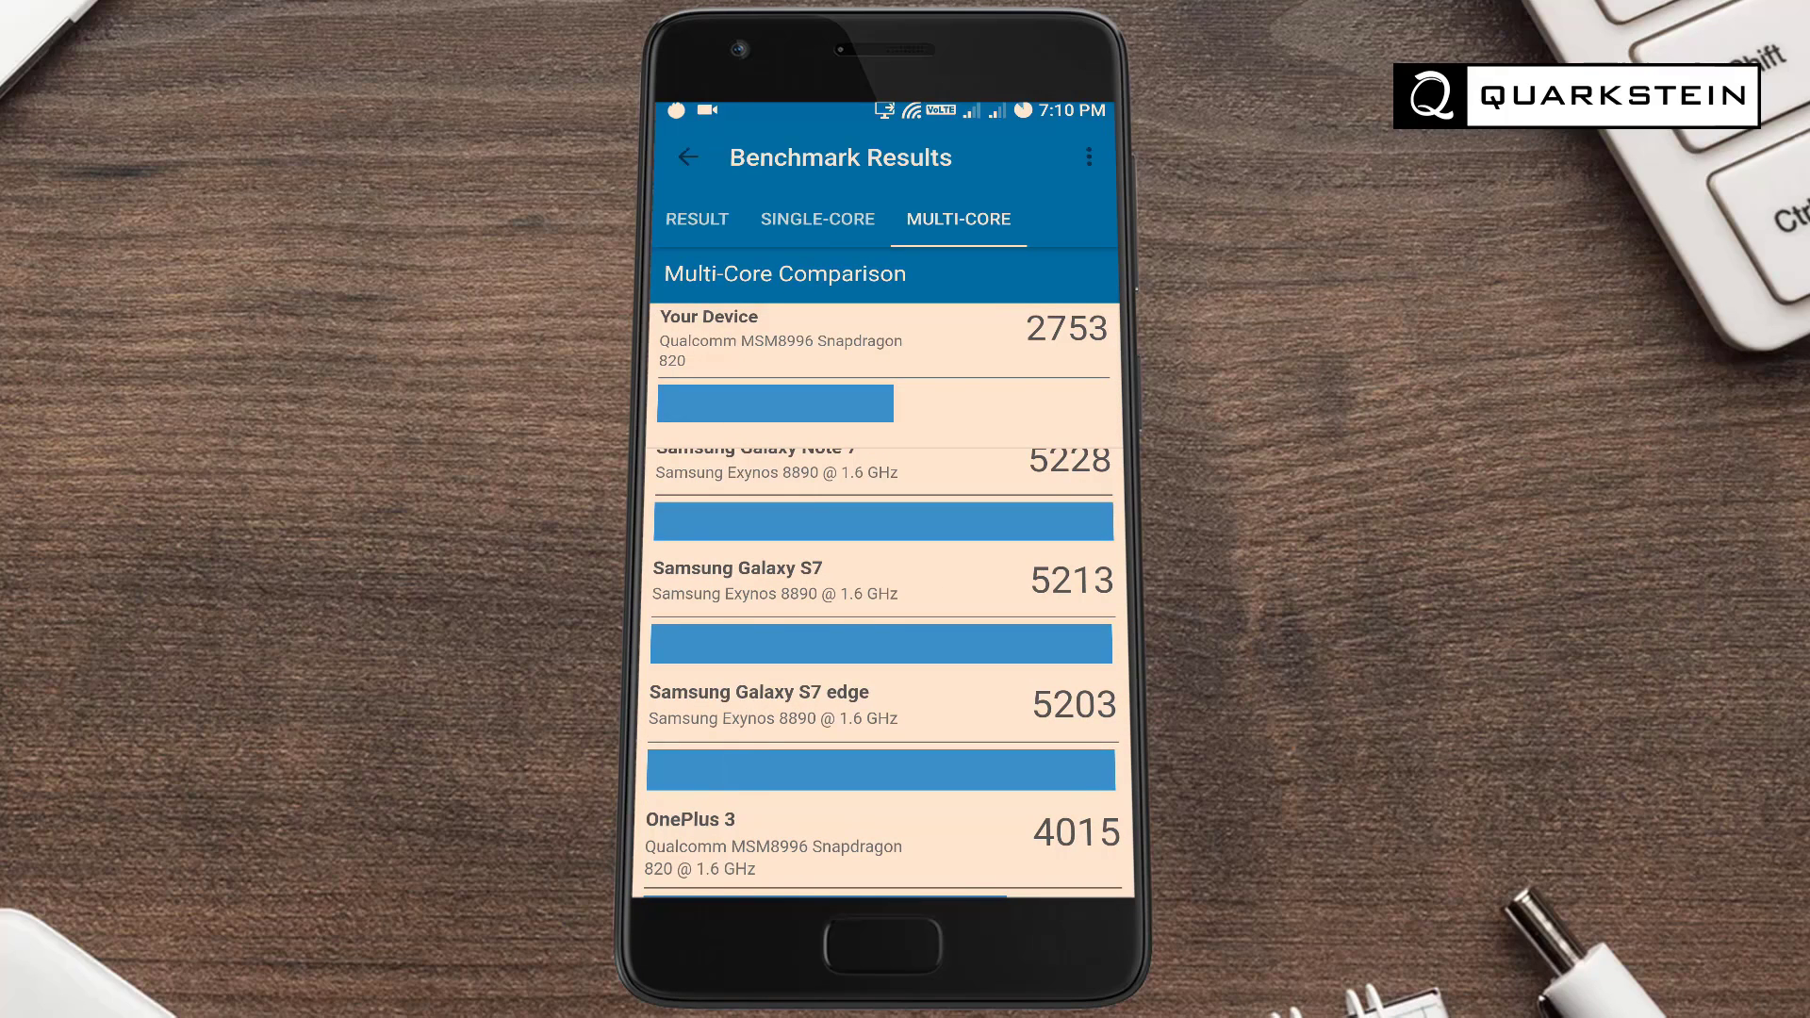
scroll("down", 3)
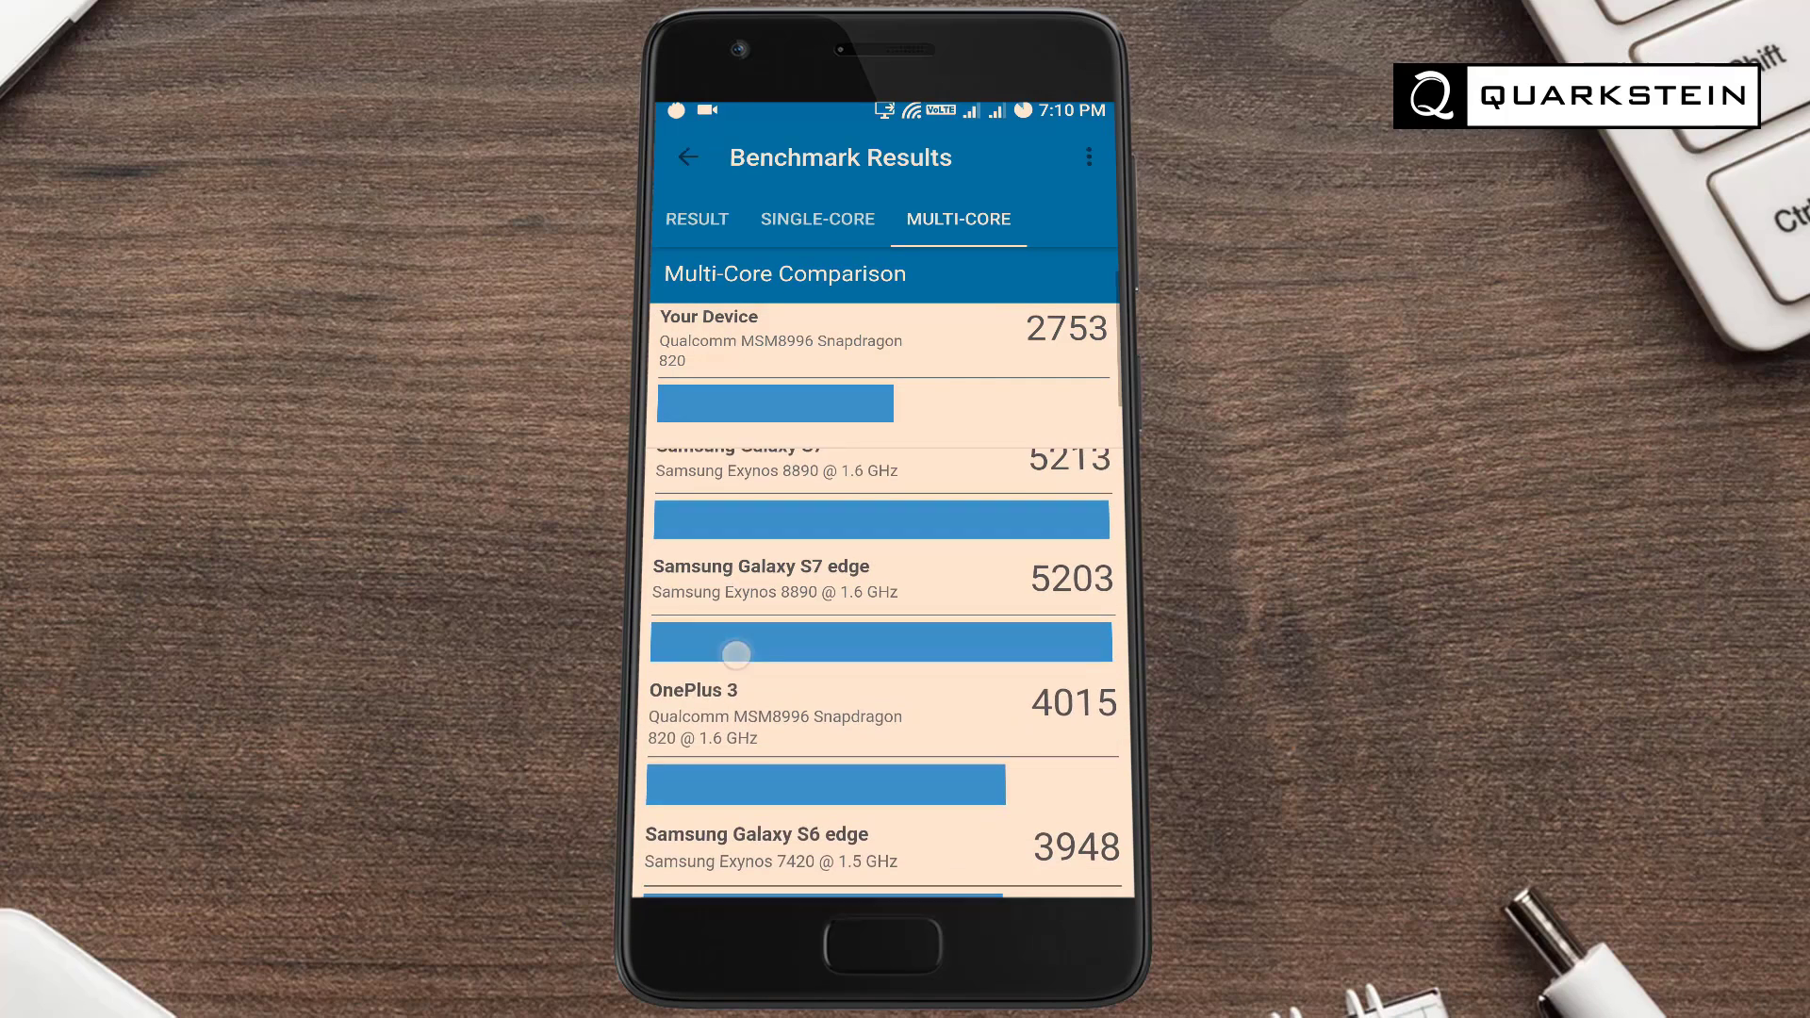
scroll("down", 3)
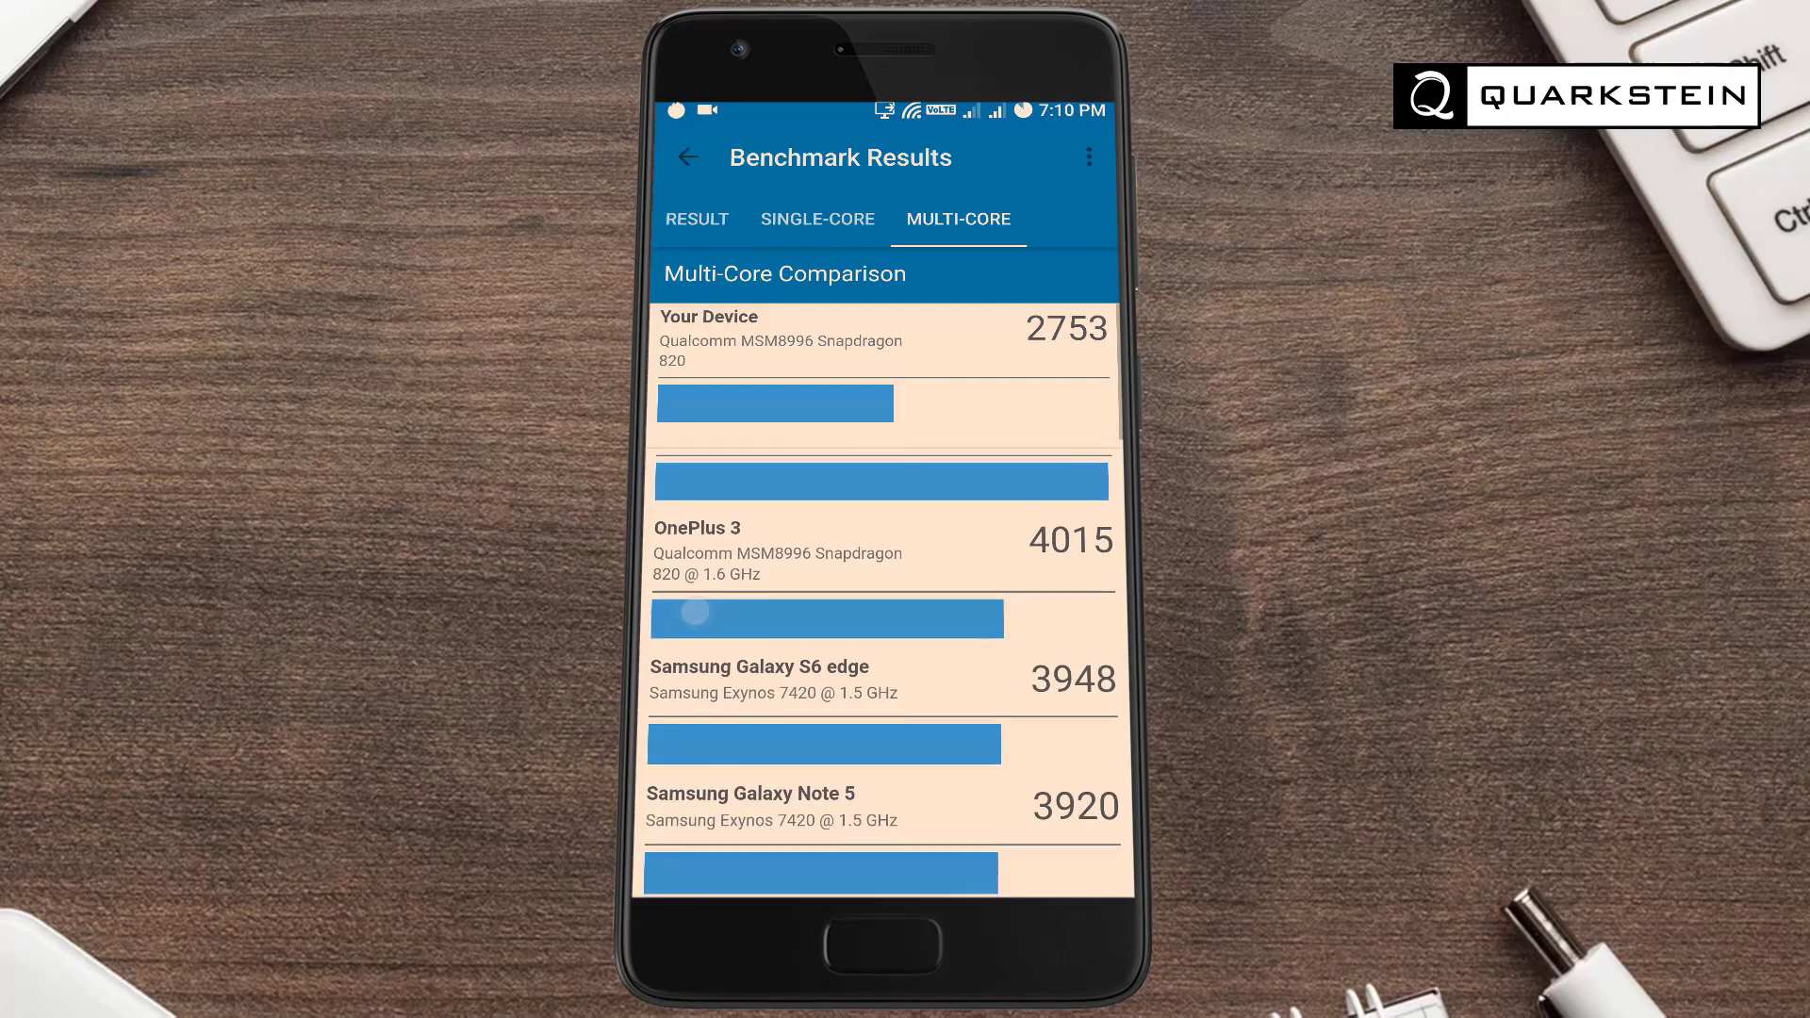
scroll("down", 3)
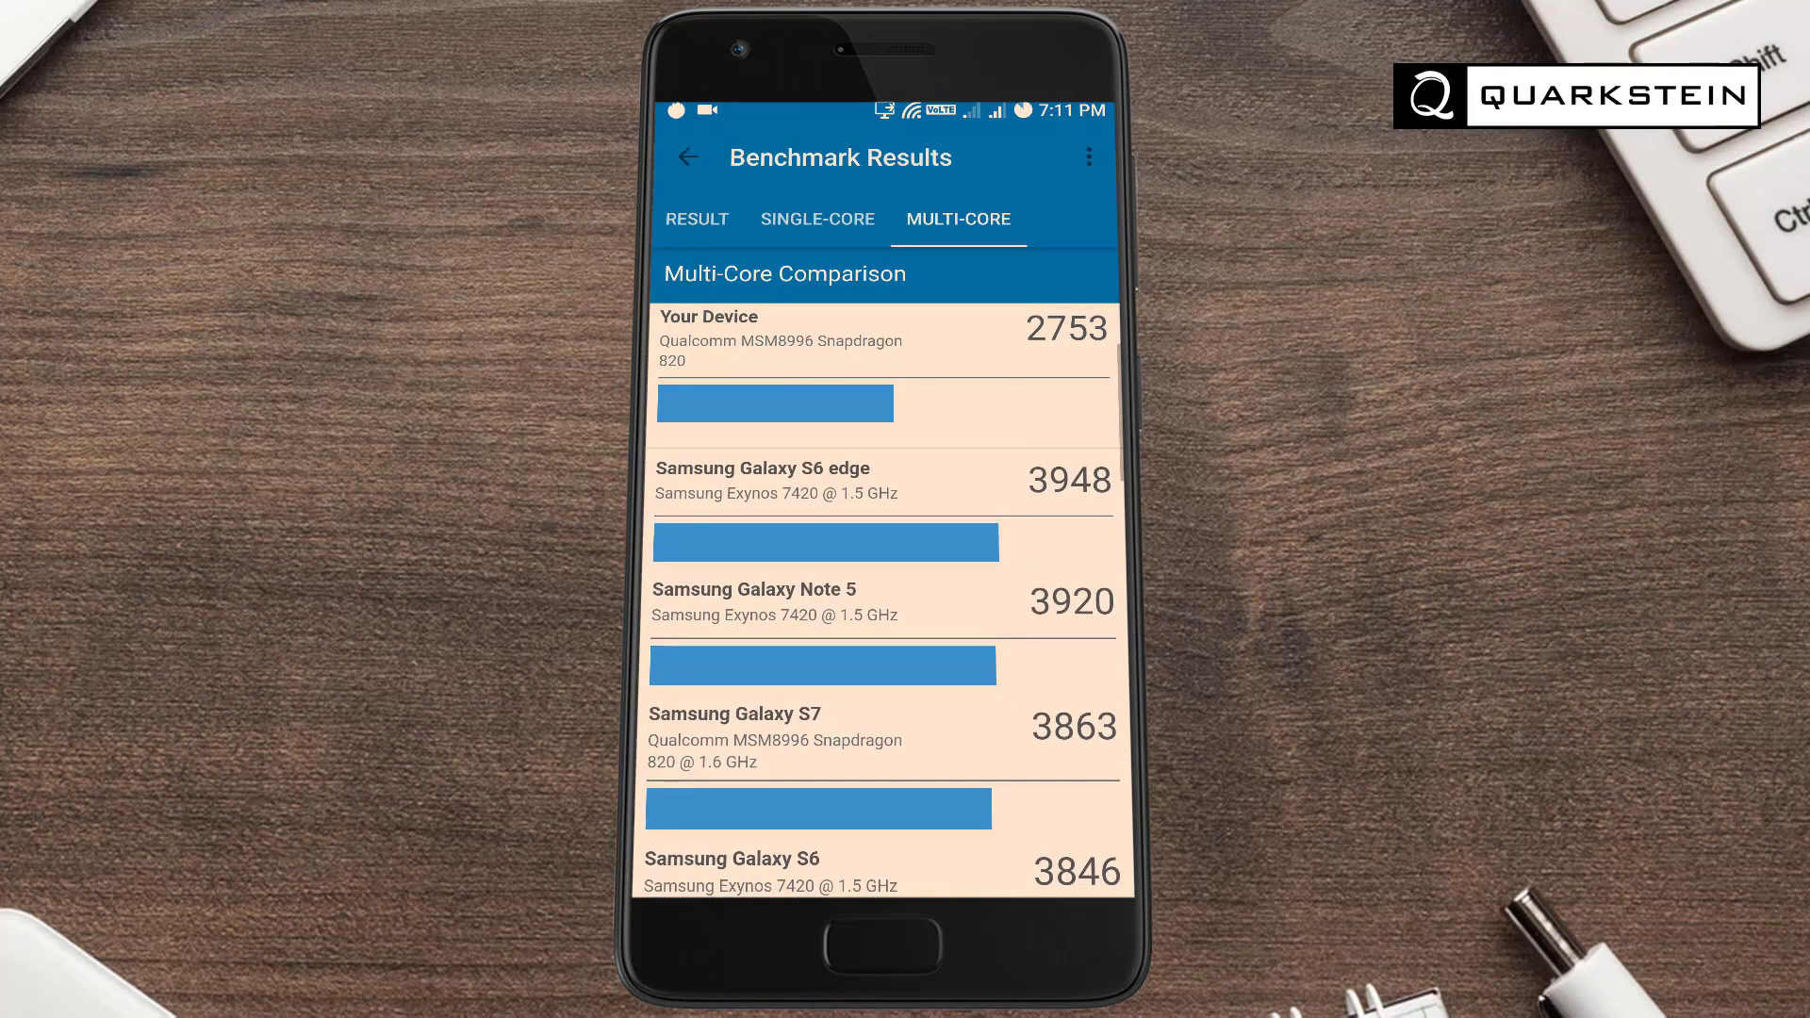
scroll("down", 3)
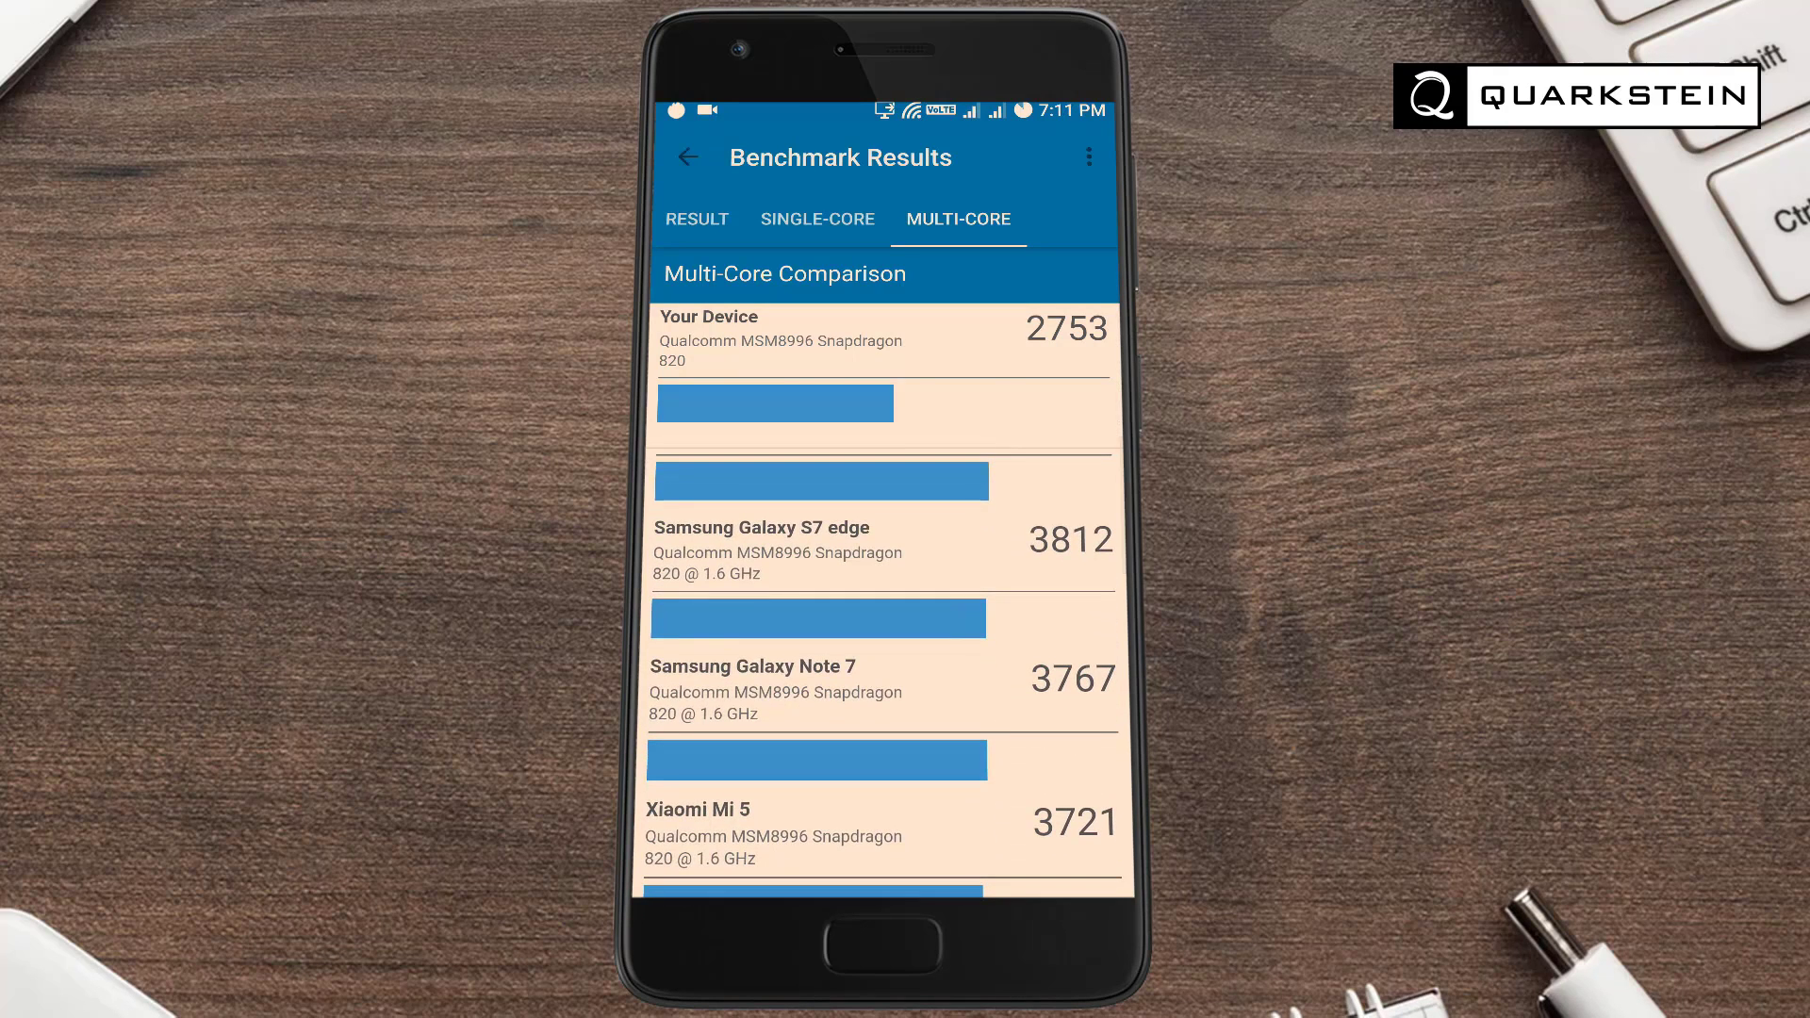
left_click(697, 219)
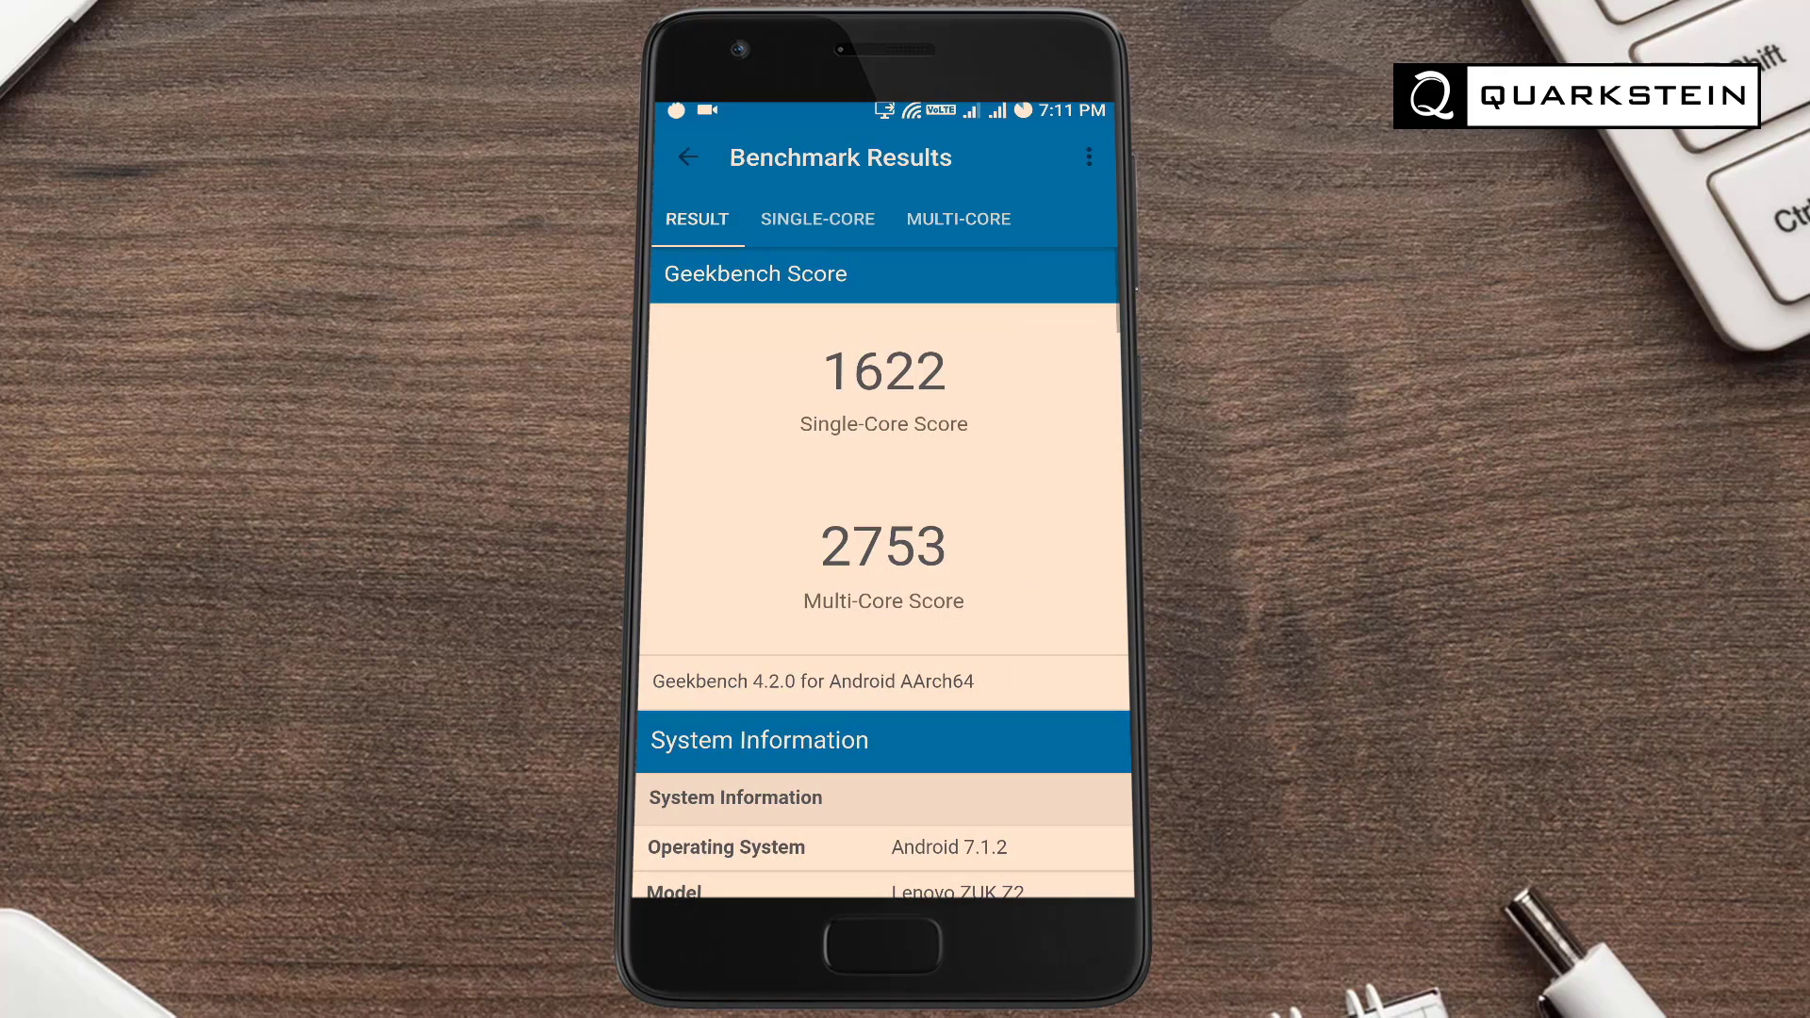